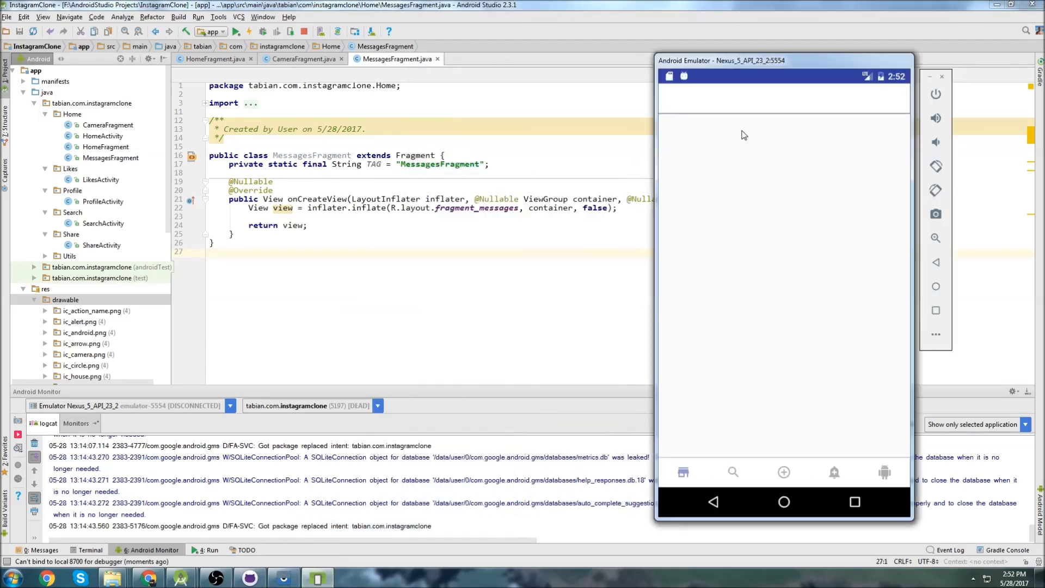
{"action": "mouse_move", "coordinate": [90, 135]}
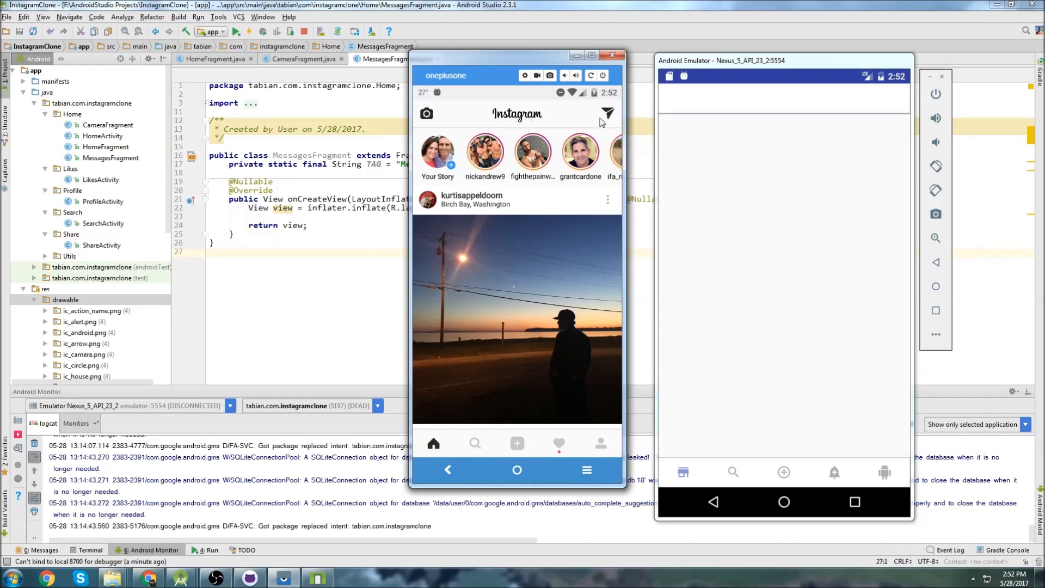
{"action": "mouse_move", "coordinate": [455, 117]}
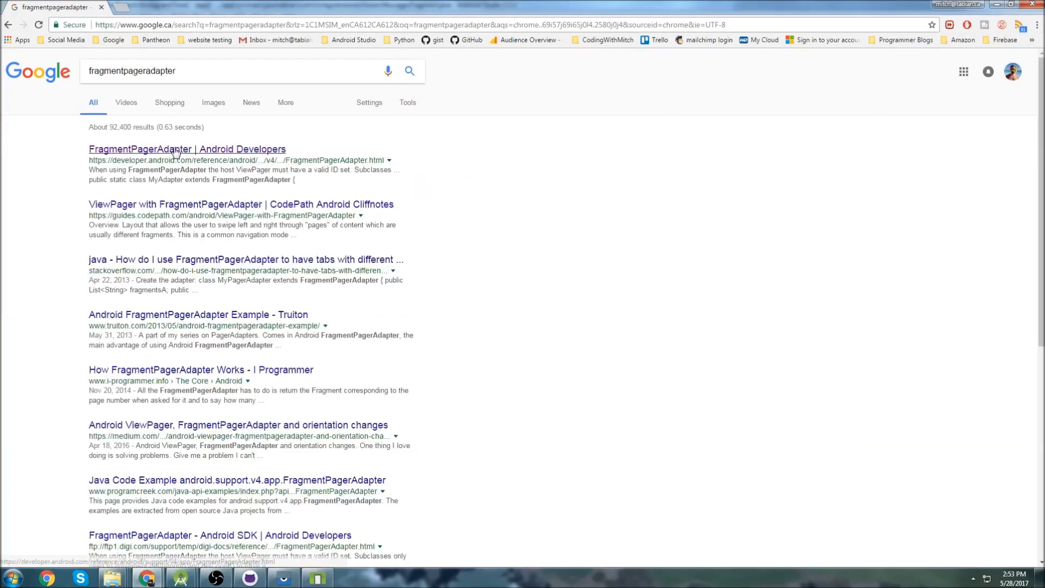
Step: Open the 'FragmentPagerAdapter | Android Developers' reference page from the search results
{"action": "left_click", "coordinate": [187, 149]}
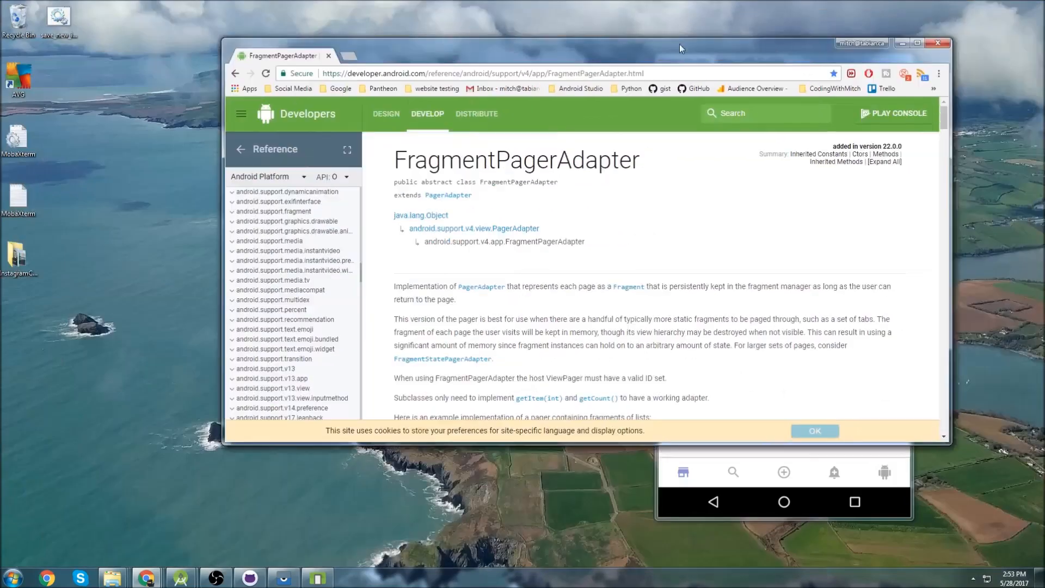
Step: Dock the FragmentPagerAdapter page left and open the FragmentStatePagerAdapter docs on the right
{"action": "left_click_drag", "start_coordinate": [681, 48], "coordinate": [611, 45]}
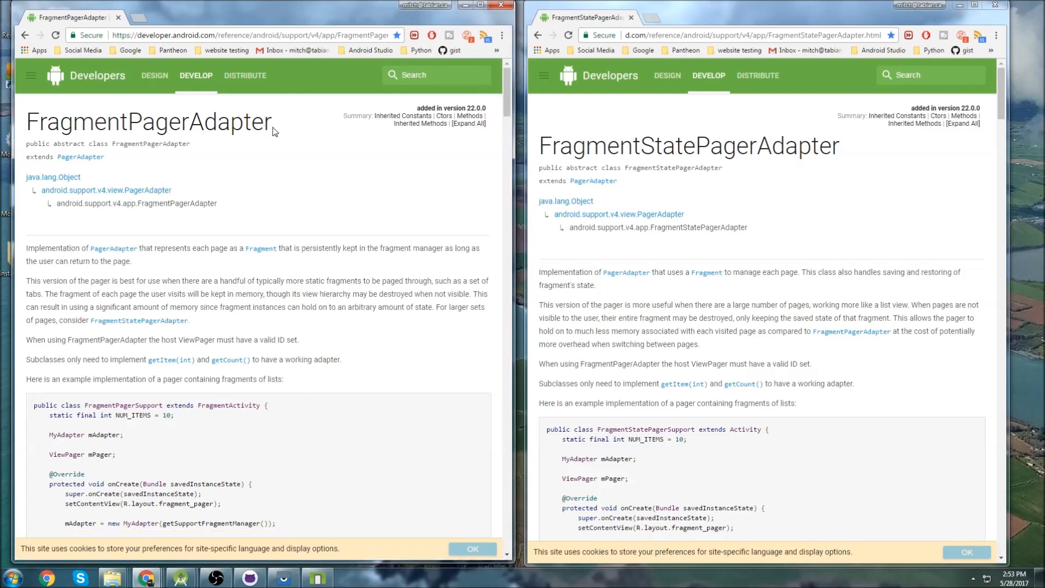
{"action": "mouse_move", "coordinate": [134, 280]}
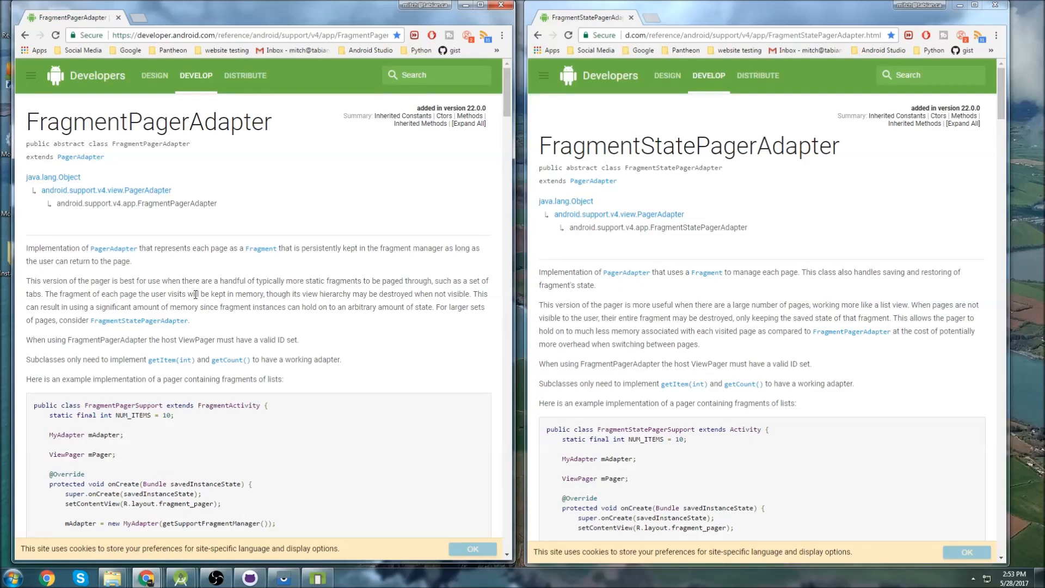
{"action": "mouse_move", "coordinate": [373, 324]}
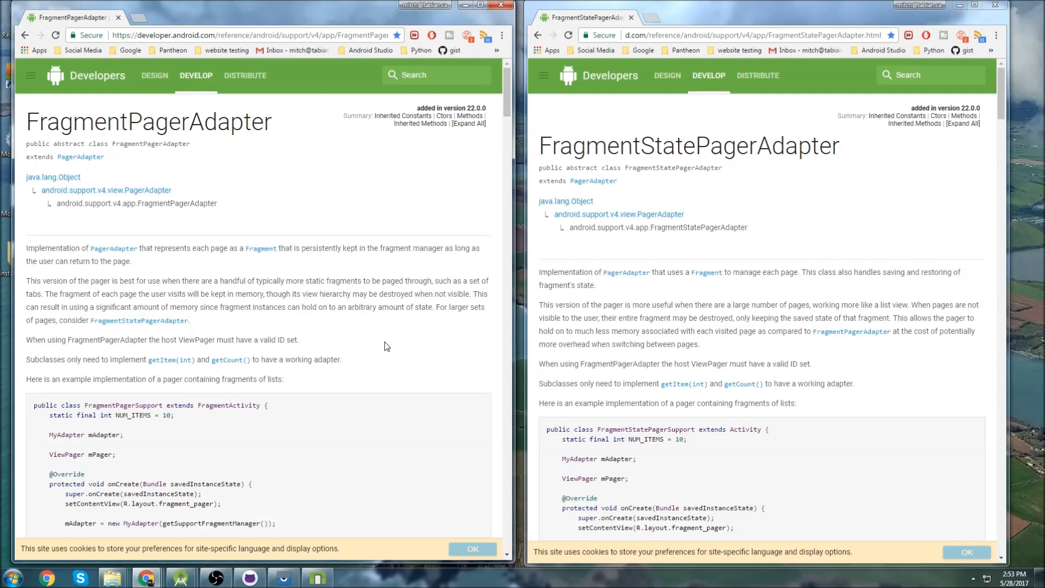
{"action": "mouse_move", "coordinate": [260, 142]}
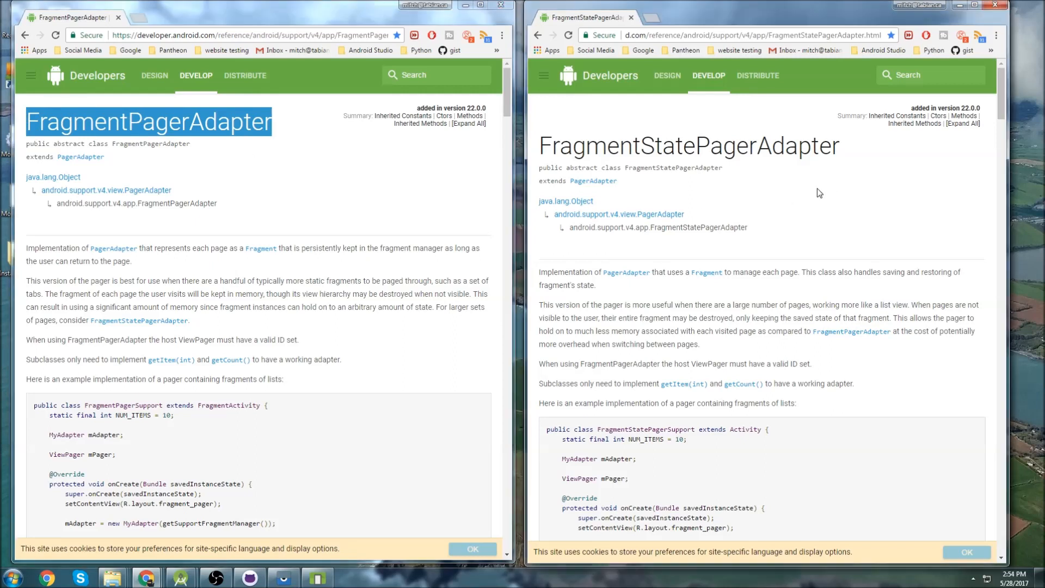
{"action": "left_click", "coordinate": [400, 192]}
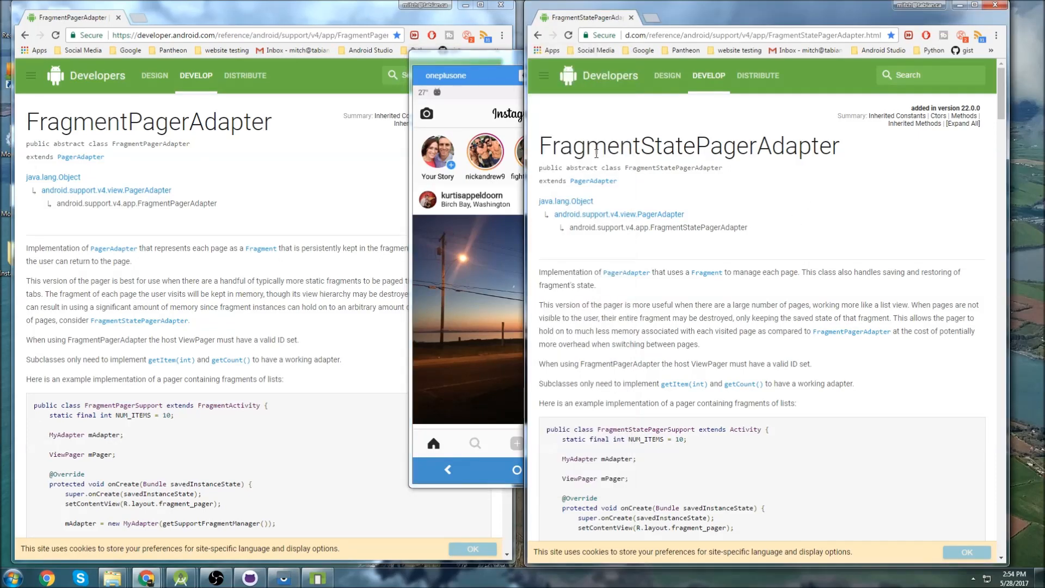
{"action": "double_click", "coordinate": [689, 145]}
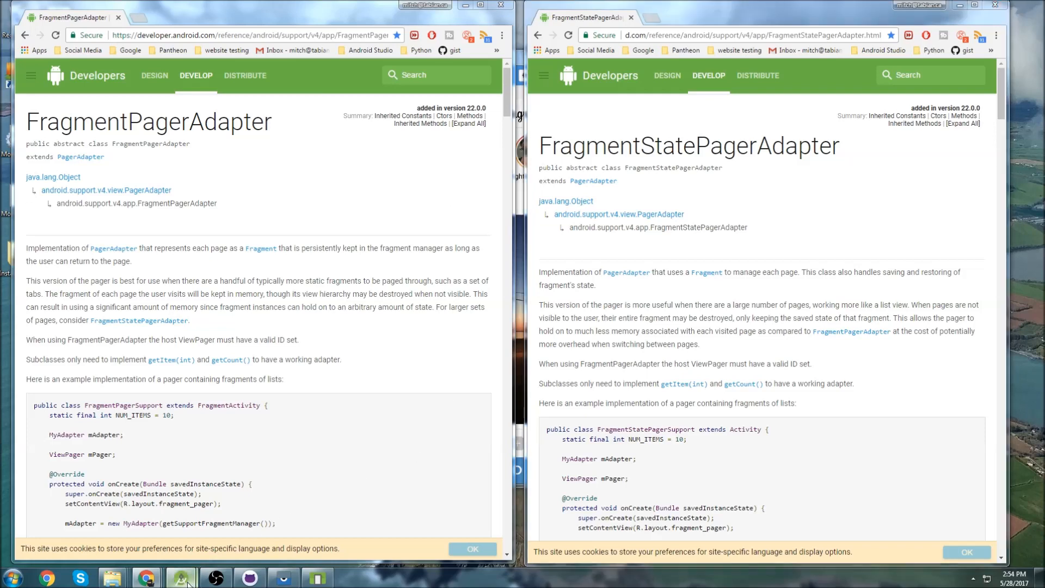
Step: Close MessagesFragment and create an empty SectionsPagerAdapter Java class in the Home package
{"action": "left_click", "coordinate": [180, 577]}
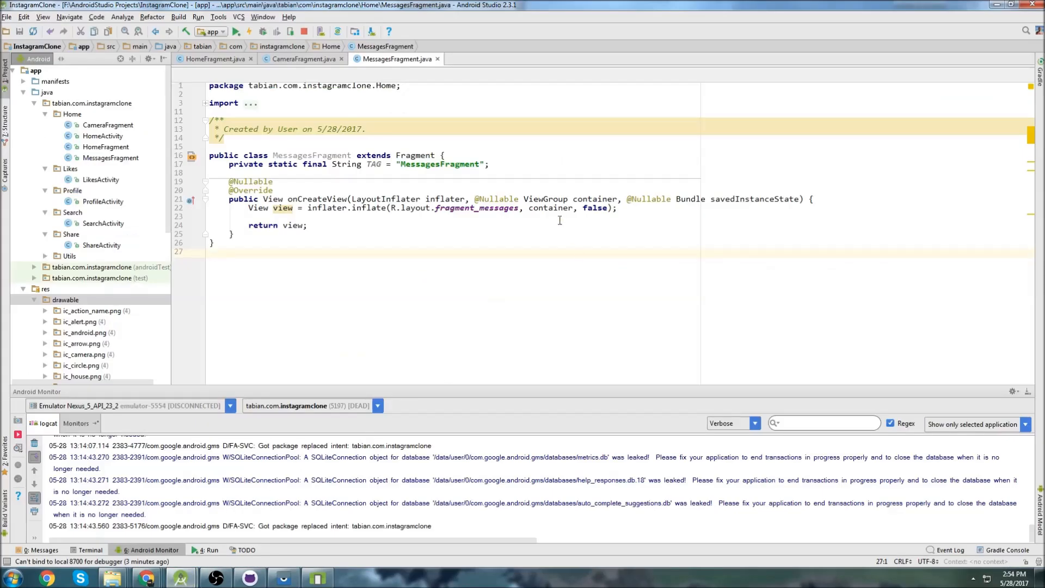
{"action": "mouse_move", "coordinate": [481, 151]}
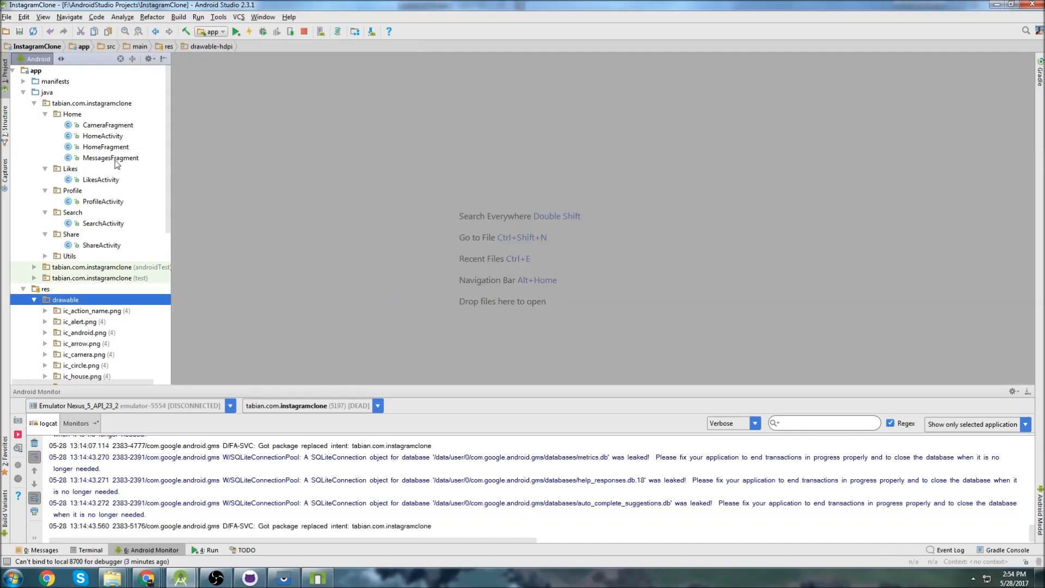
{"action": "right_click", "coordinate": [72, 114]}
{"action": "type", "text": "SectionsPagerAdapter"}
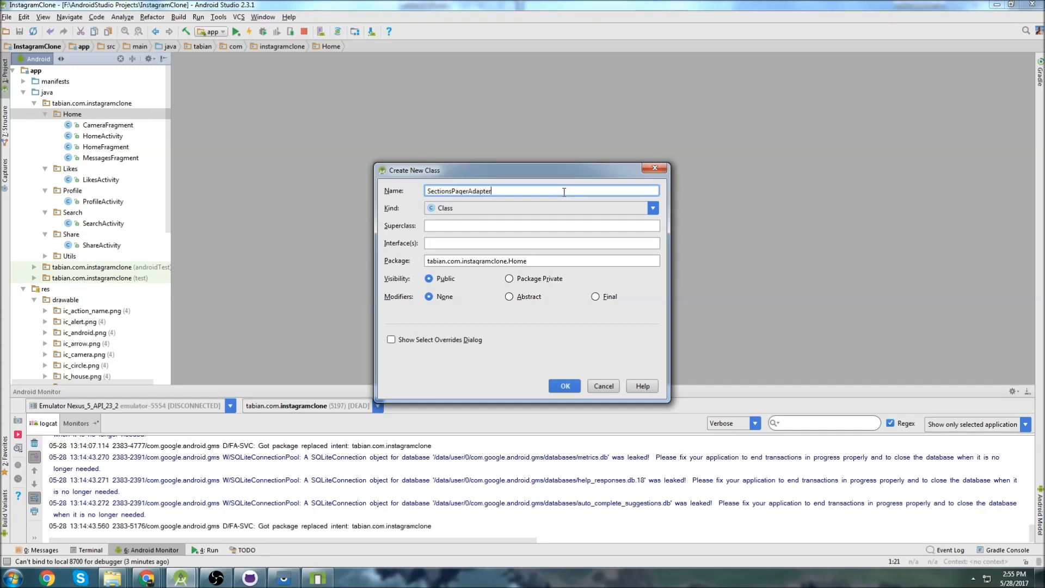
{"action": "left_click", "coordinate": [564, 386]}
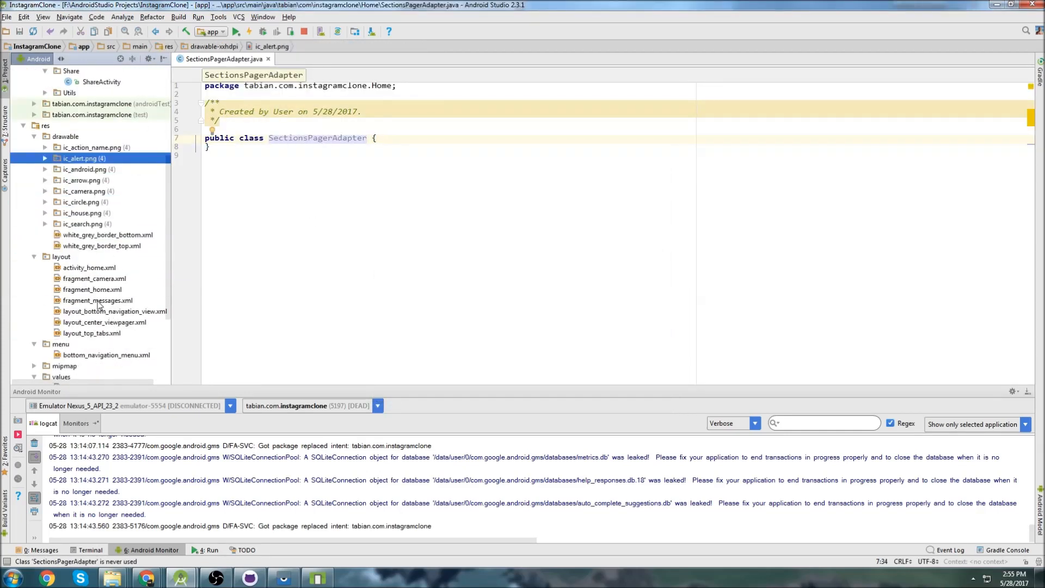
{"action": "left_click", "coordinate": [89, 267]}
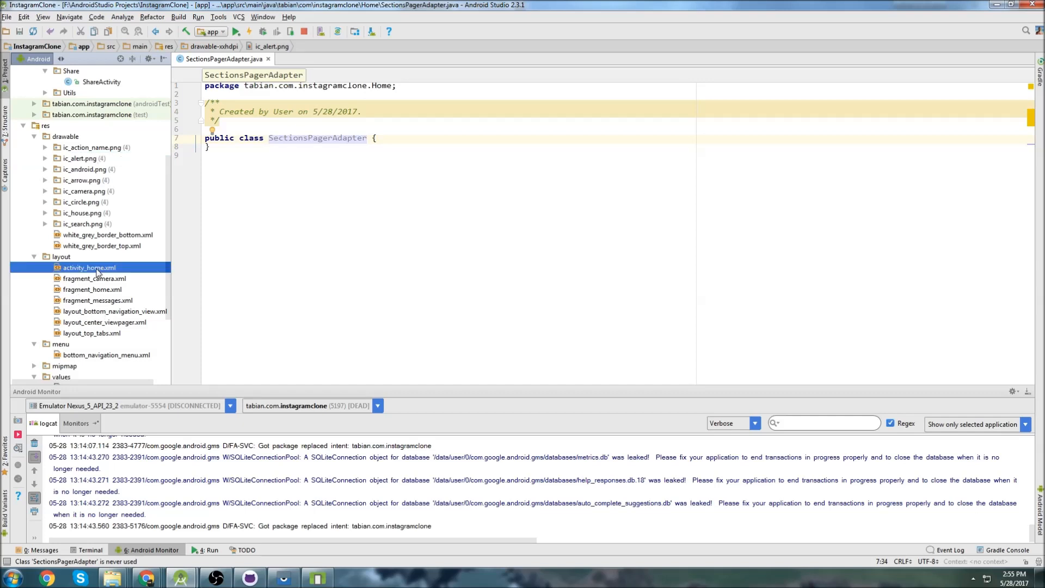
{"action": "left_click", "coordinate": [104, 322]}
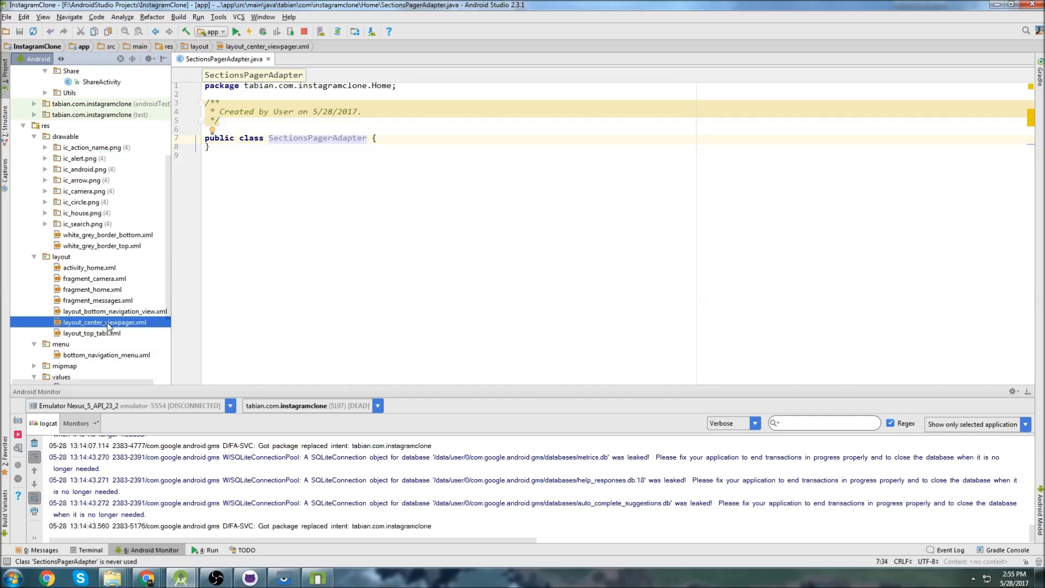
{"action": "double_click", "coordinate": [104, 322]}
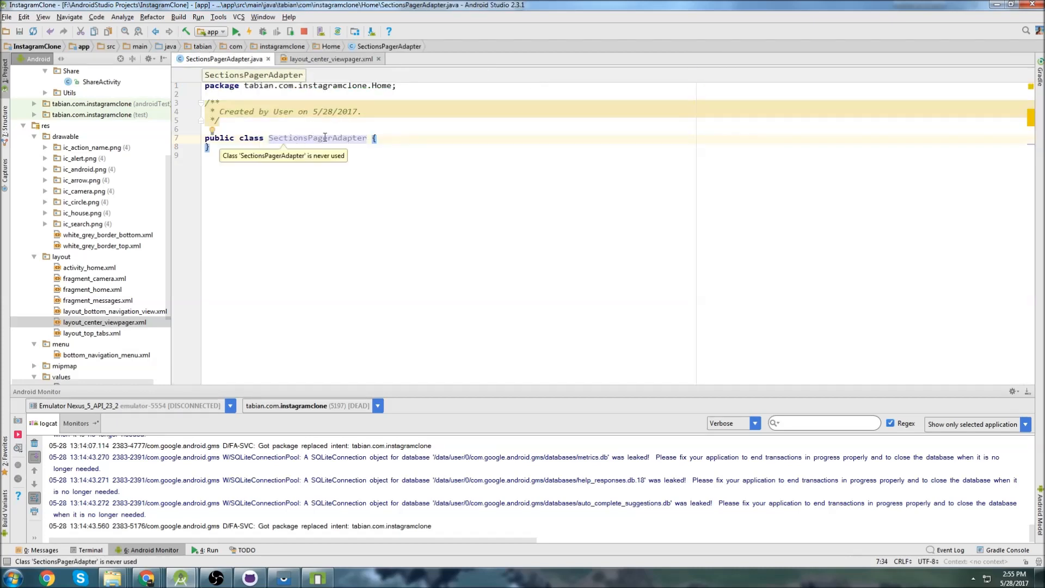
{"action": "left_click", "coordinate": [327, 58]}
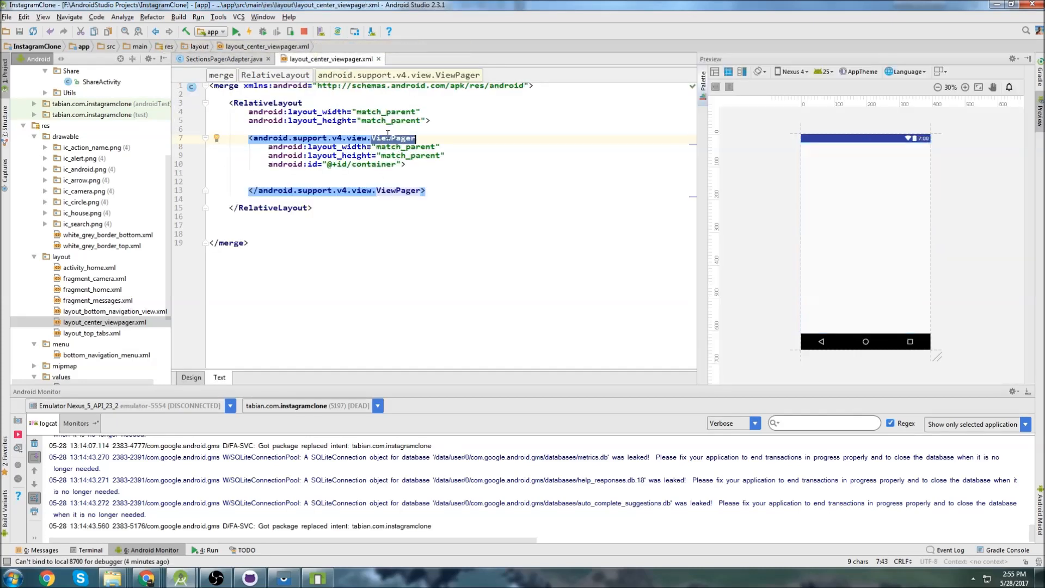
{"action": "mouse_move", "coordinate": [379, 59]}
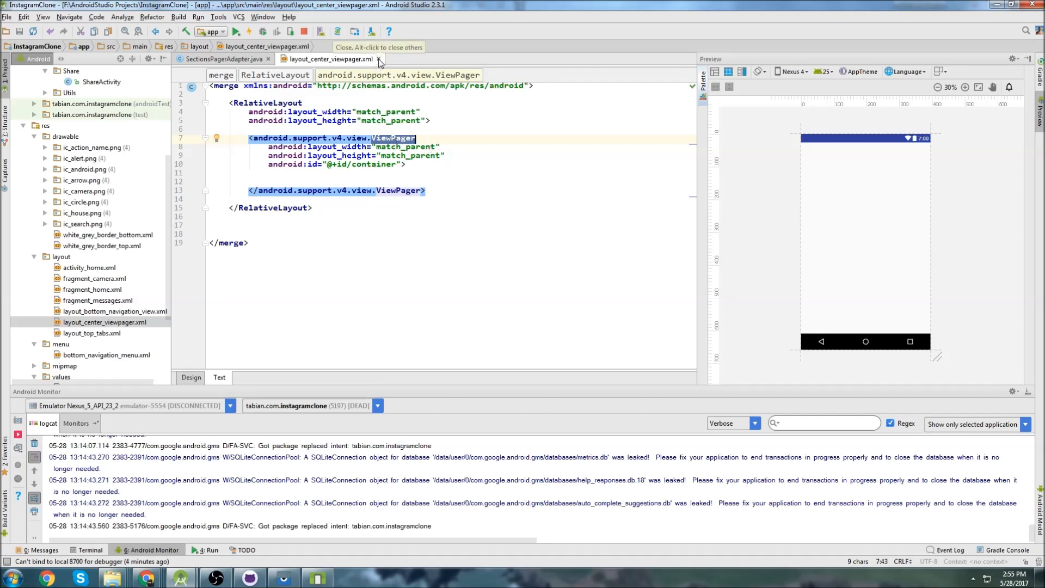
{"action": "left_click", "coordinate": [223, 59]}
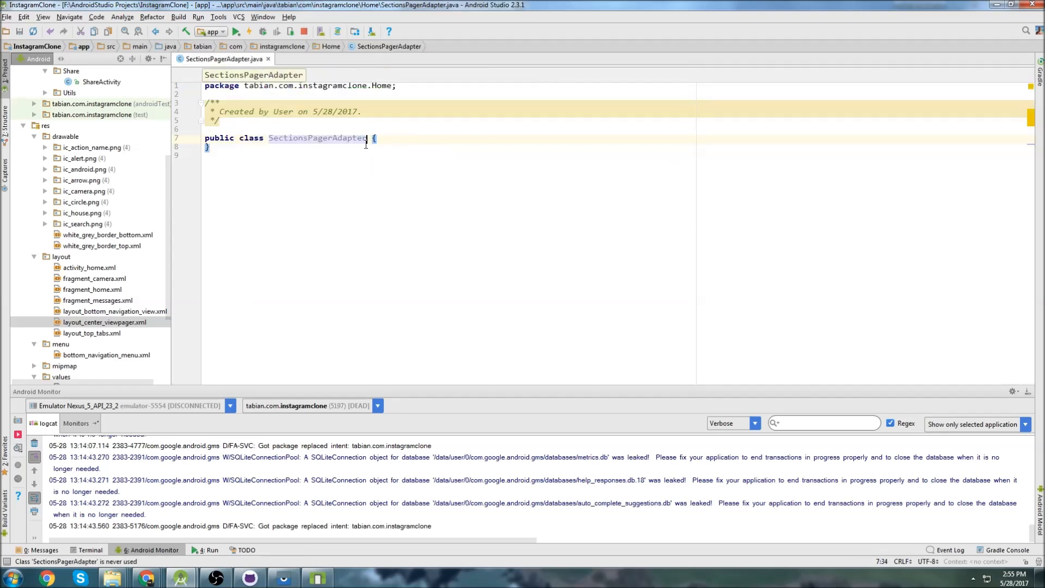
Step: Make SectionsPagerAdapter extend FragmentPagerAdapter and declare TAG = "SectionsPagerAdapter"
{"action": "type", "text": "ex"}
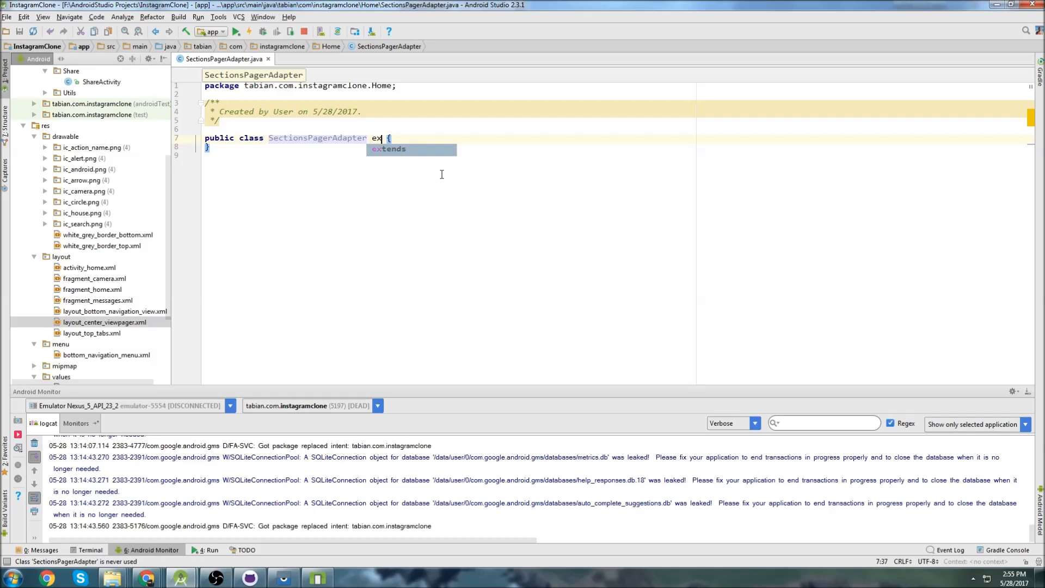
{"action": "key", "text": "Tab"}
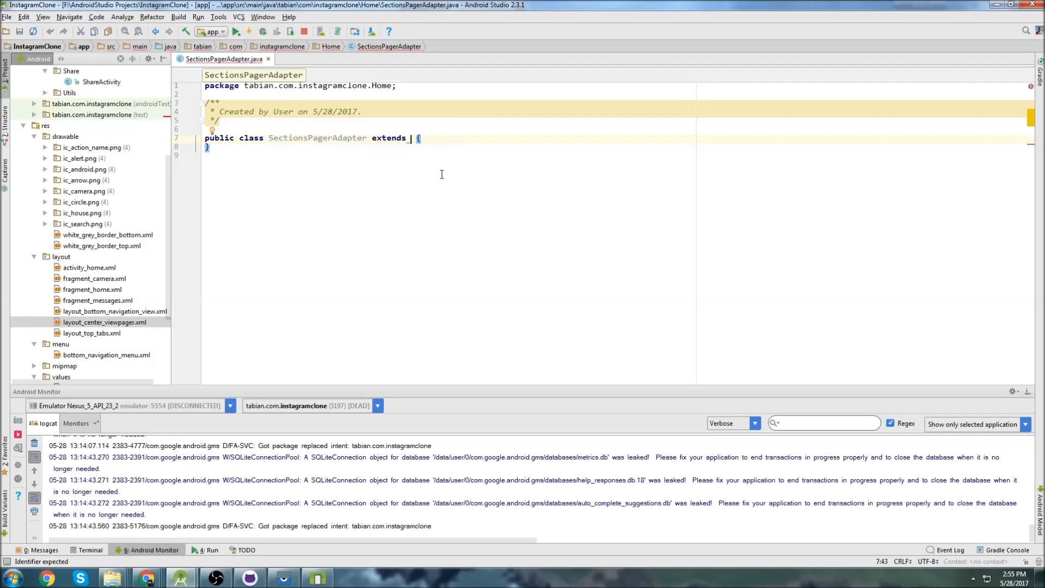
{"action": "type", "text": "Fra"}
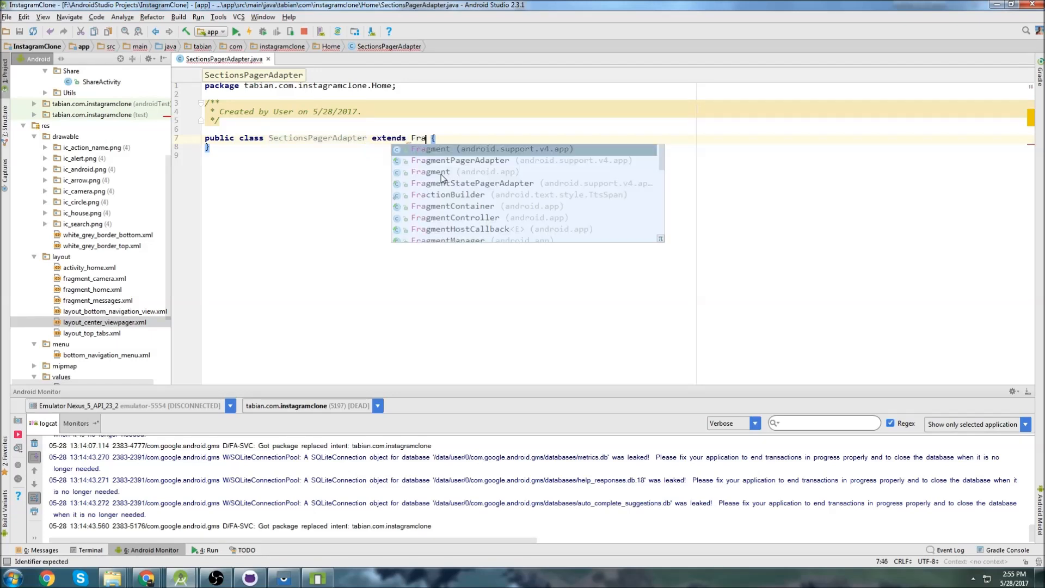
{"action": "type", "text": "gST"}
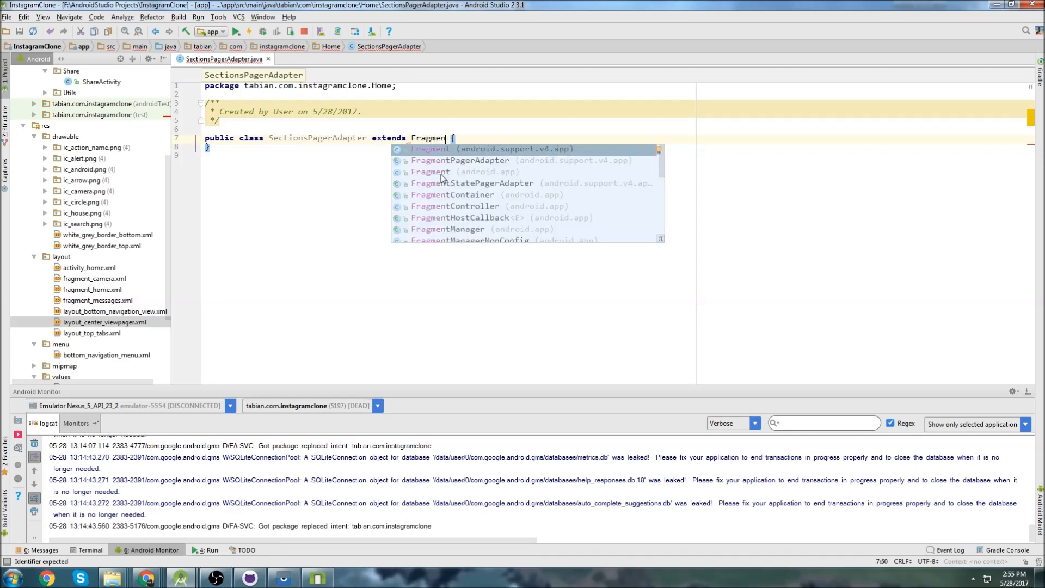
{"action": "left_click", "coordinate": [460, 160]}
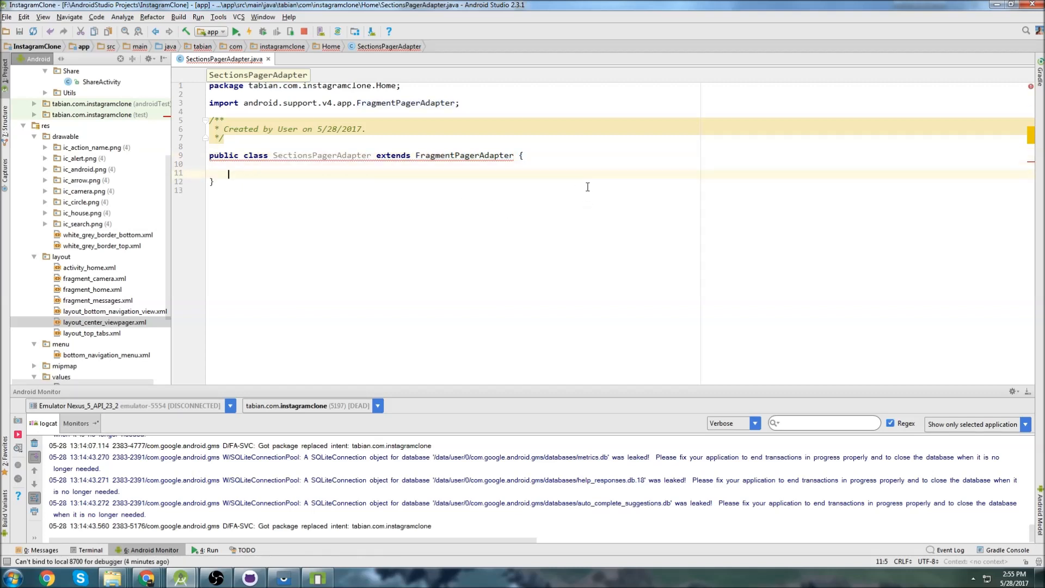
{"action": "type", "text": "private static final String TAG = \"SectionsPagerAdapter\";"}
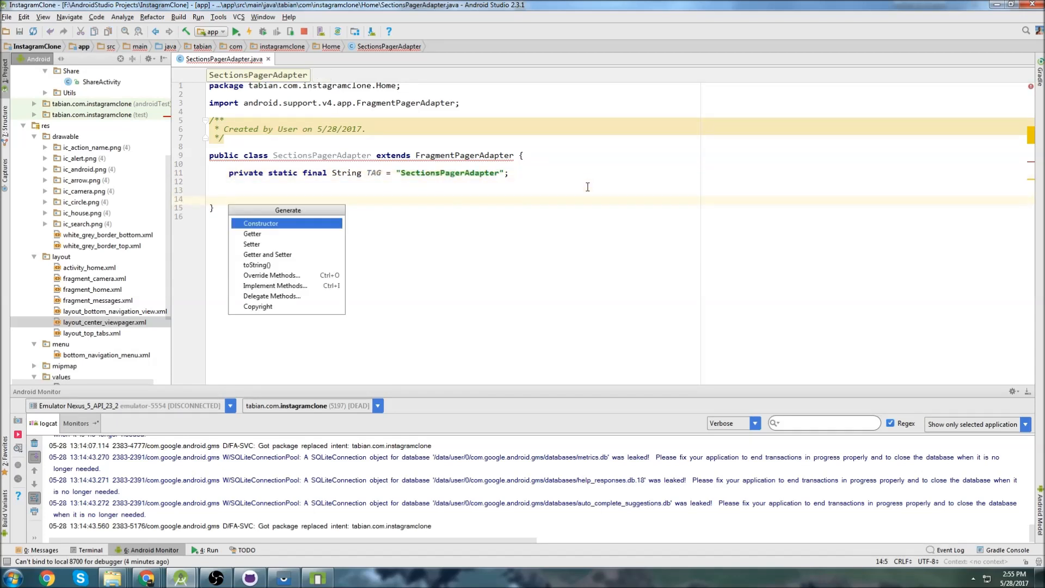
{"action": "left_click", "coordinate": [261, 224]}
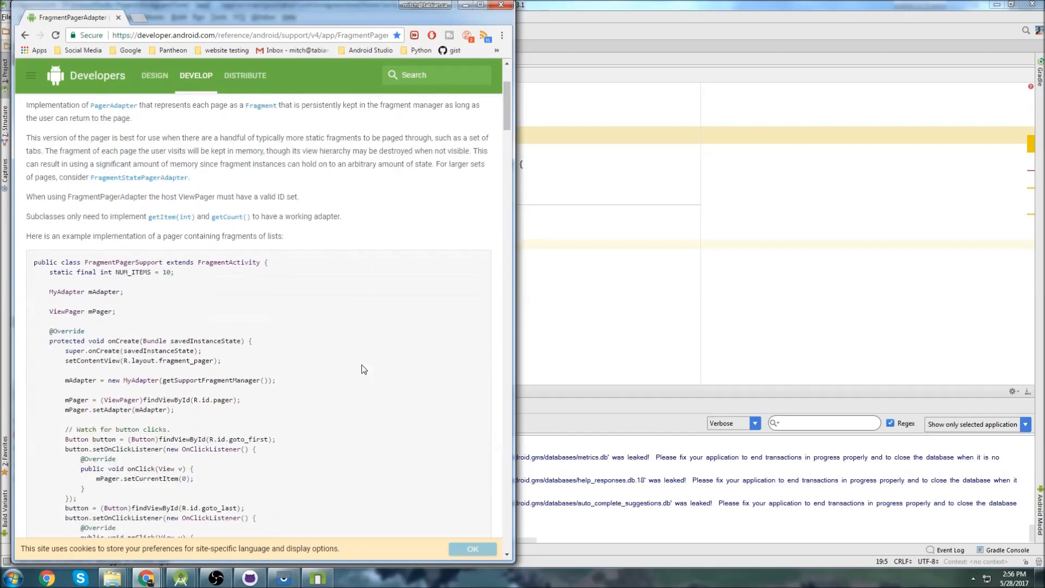
Step: Highlight the docs sentence saying subclasses only implement getItem(int) and getCount()
{"action": "scroll", "scroll_direction": "down", "scroll_amount": 3}
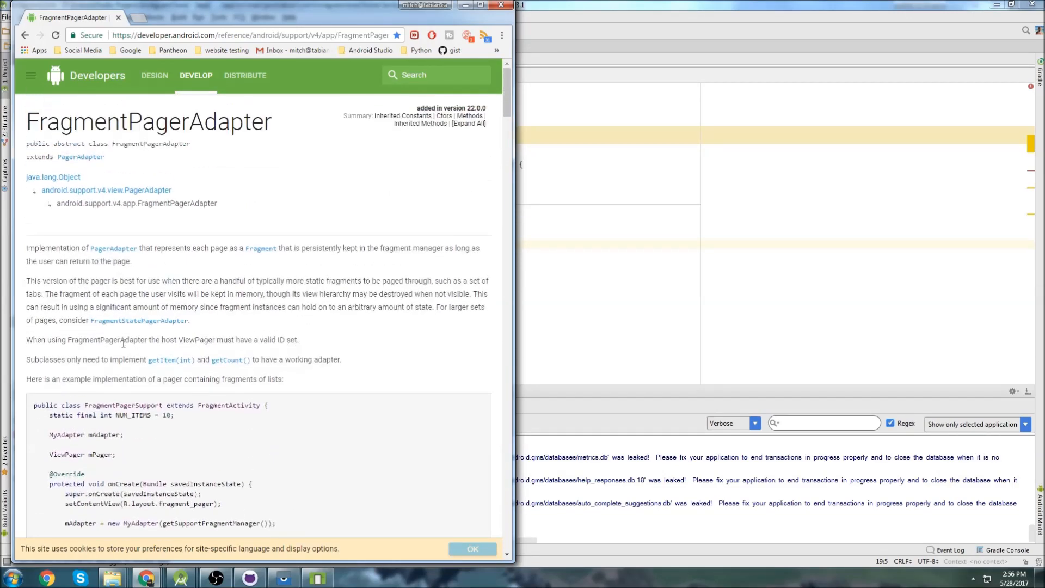
{"action": "mouse_move", "coordinate": [98, 370]}
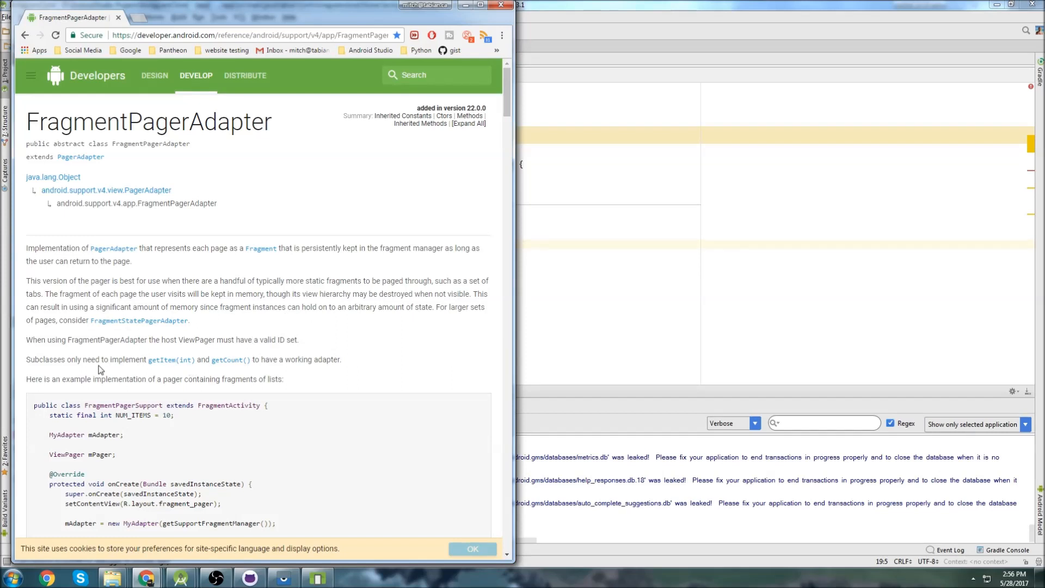
{"action": "left_click_drag", "start_coordinate": [26, 359], "coordinate": [175, 360]}
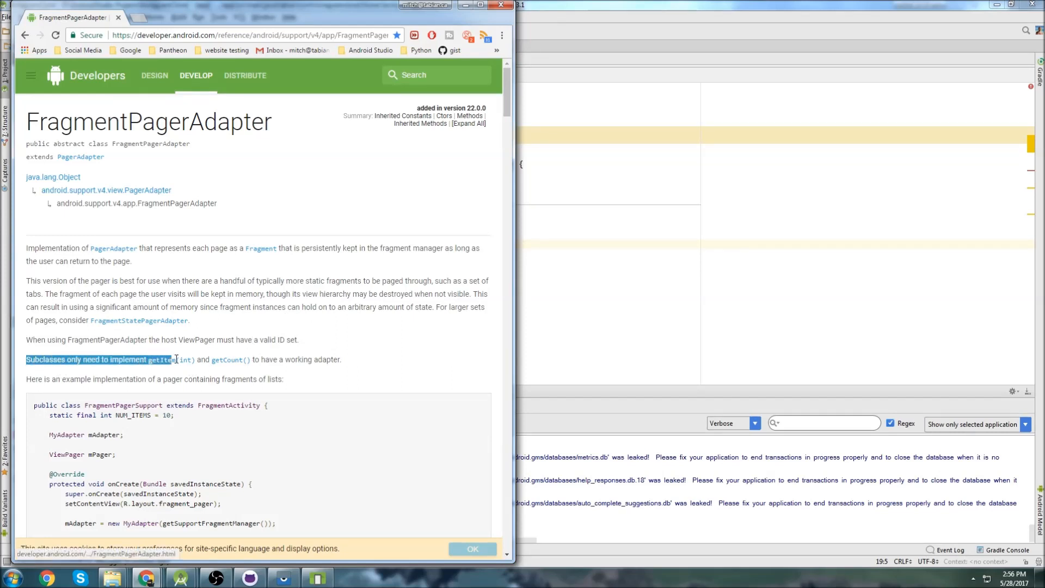
{"action": "left_click_drag", "start_coordinate": [173, 359], "coordinate": [340, 360]}
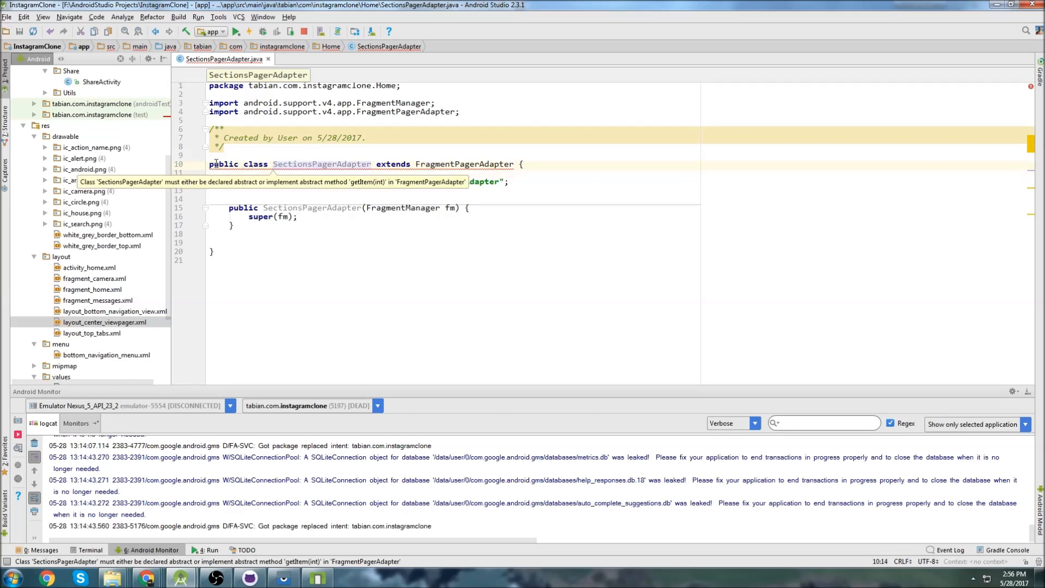
Step: Generate getItem and getCount override stubs through the implement-methods quick fix
{"action": "left_click", "coordinate": [217, 156]}
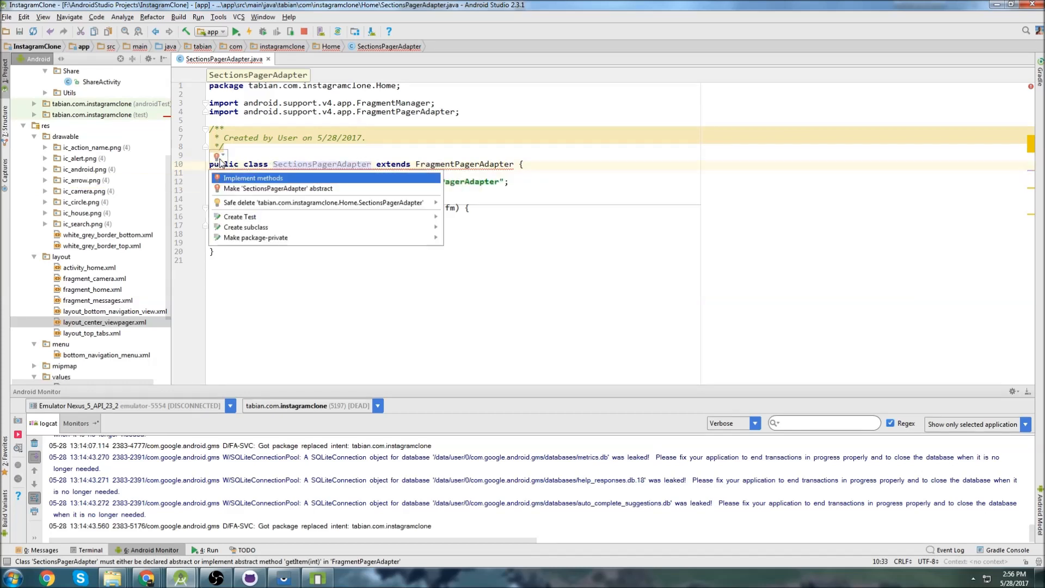
{"action": "left_click", "coordinate": [252, 178]}
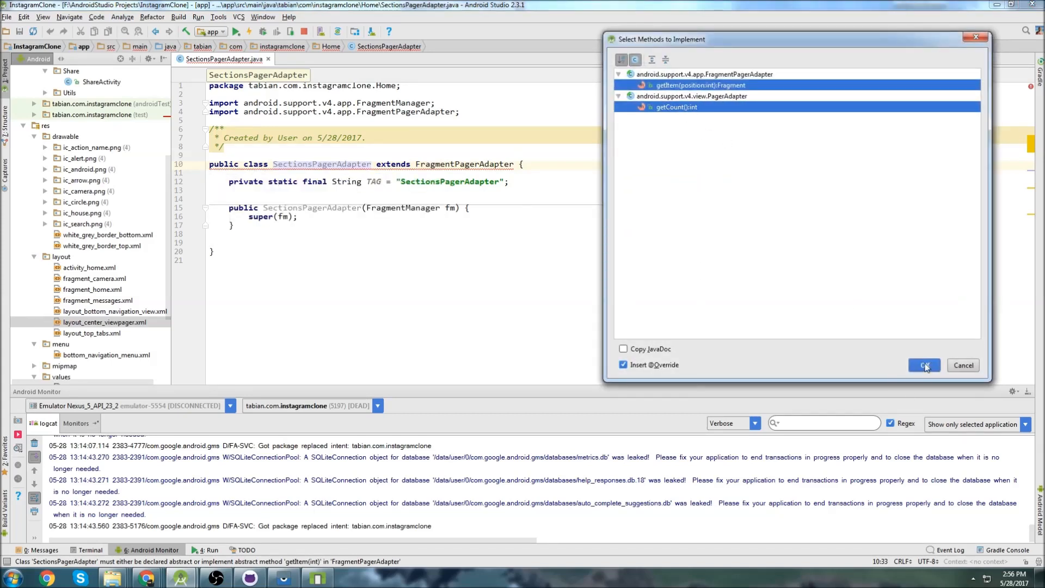
{"action": "left_click", "coordinate": [924, 365]}
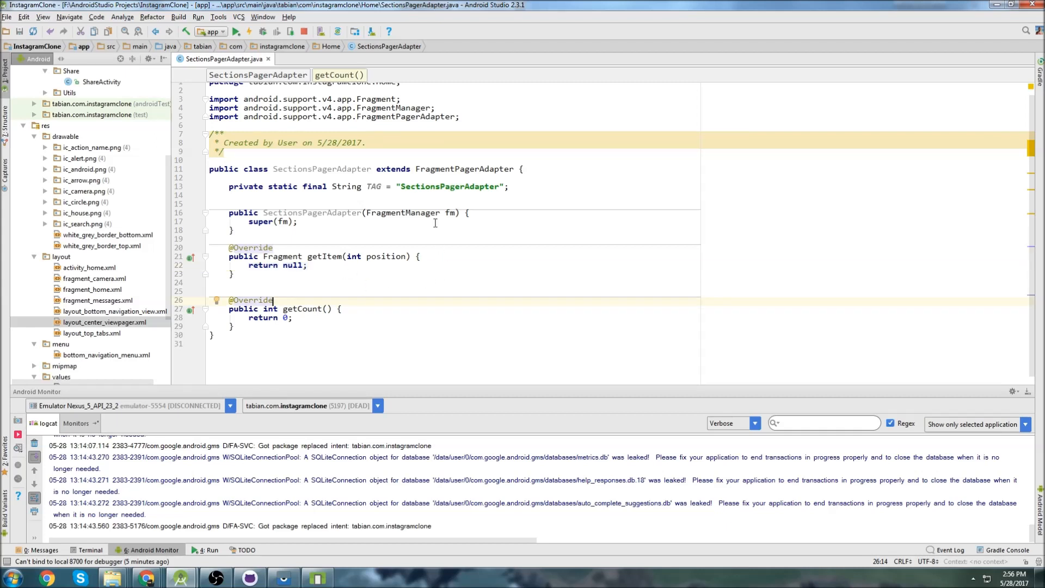
{"action": "mouse_move", "coordinate": [356, 180]}
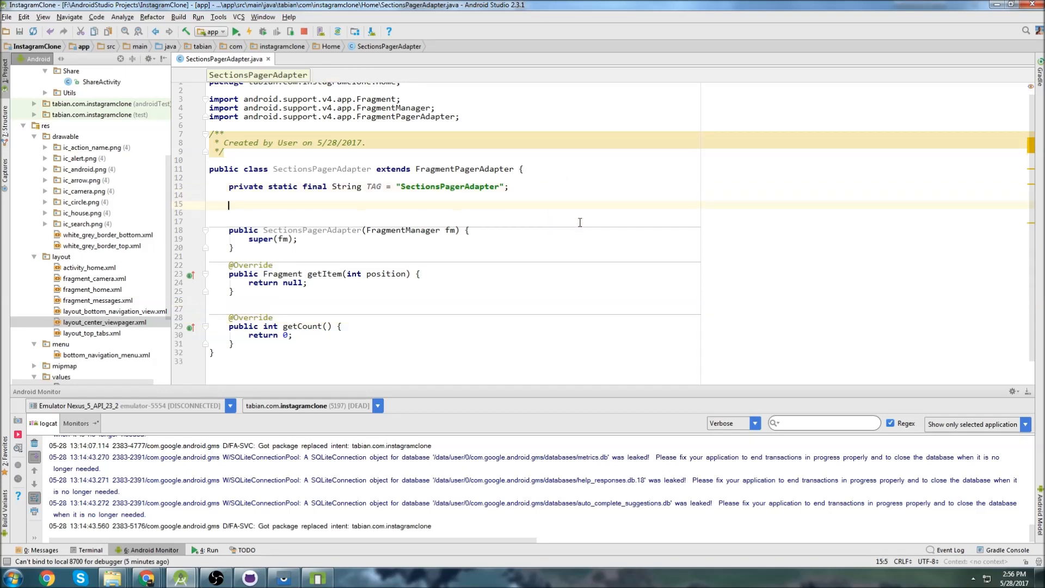
Step: Declare private final List<Fragment> mFragmentList = new ArrayList<>() in the adapter
{"action": "type", "text": "private final"}
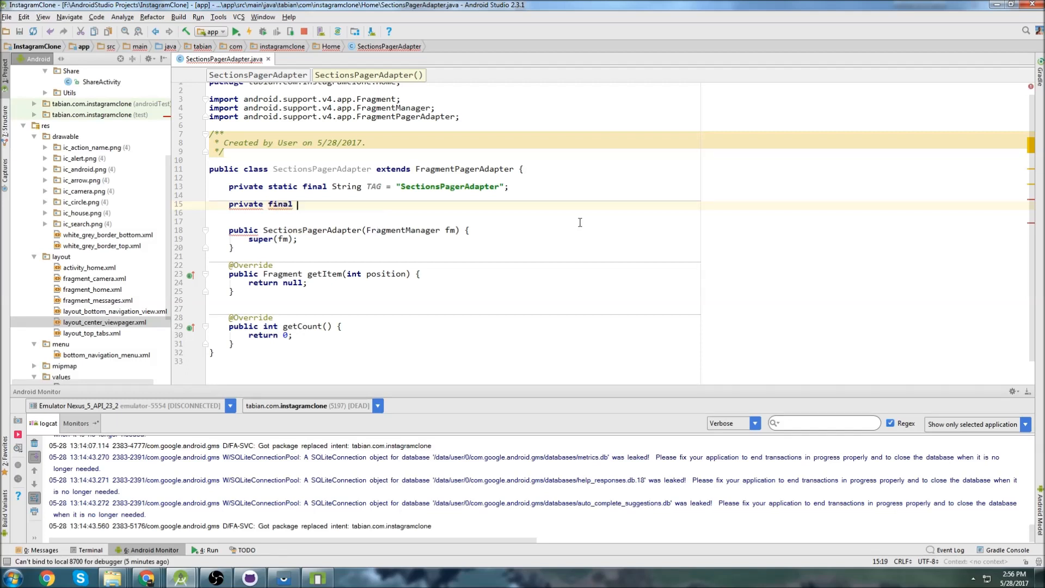
{"action": "type", "text": "List"}
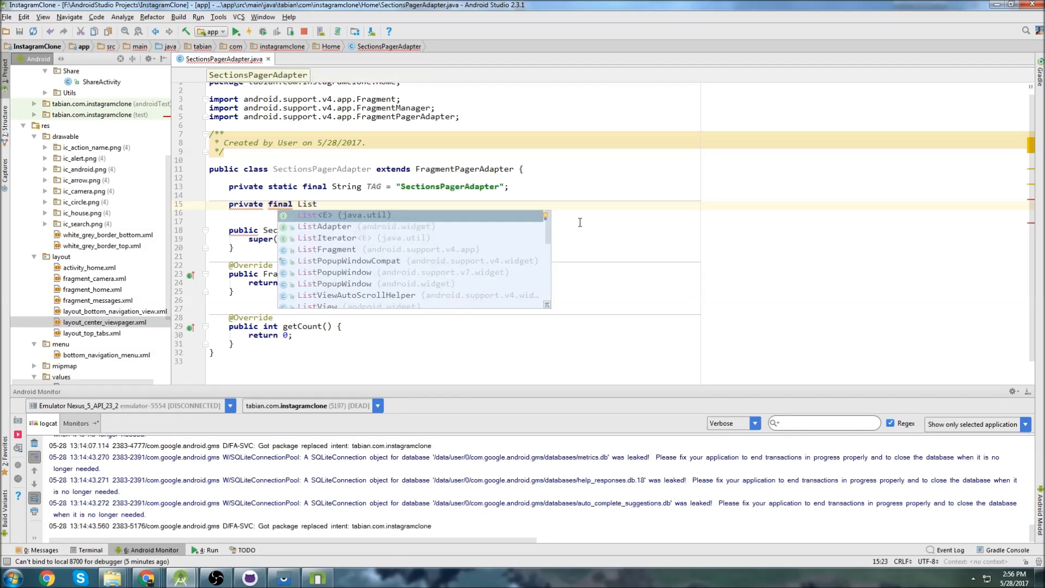
{"action": "type", "text": "<Fragment>"}
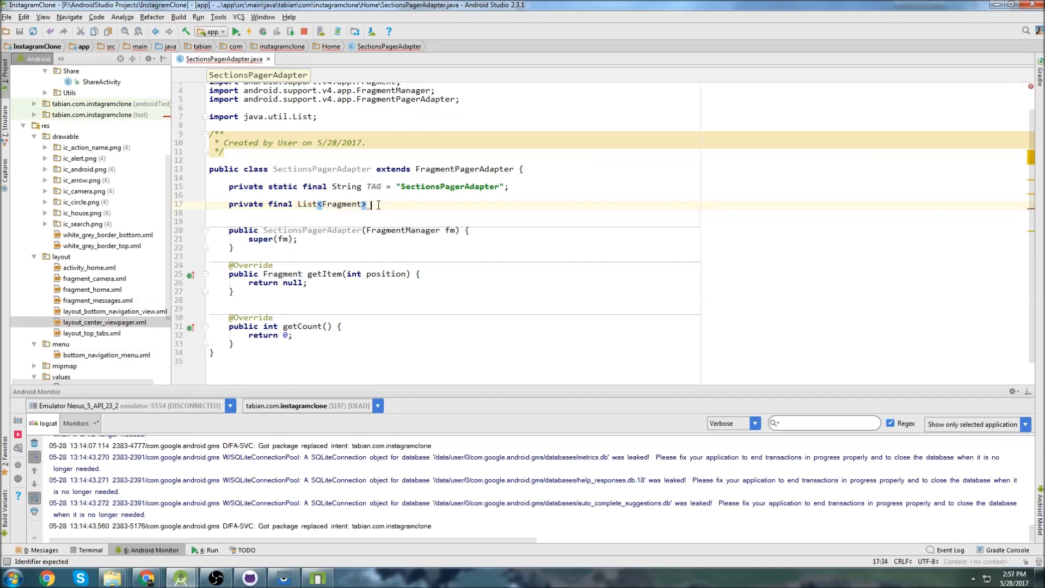
{"action": "type", "text": "mFragmentList = new"}
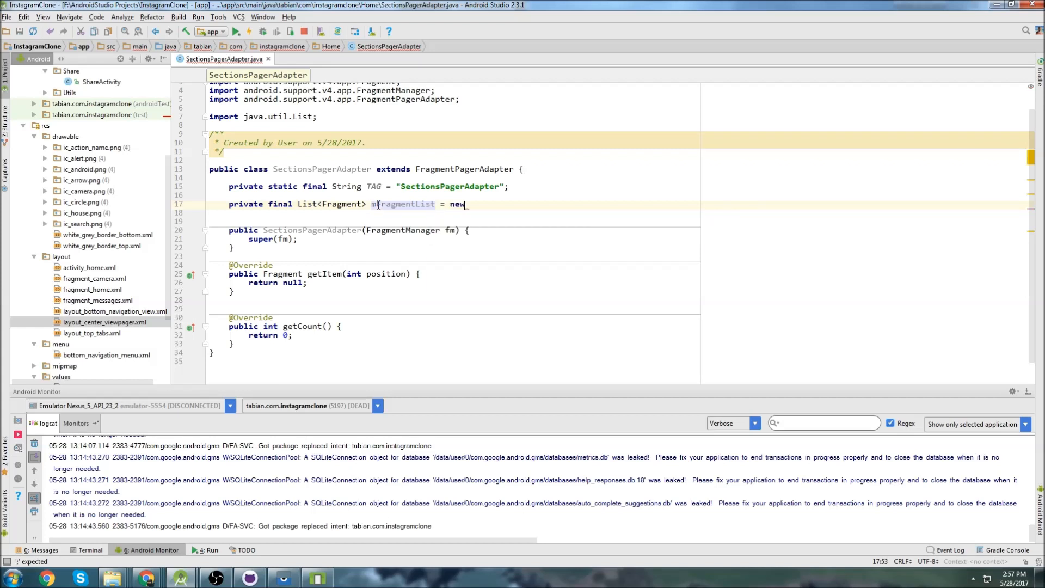
{"action": "type", "text": "ArrayList<>();"}
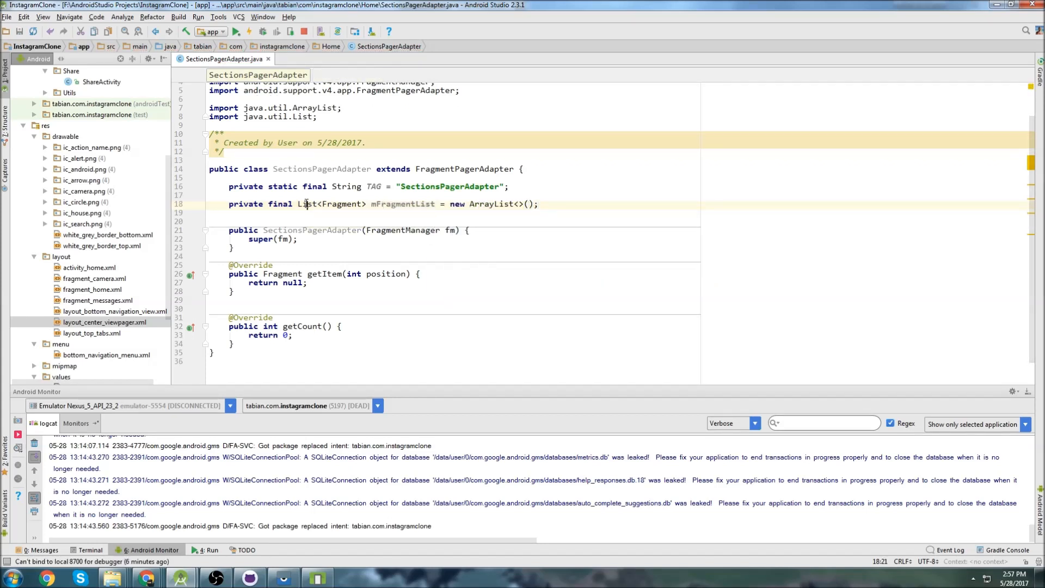
{"action": "double_click", "coordinate": [307, 204]}
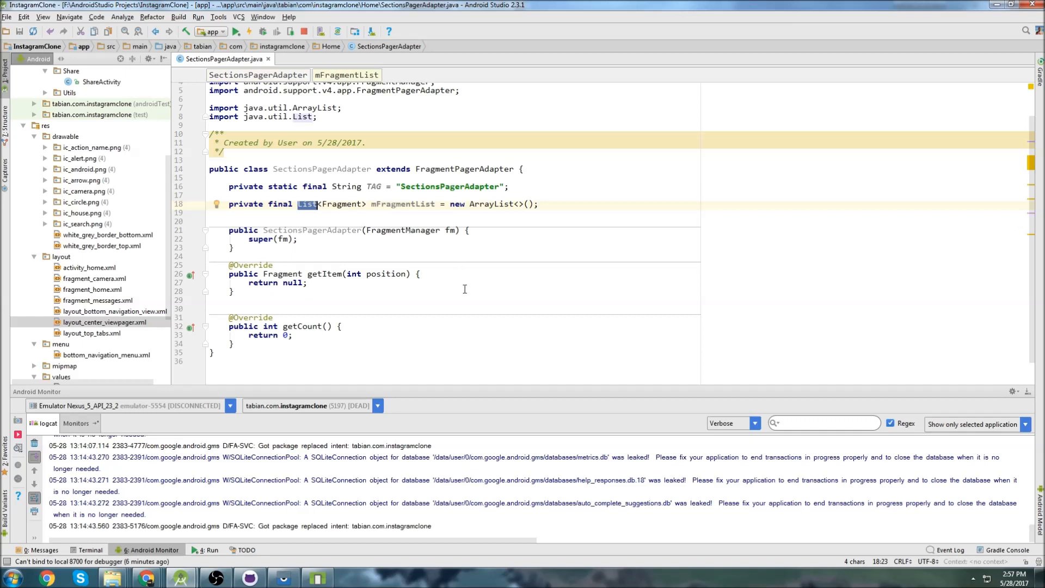
Step: Return mFragmentList.get(position) from getItem and mFragmentList.size() from getCount
{"action": "left_click", "coordinate": [292, 283]}
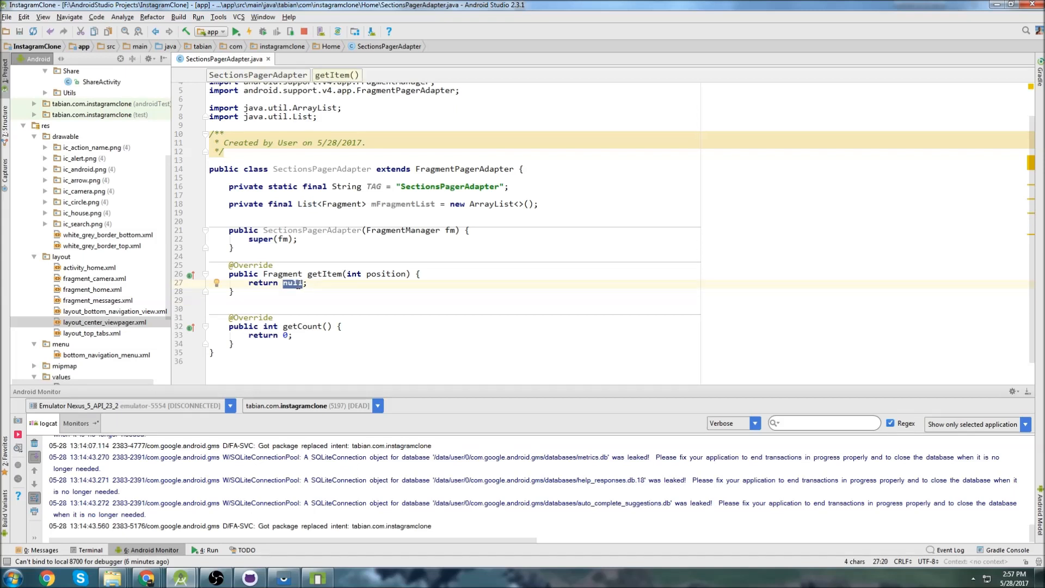
{"action": "type", "text": "mFragmentList"}
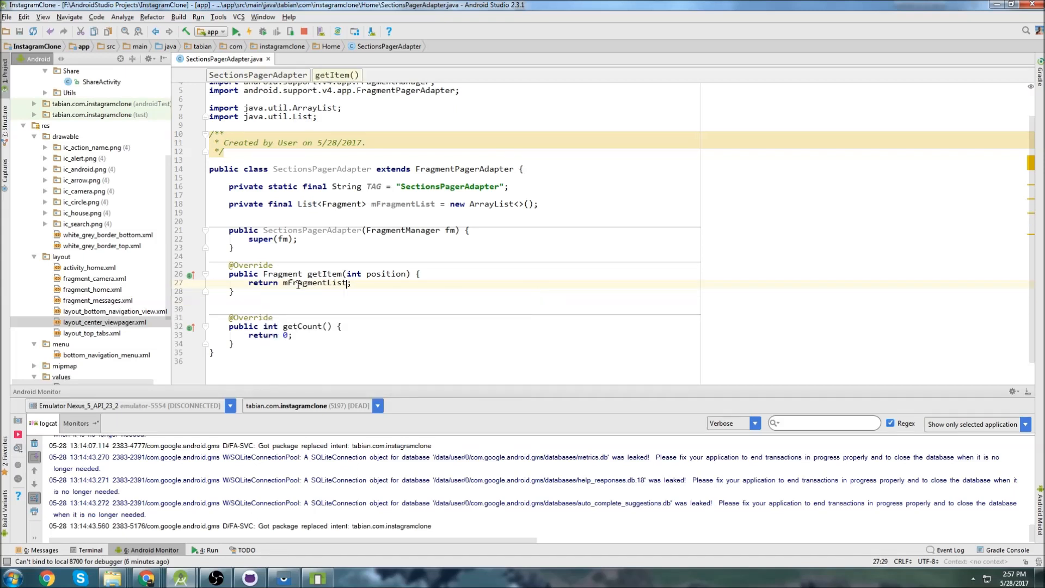
{"action": "type", "text": ".get(position)"}
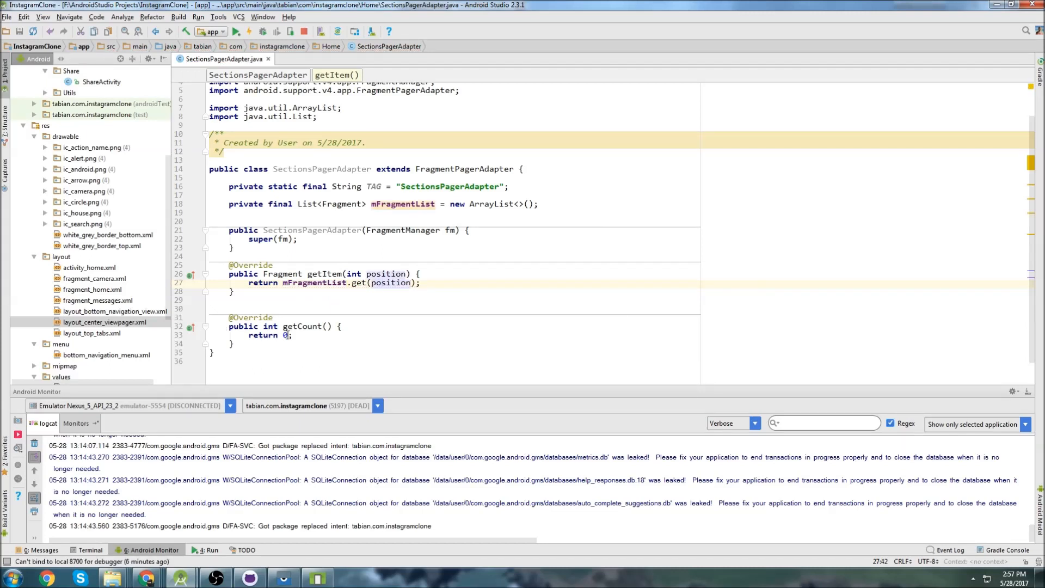
{"action": "type", "text": "mFragmentList.size("}
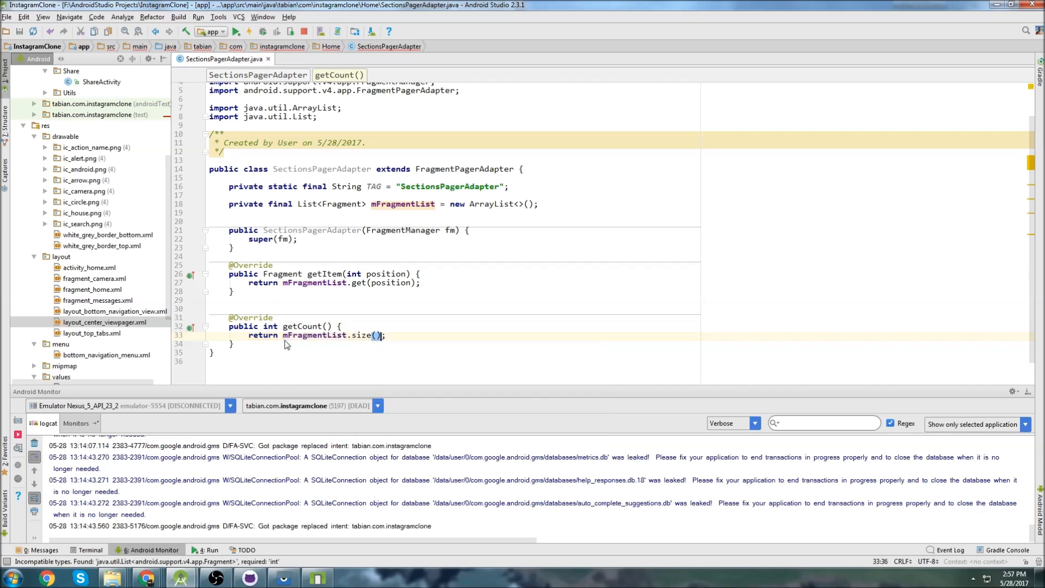
{"action": "double_click", "coordinate": [403, 205]}
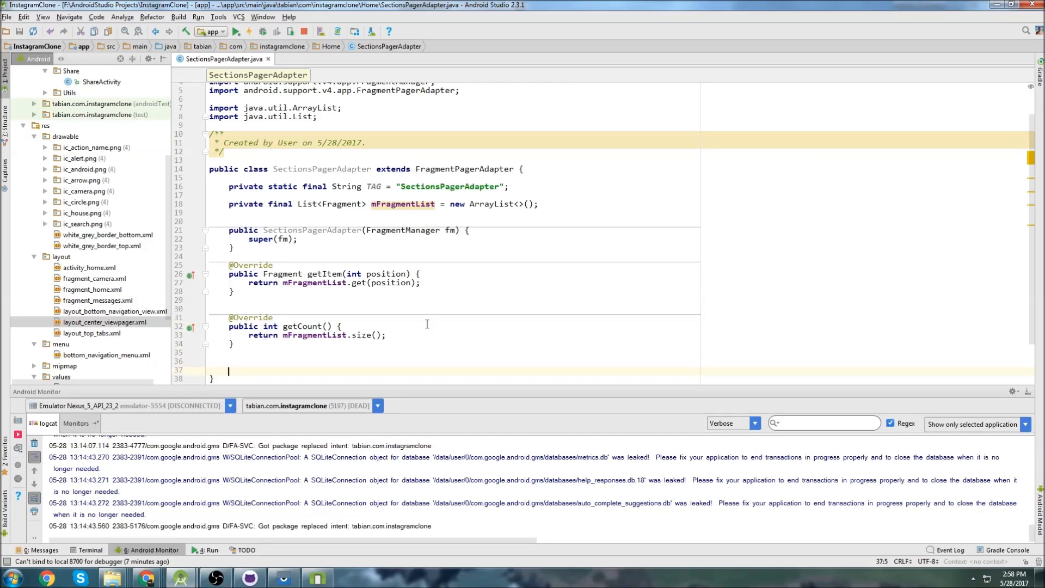
{"action": "mouse_move", "coordinate": [262, 219]}
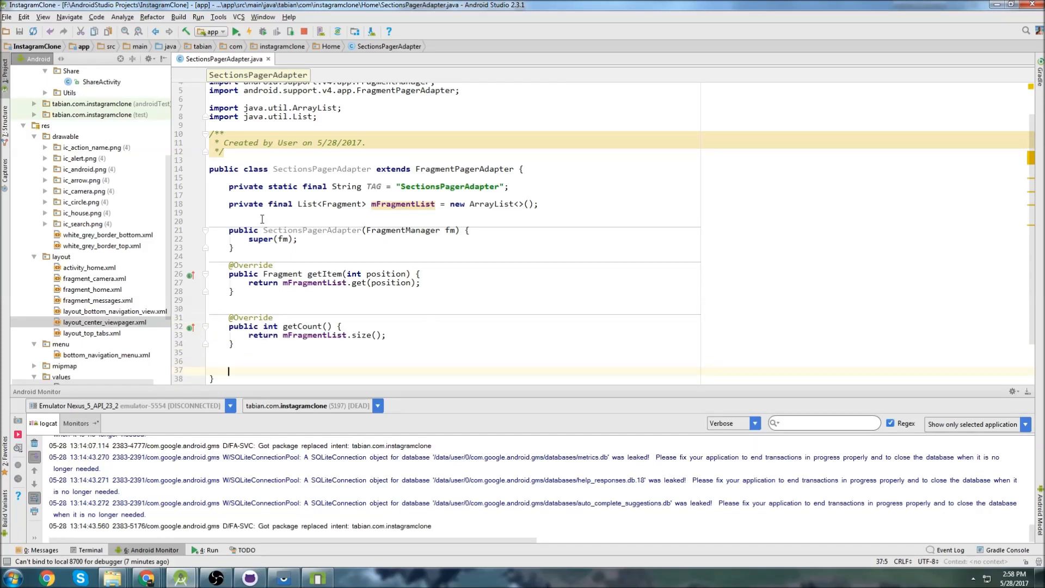
{"action": "double_click", "coordinate": [246, 204]}
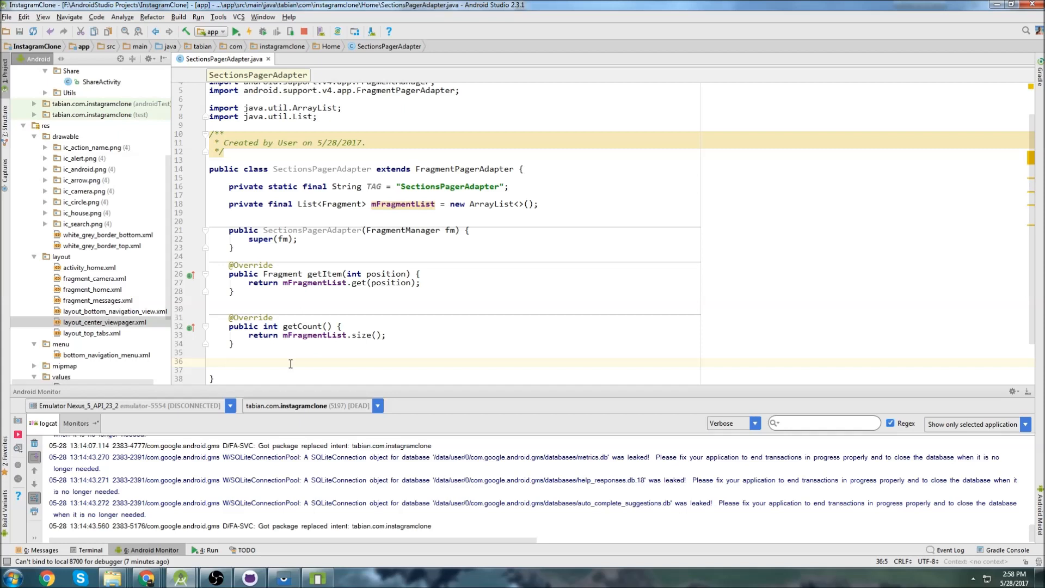
Step: Write public void addFragment(Fragment fragment) calling mFragmentList.add(fragment)
{"action": "type", "text": "public void a"}
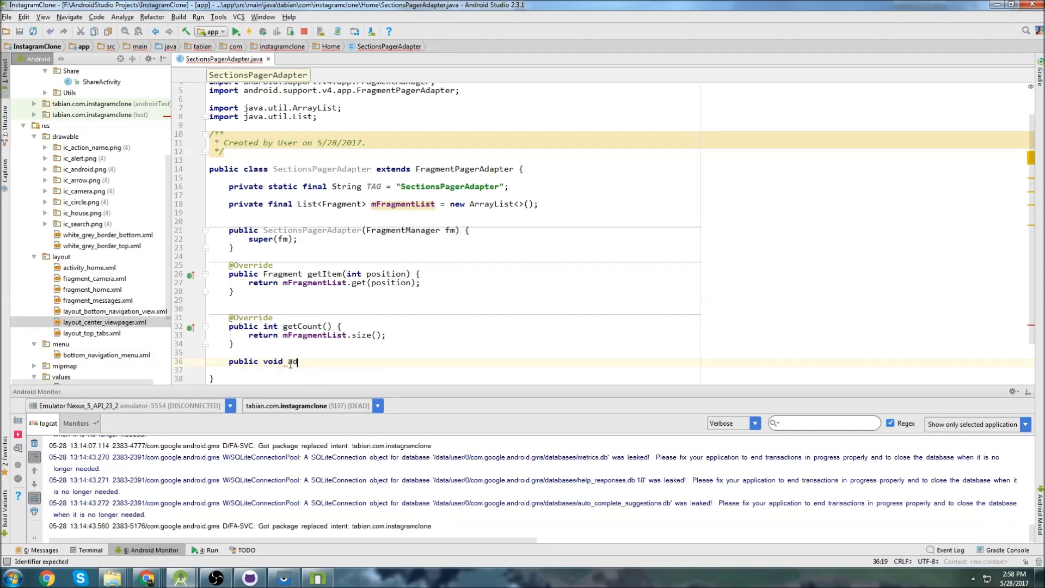
{"action": "type", "text": "dFragm"}
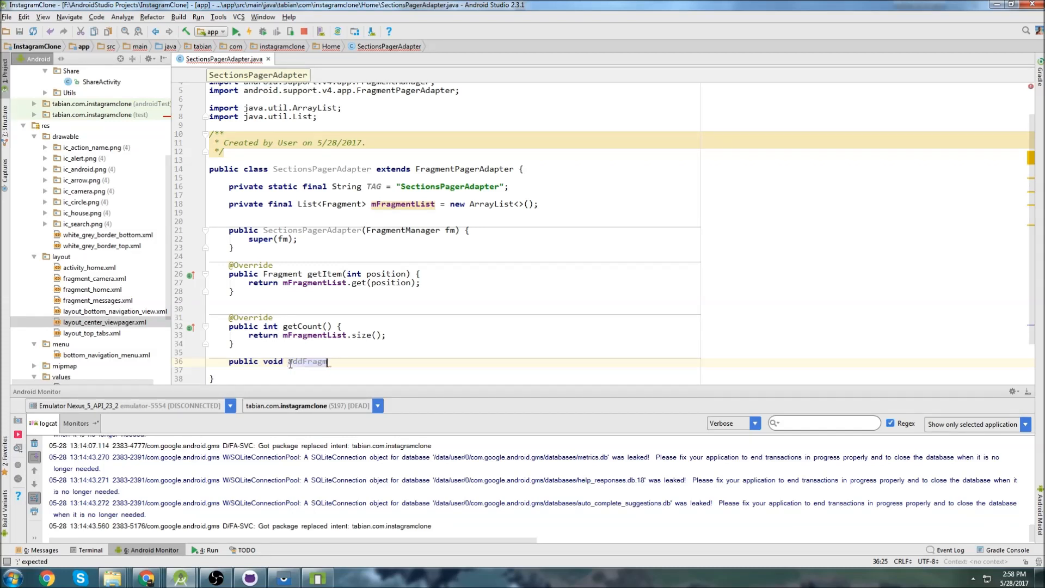
{"action": "type", "text": "(Fragment"}
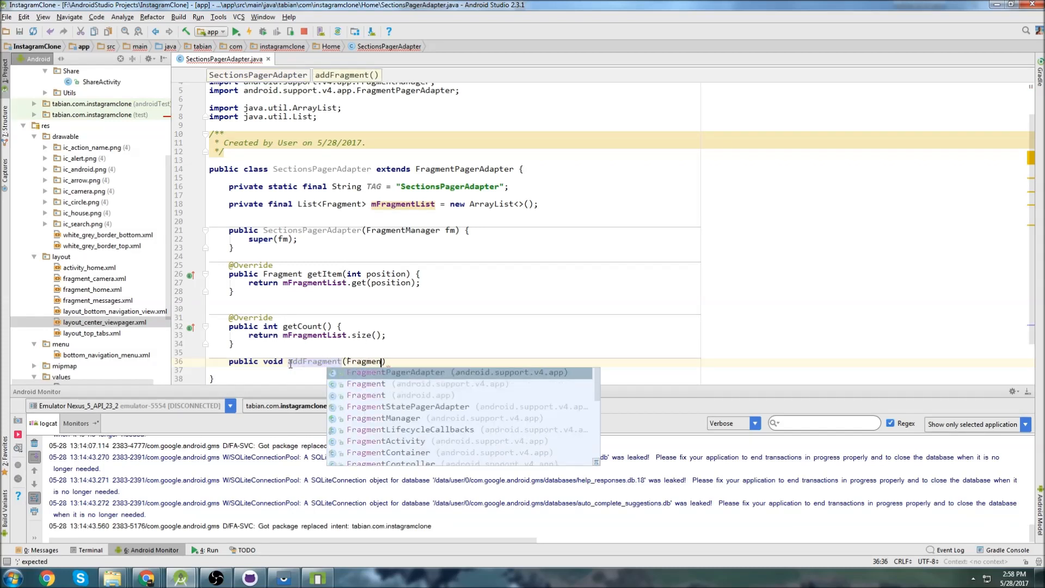
{"action": "type", "text": "fragment)"}
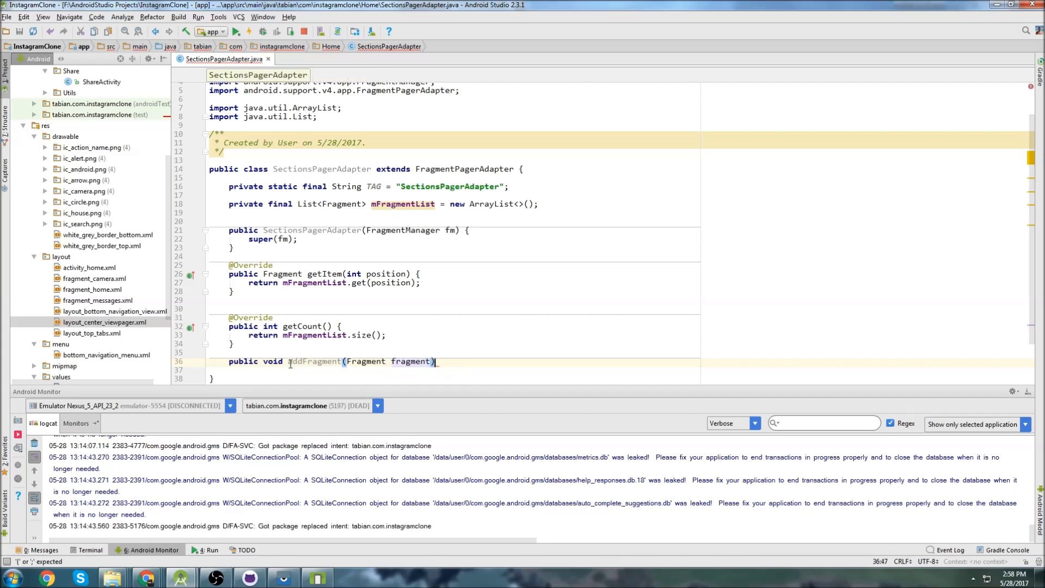
{"action": "type", "text": "{"}
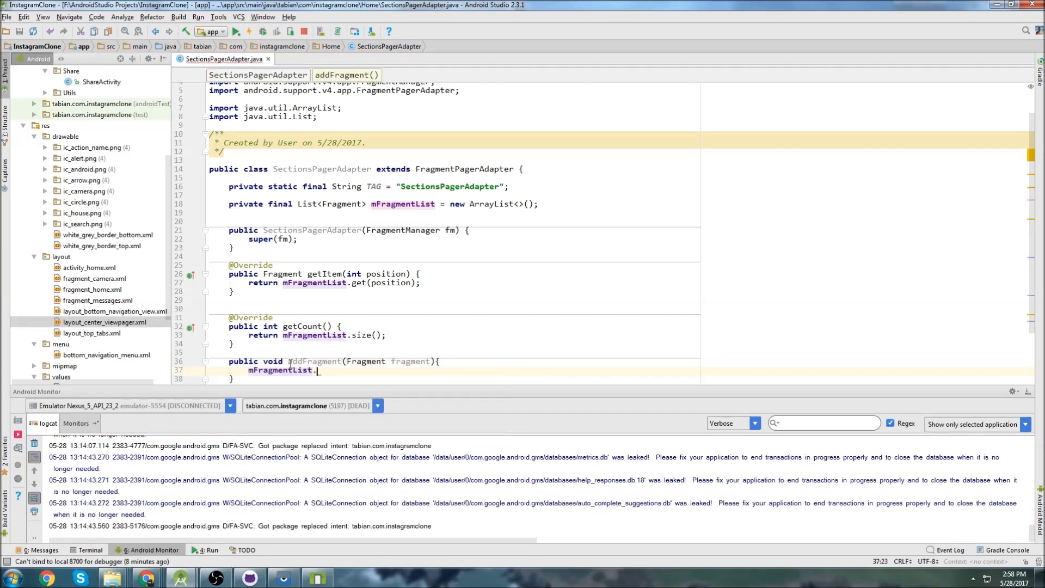
{"action": "type", "text": "add(fragment);"}
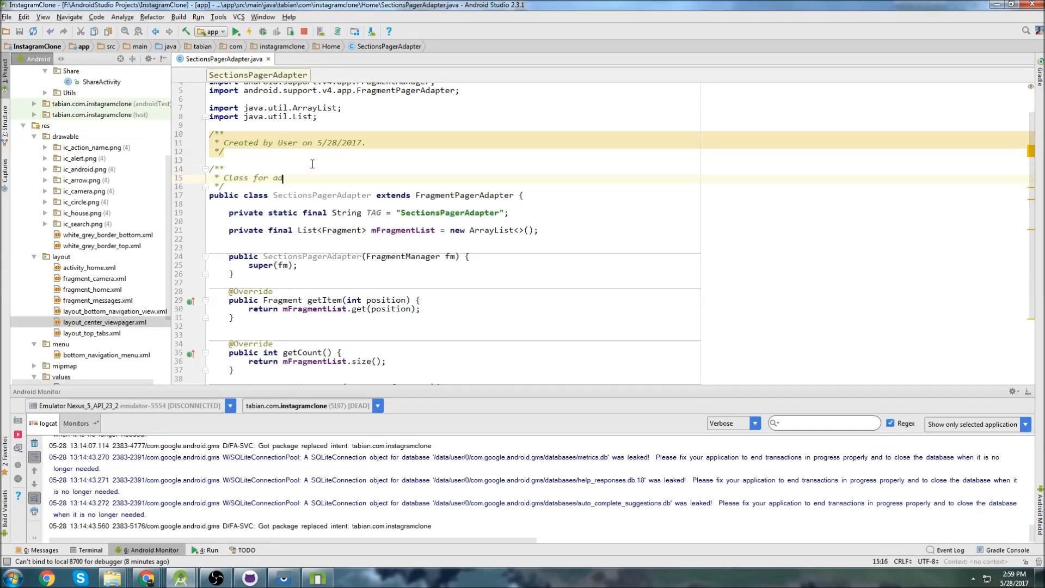
Step: Add the class comment 'Class for storing fragments for tags' above SectionsPagerAdapter
{"action": "type", "text": "ding"}
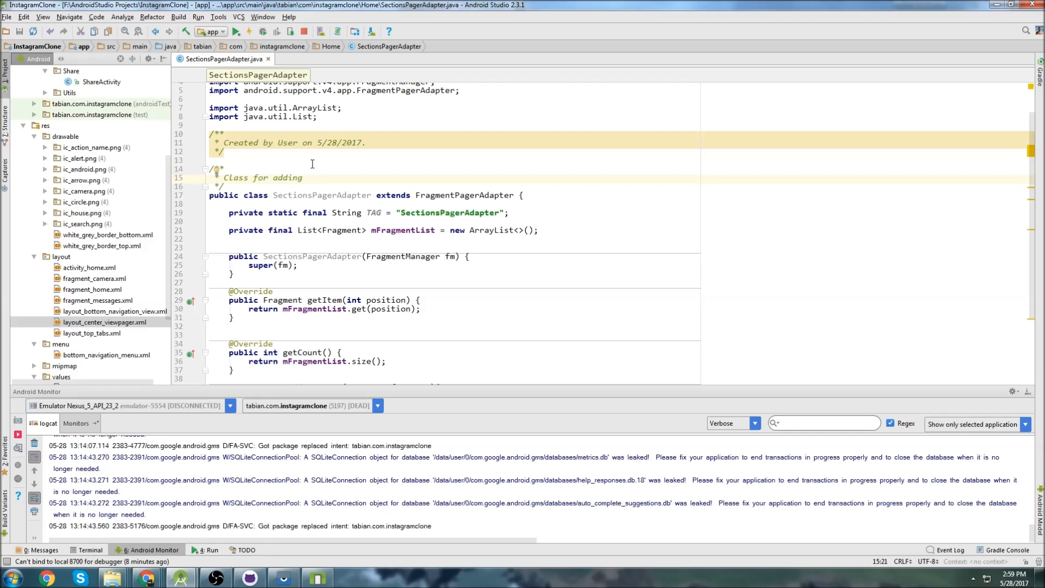
{"action": "type", "text": "storing"}
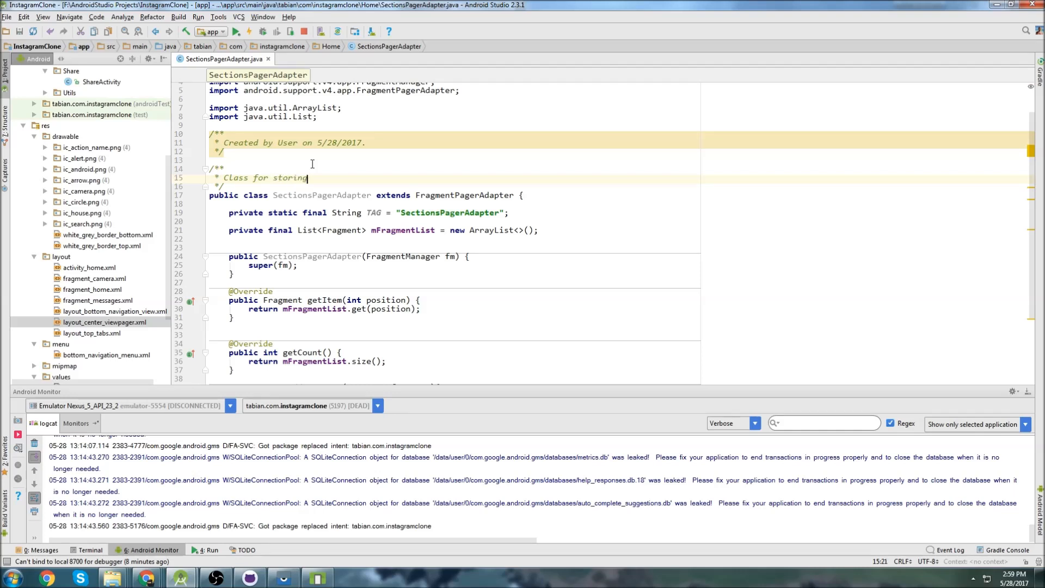
{"action": "type", "text": "fra"}
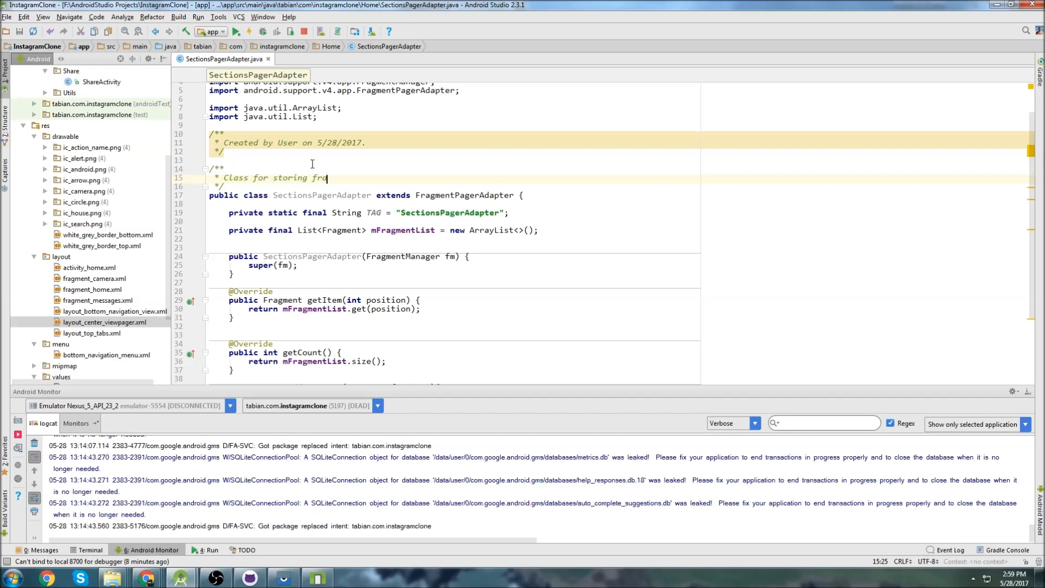
{"action": "type", "text": "agments for tags"}
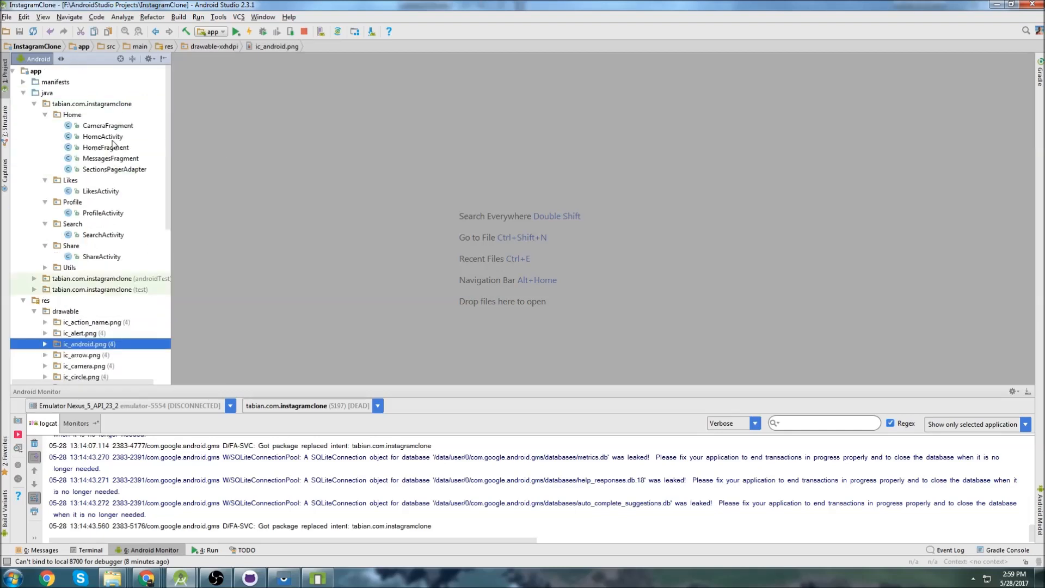
Step: Open HomeActivity.java from the Project tree
{"action": "double_click", "coordinate": [103, 137]}
{"action": "type", "text": "private"}
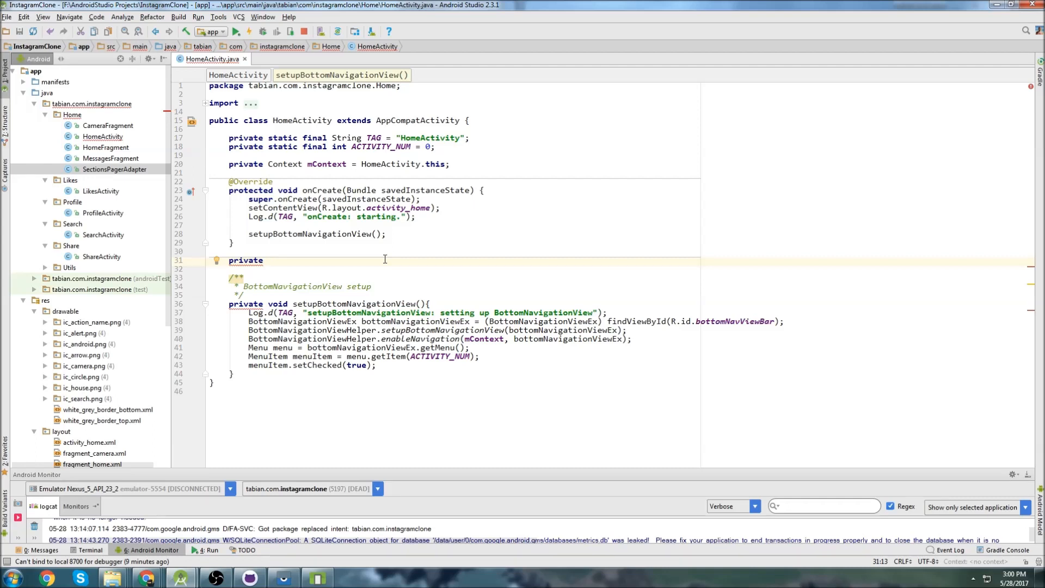
Step: Declare a setupViewPager(ViewPager viewPager) method in HomeActivity
{"action": "type", "text": "void"}
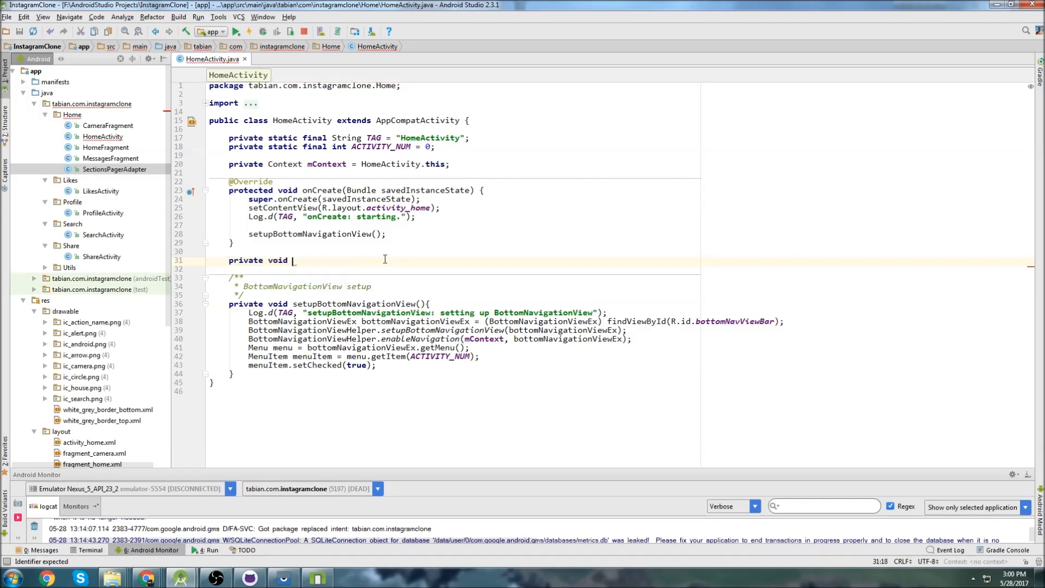
{"action": "type", "text": "setupViewPager("}
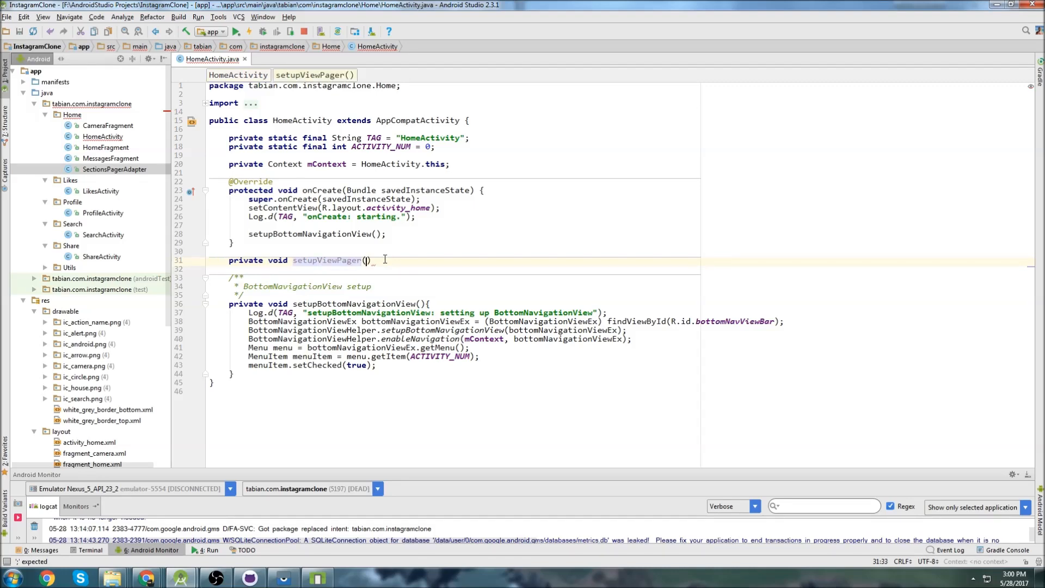
{"action": "type", "text": "ViewPager"}
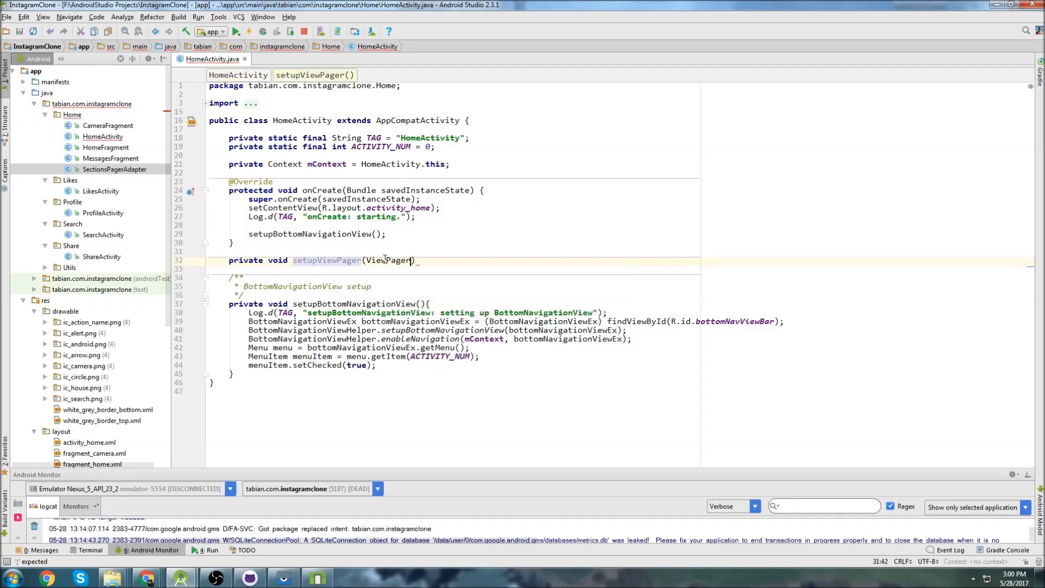
{"action": "type", "text": "viewPager){}"}
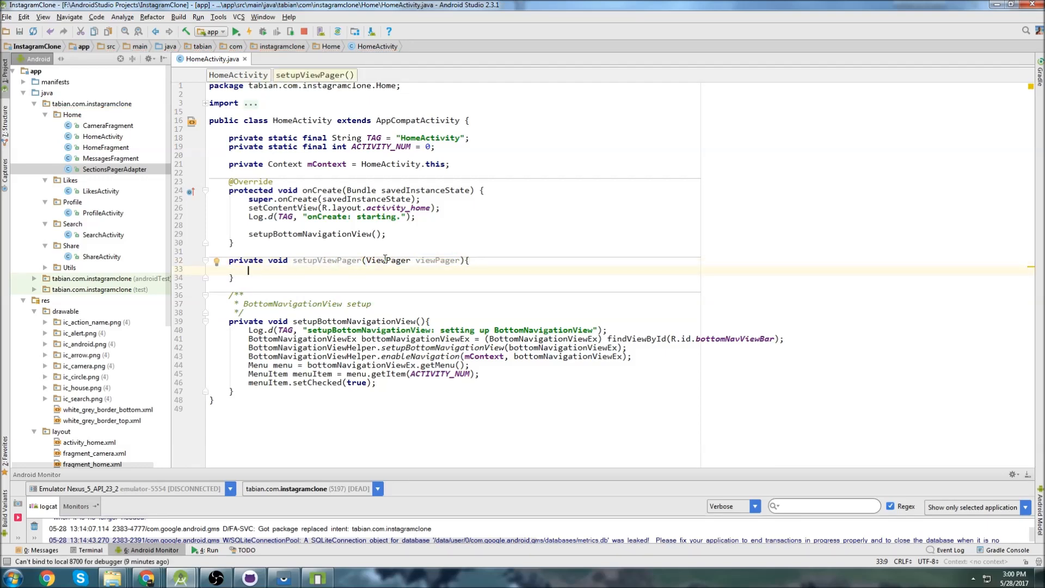
Step: Create a SectionsPagerAdapter from getSupportFragmentManager(), briefly viewing SectionsPagerAdapter.java for reference
{"action": "type", "text": "Sec"}
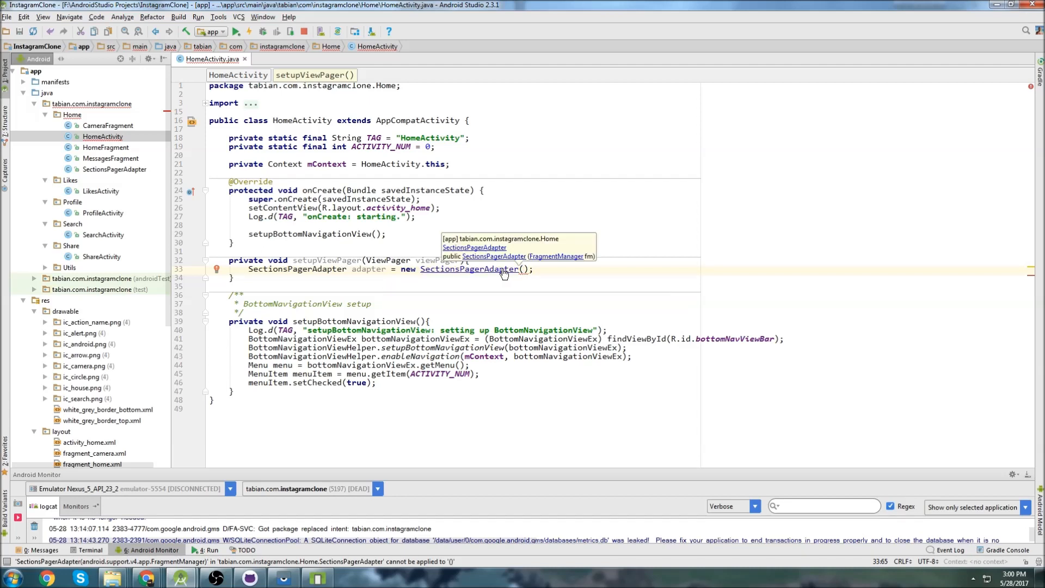
{"action": "type", "text": "getSupportFragmentManager()"}
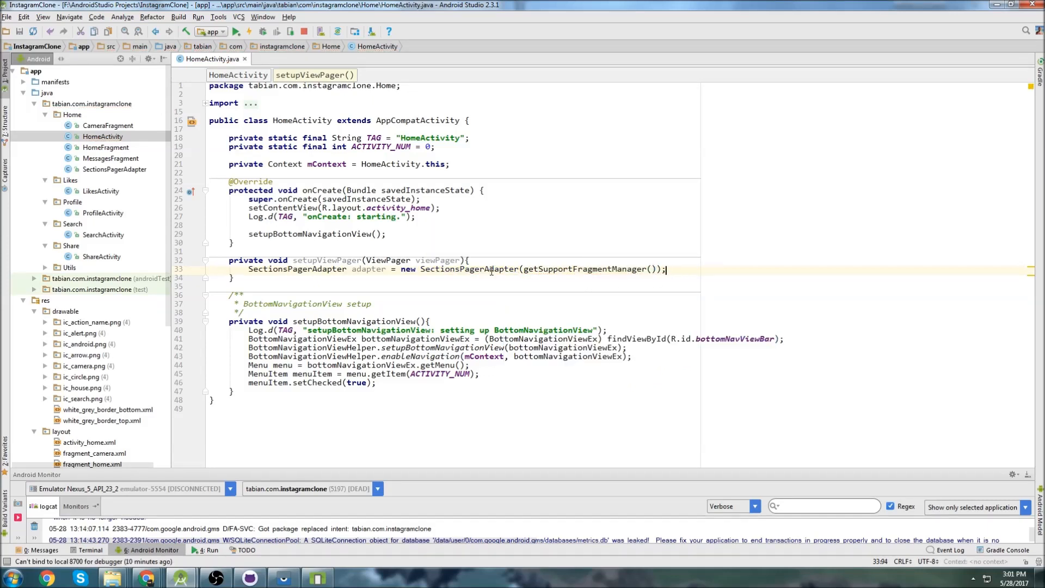
{"action": "mouse_move", "coordinate": [469, 269]}
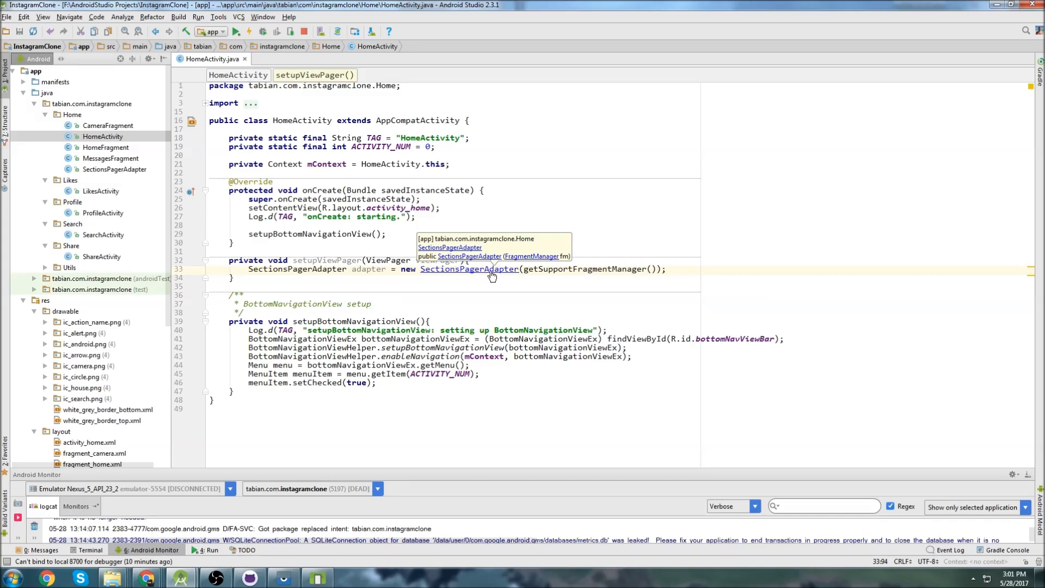
{"action": "left_click", "coordinate": [529, 281]}
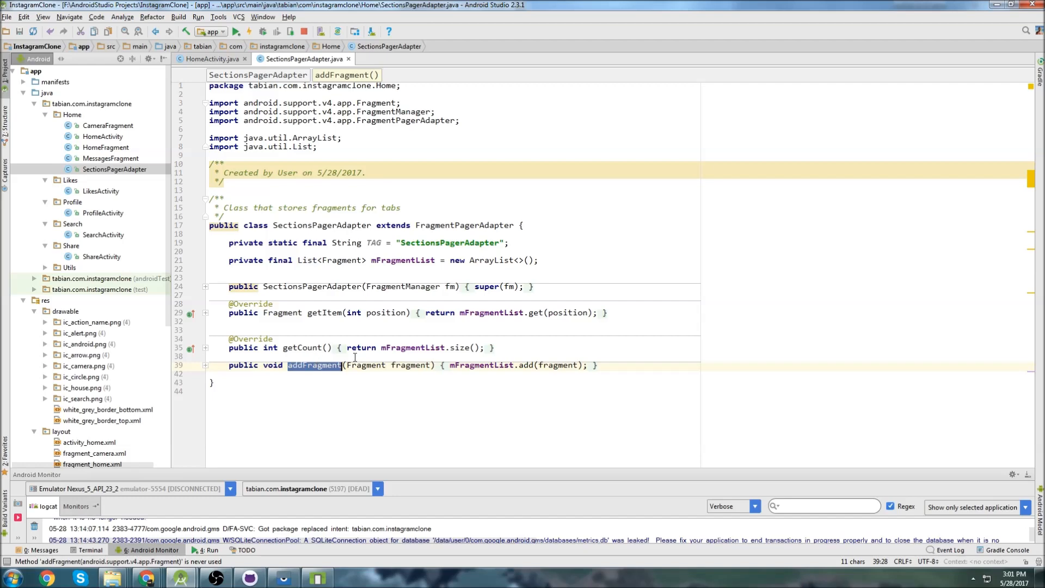
{"action": "left_click", "coordinate": [212, 59]}
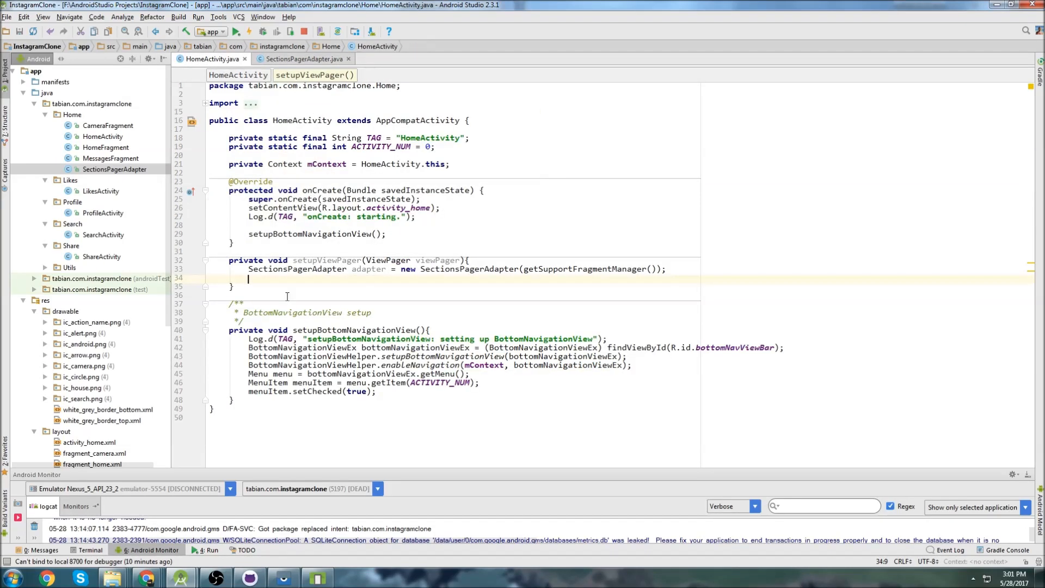
Step: Add new CameraFragment(), HomeFragment() and MessagesFragment() to the adapter via addFragment calls
{"action": "type", "text": "adapter.addFragment();"}
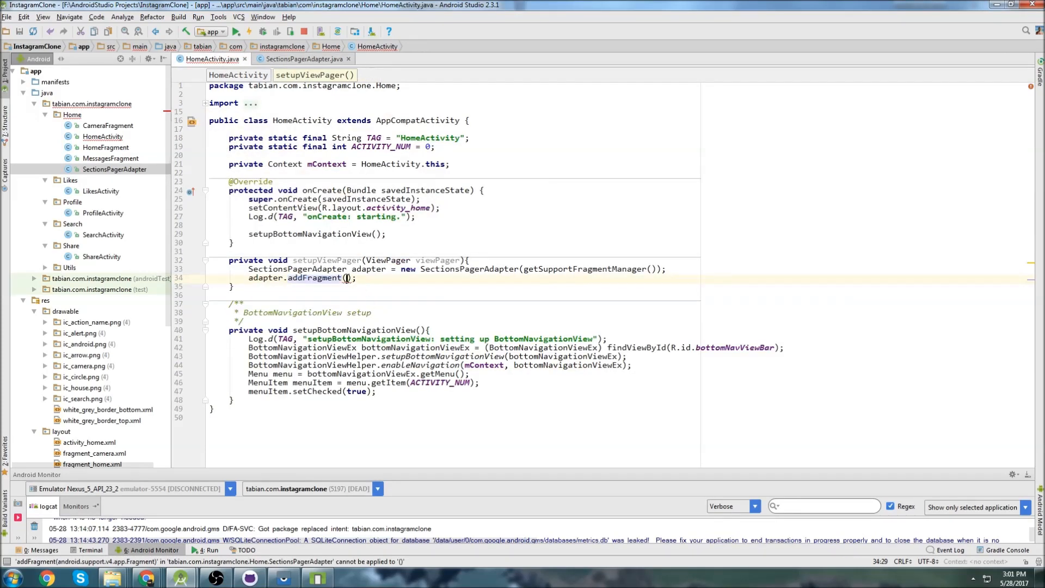
{"action": "type", "text": "new CameraFra"}
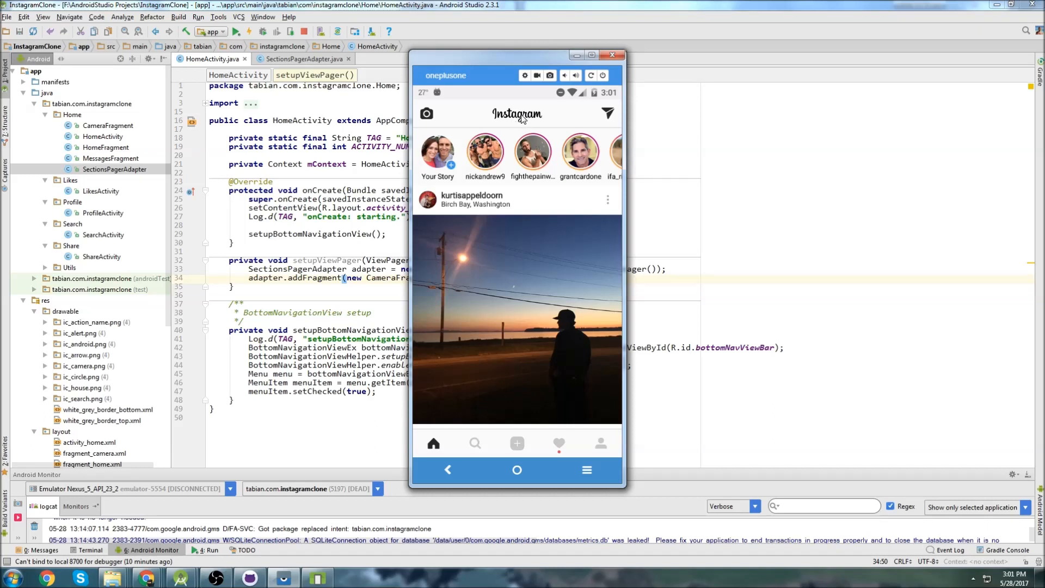
{"action": "mouse_move", "coordinate": [608, 111]}
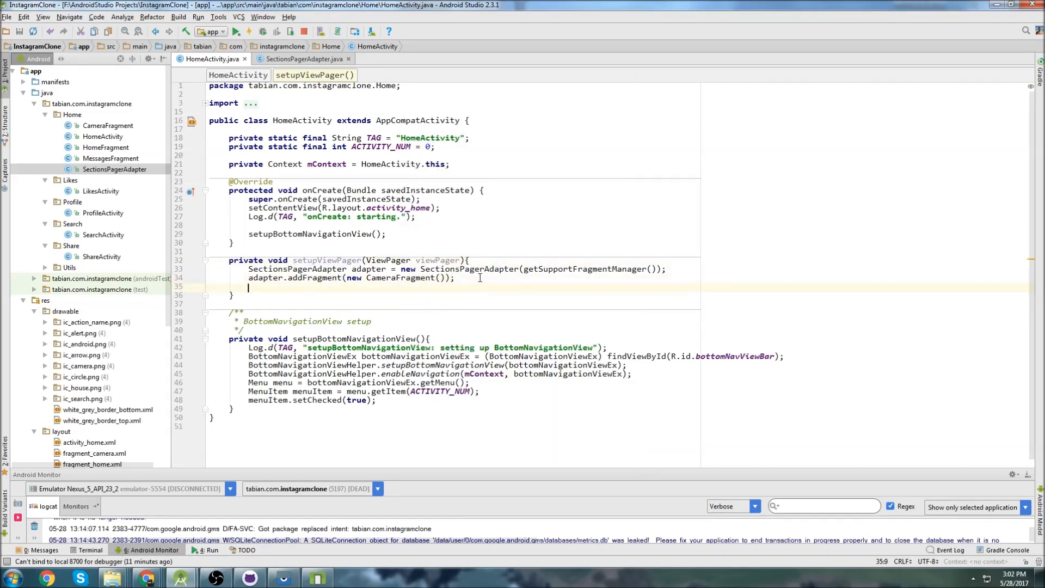
{"action": "type", "text": "adapter.addFragment();"}
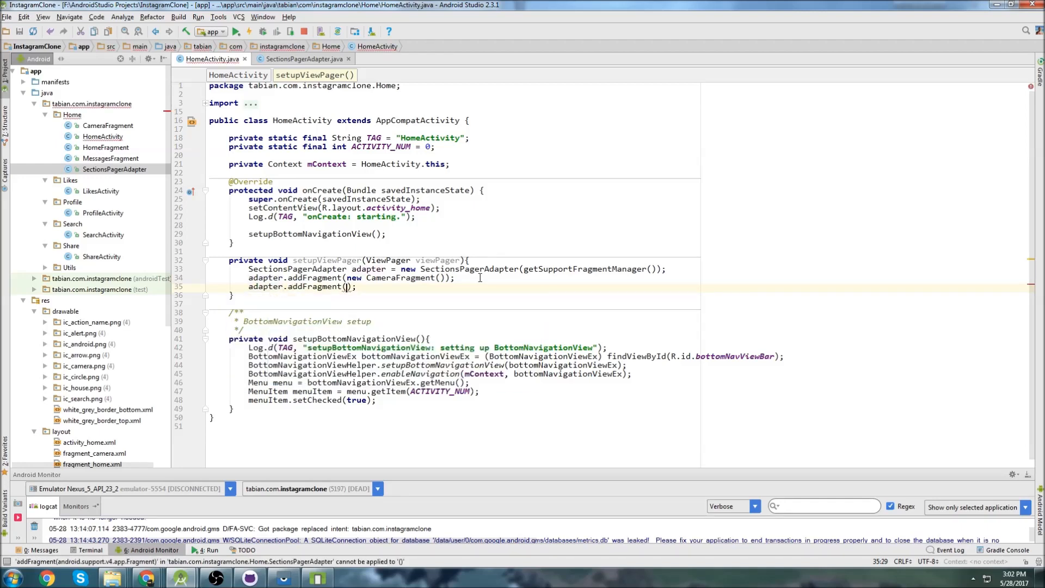
{"action": "type", "text": "new HomeFragment()"}
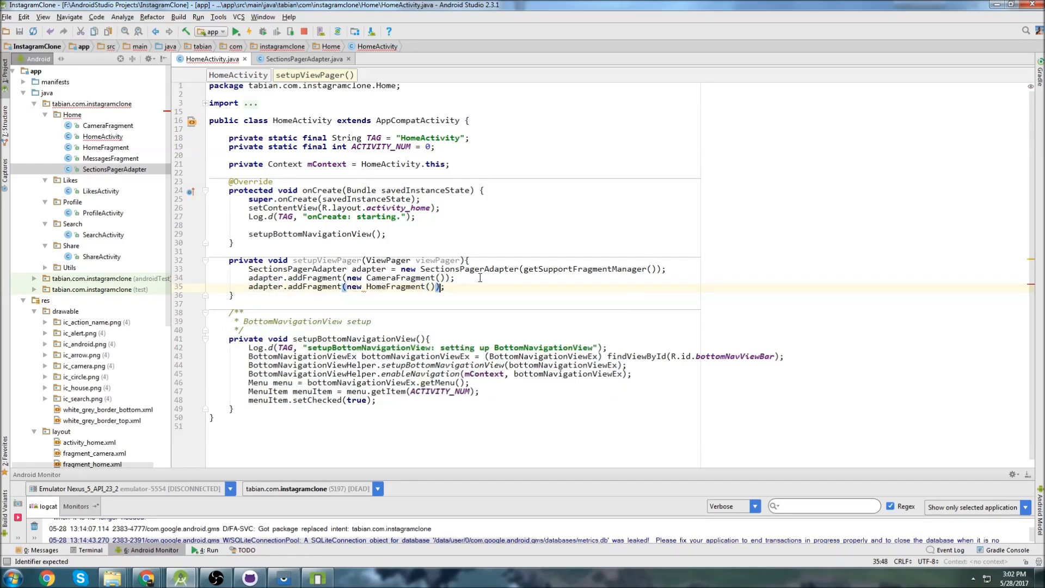
{"action": "type", "text": "requestDragAndDropPermissions()"}
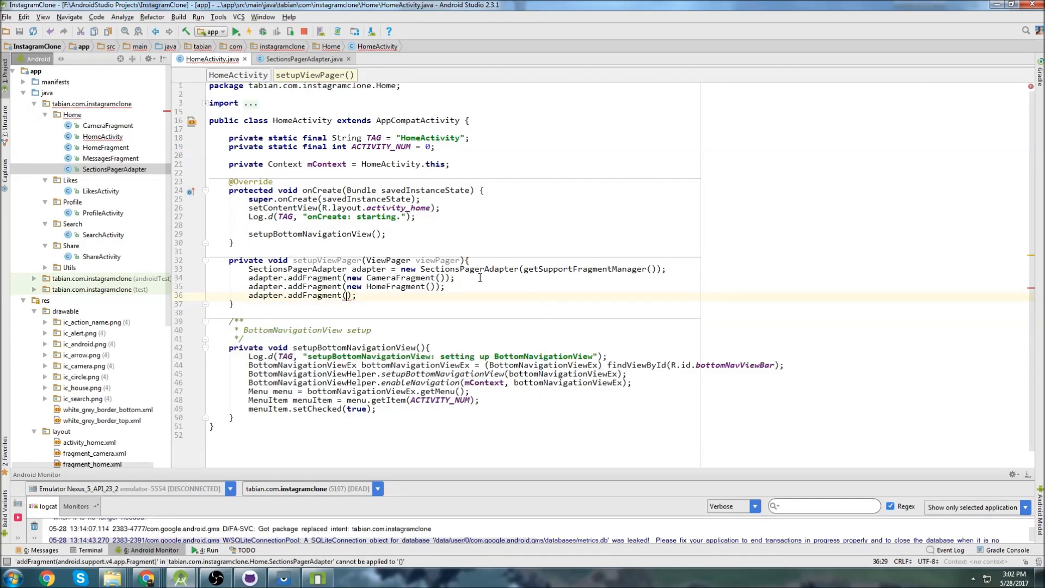
{"action": "type", "text": "new MessagesFragment("}
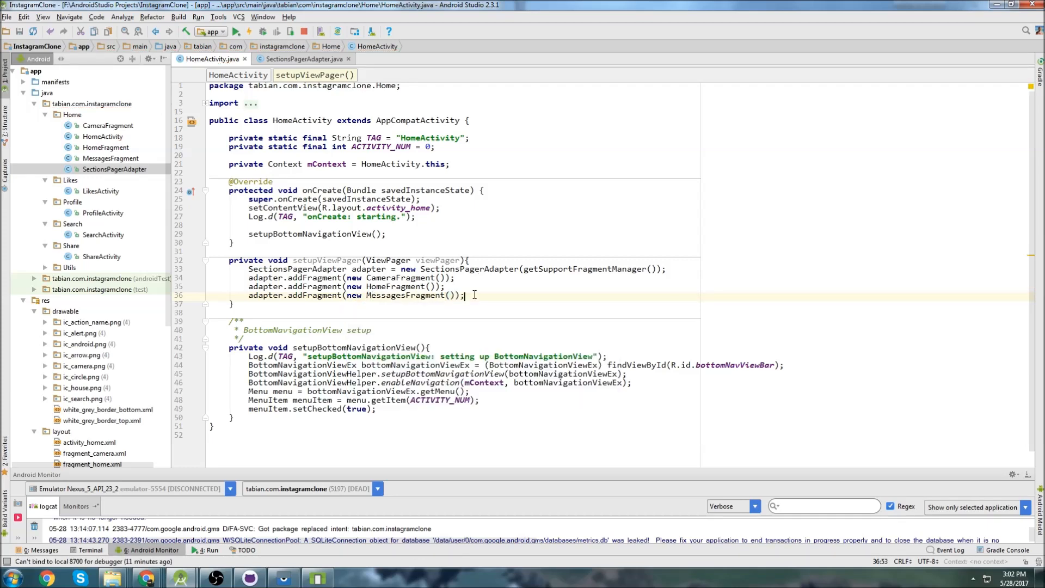
Step: Remove the setupViewPager parameter and begin a (ViewPager) findViewById(R.id.) lookup
{"action": "key", "text": "enter"}
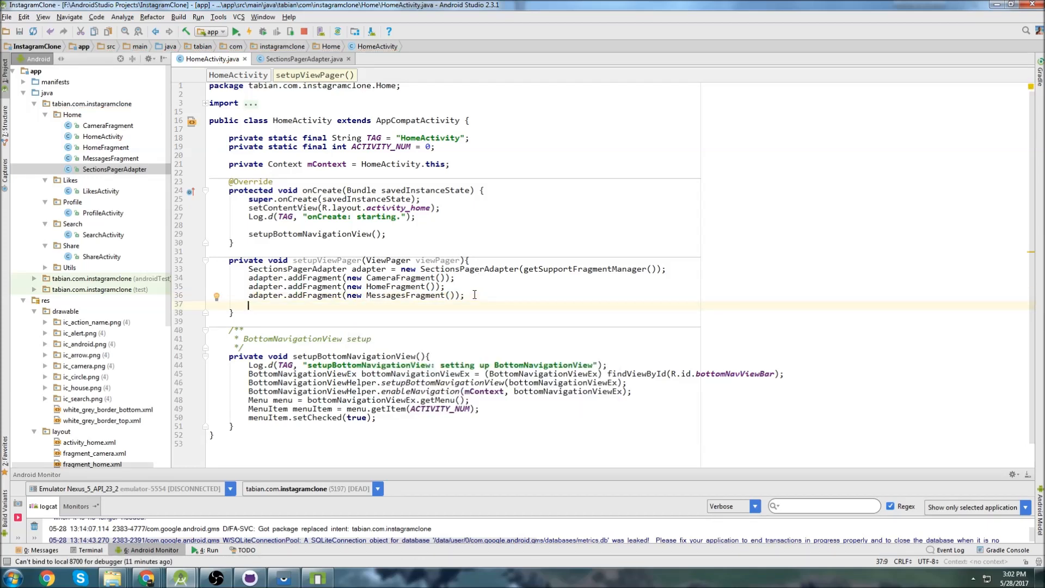
{"action": "type", "text": "ViewPager view"}
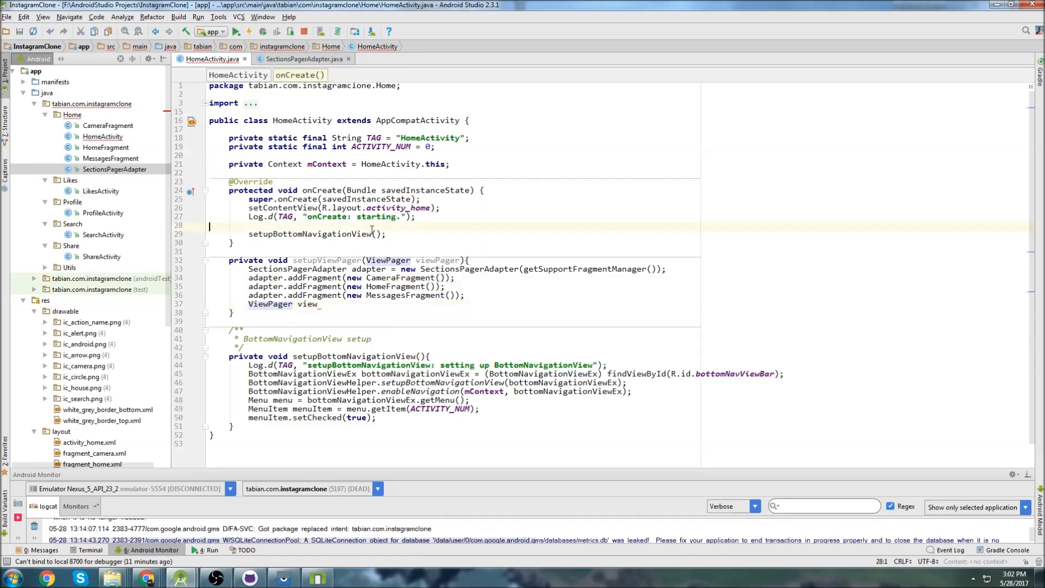
{"action": "double_click", "coordinate": [437, 260]}
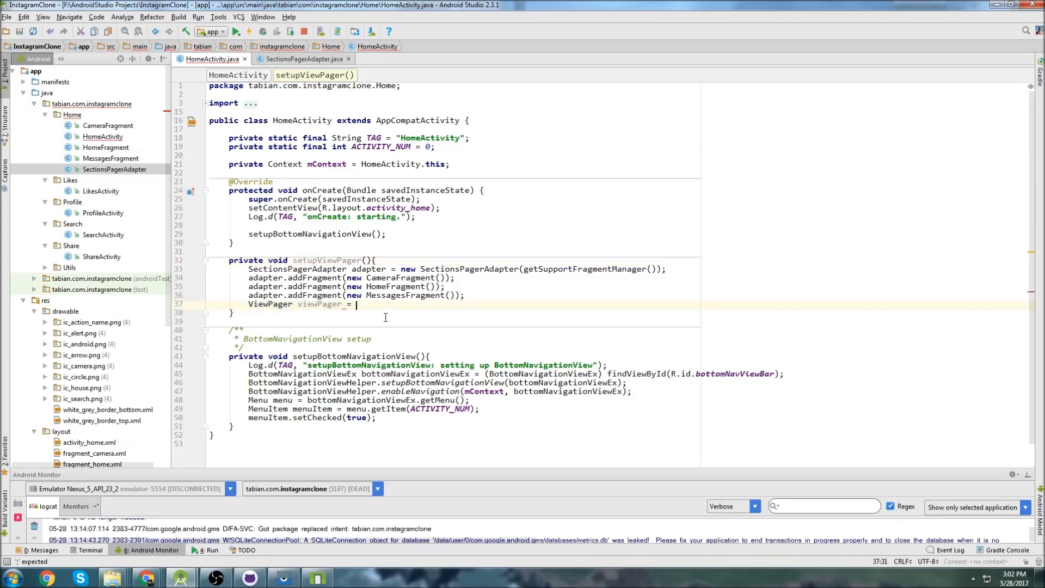
{"action": "type", "text": "(ViewPager)"}
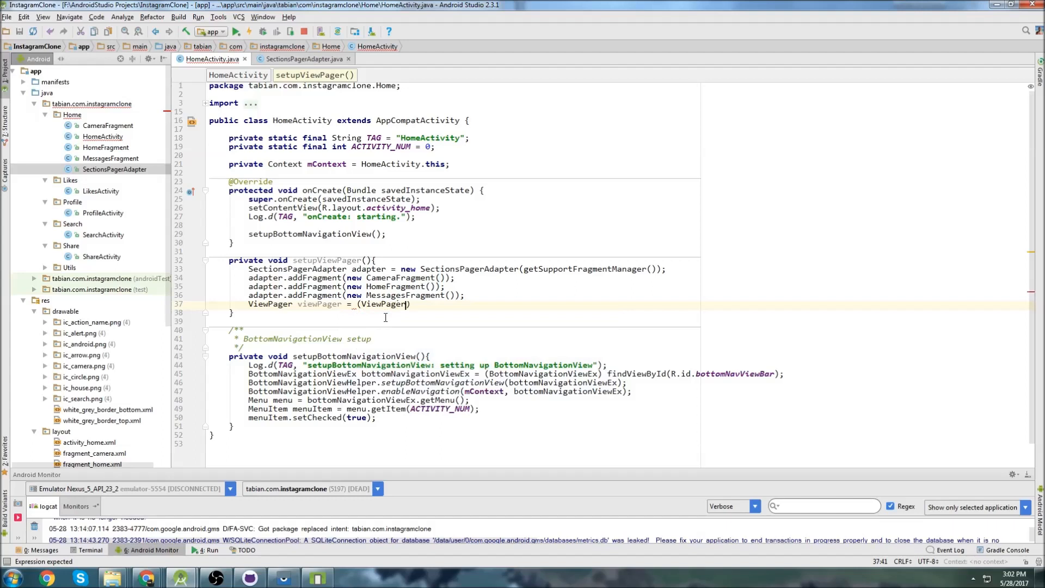
{"action": "type", "text": "findViewById(R.id."}
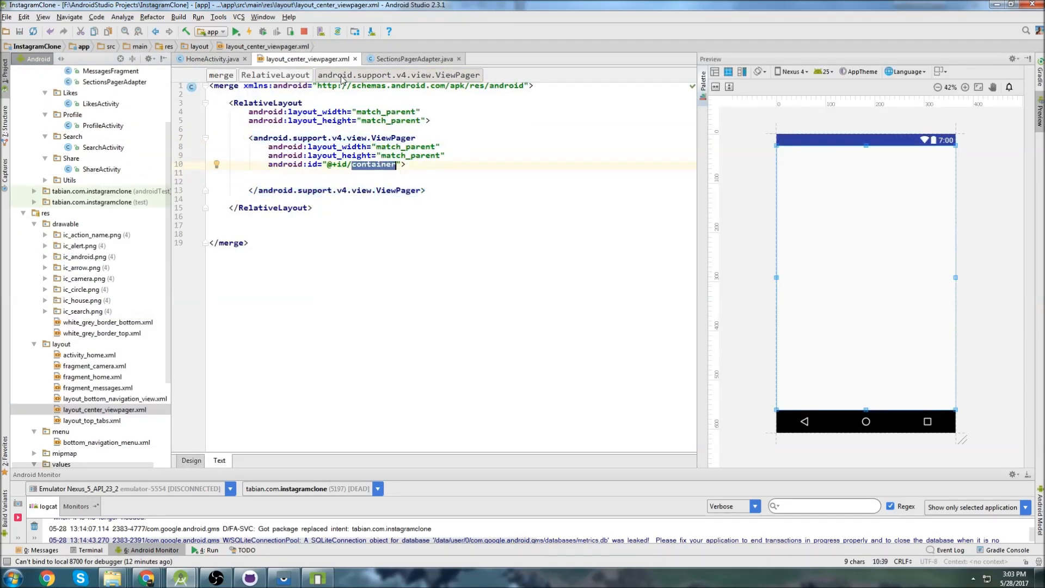
Step: Finish the R.id.container lookup and add viewPager.setAdapter(adapter)
{"action": "left_click", "coordinate": [212, 59]}
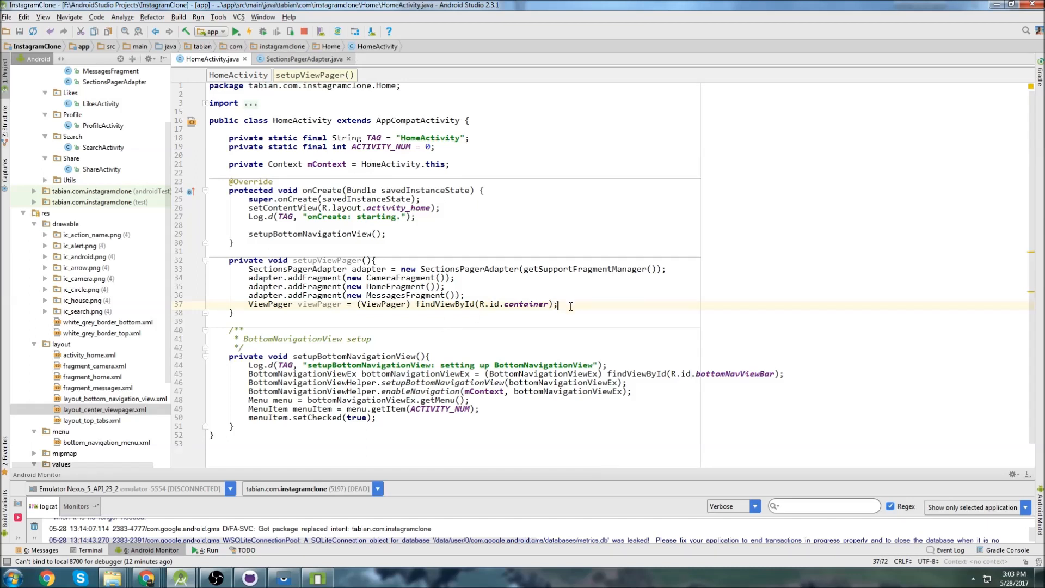
{"action": "key", "text": "enter"}
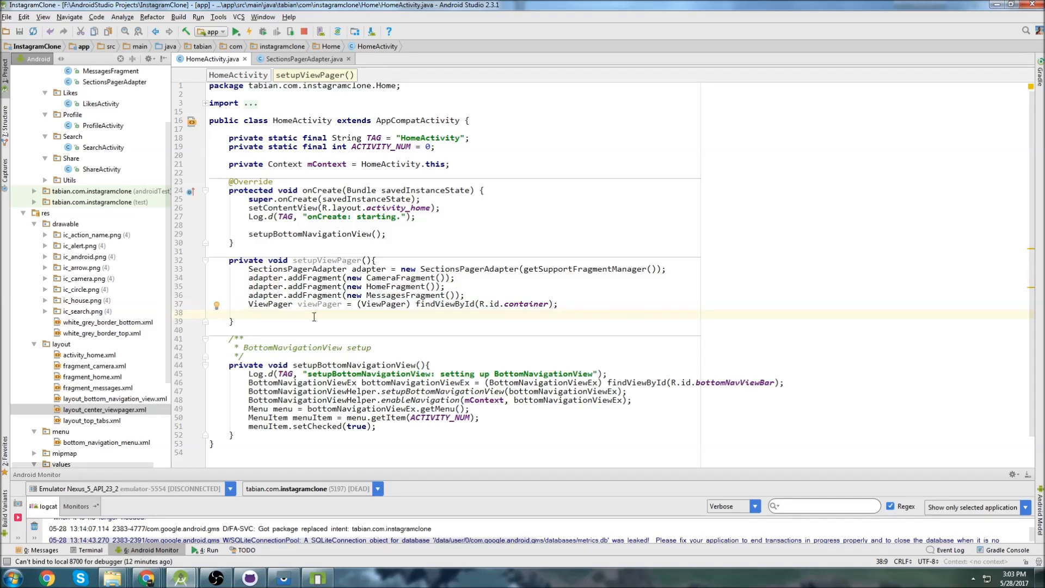
{"action": "type", "text": "viewPager."}
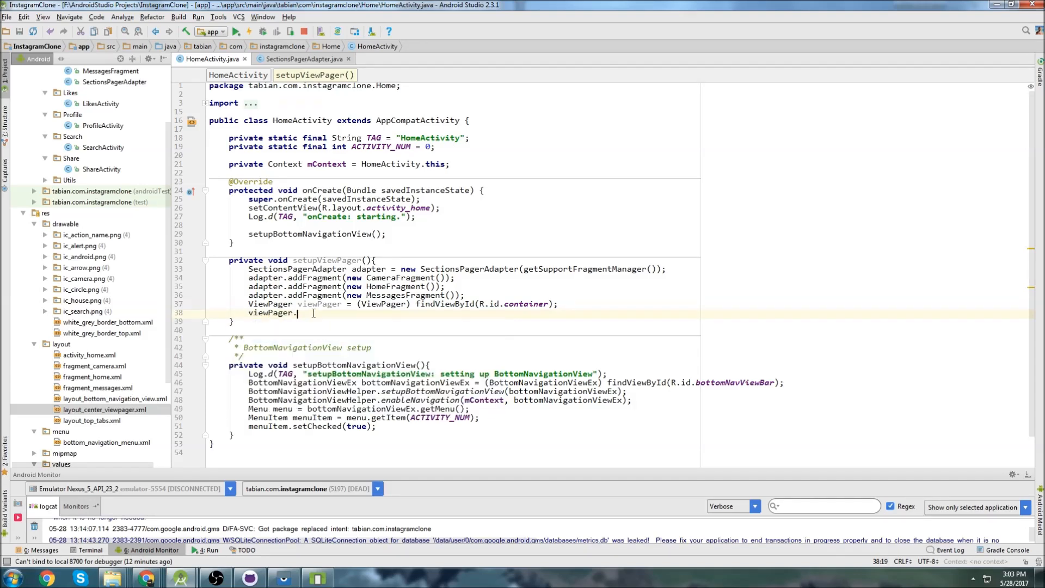
{"action": "type", "text": "setAdapter();"}
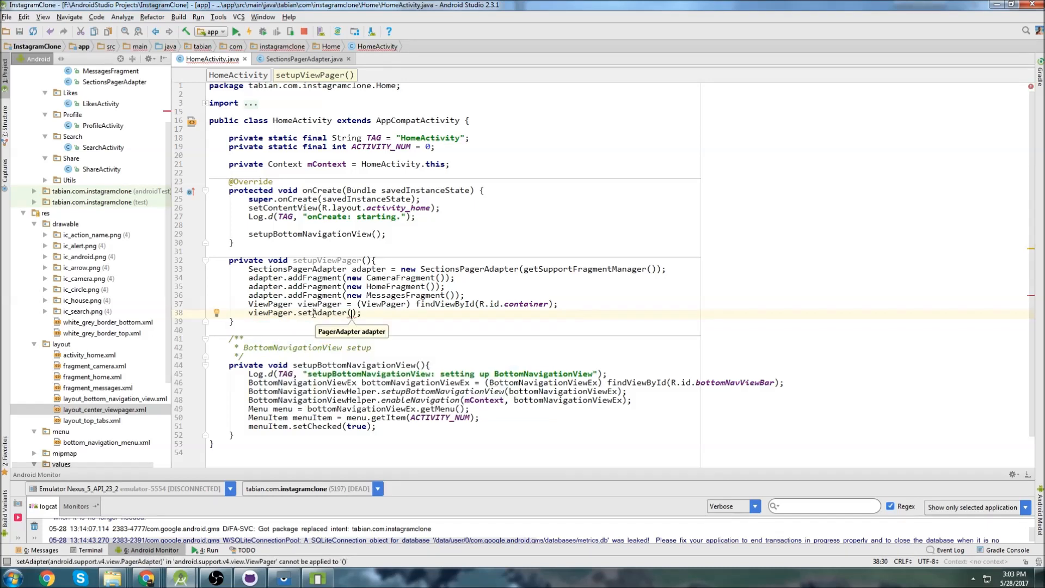
{"action": "type", "text": "adapter"}
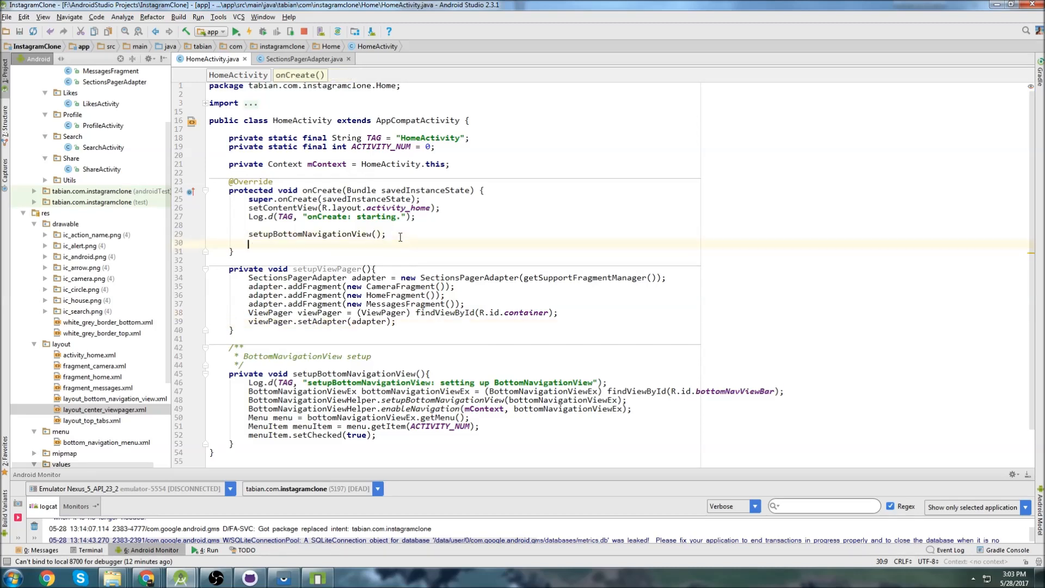
Step: Call setupViewPager() in onCreate right after setupBottomNavigationView()
{"action": "type", "text": "setupViewPager();"}
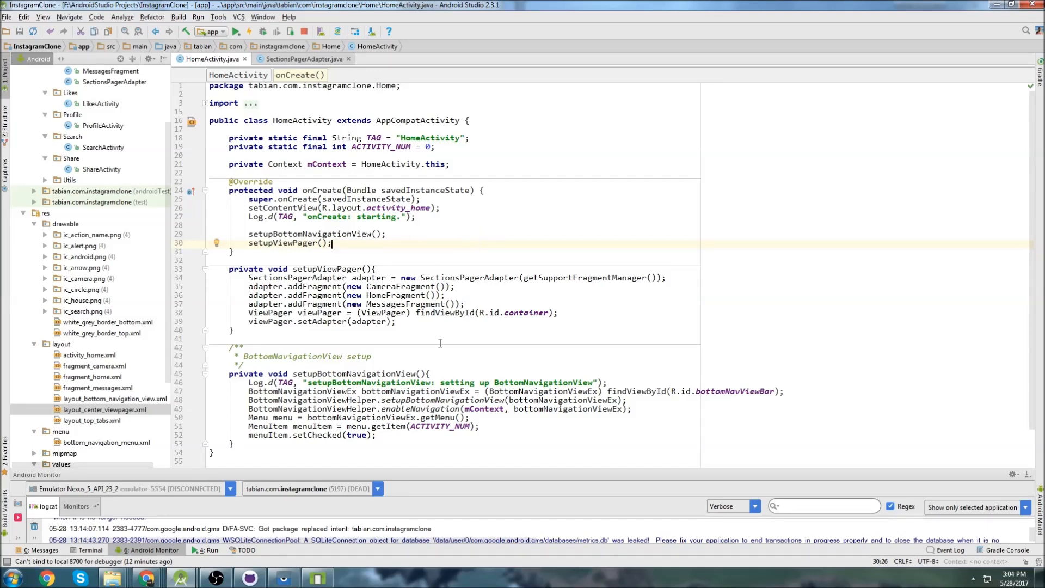
{"action": "left_click", "coordinate": [279, 260]}
{"action": "type", "text": "/**"}
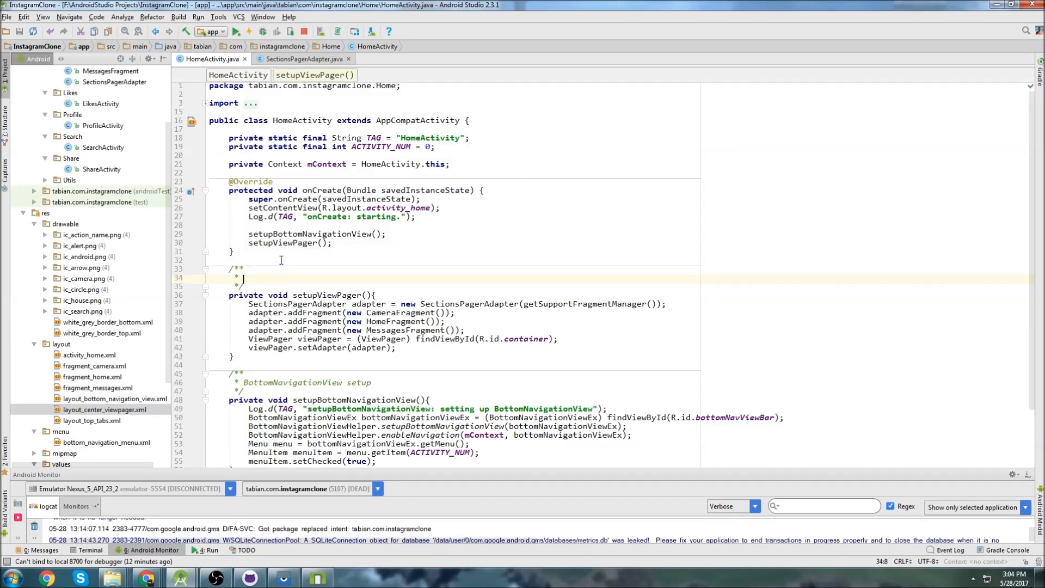
Step: Write the doc comment 'Responsible for adding the 3 tabs: Camera, Home, Messages'
{"action": "type", "text": "Responsible for adding the 3"}
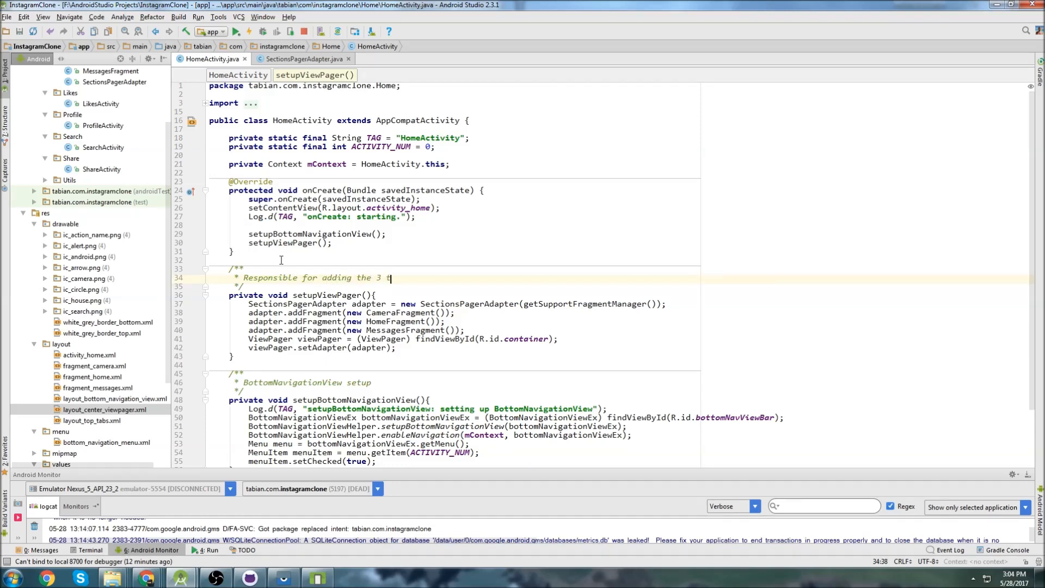
{"action": "type", "text": "tabs: Camera, H"}
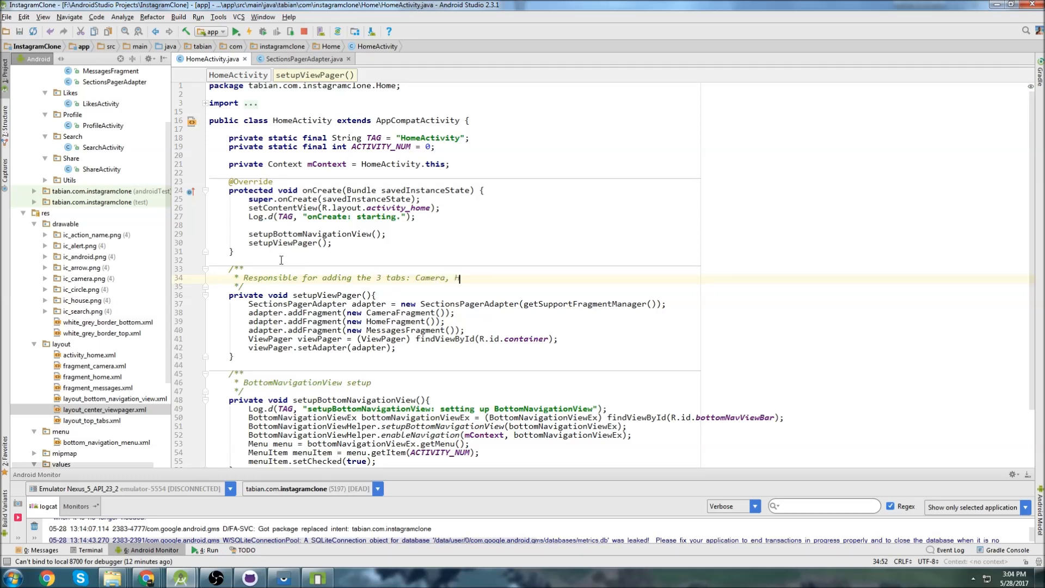
{"action": "type", "text": "ome, Messages"}
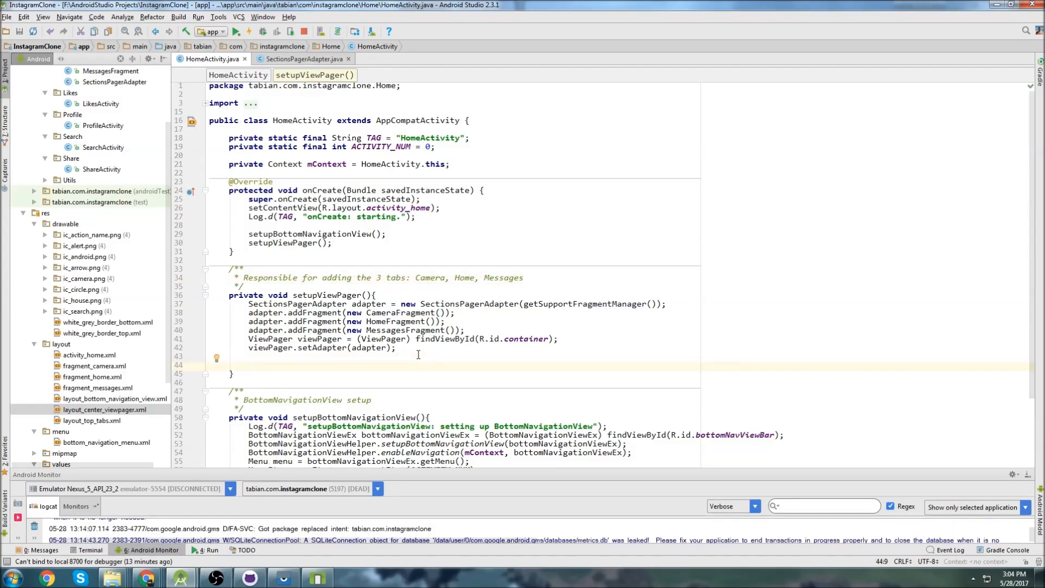
Step: Find the TabLayout by R.id.tabs and call tabLayout.setupWithViewPager(viewPager)
{"action": "type", "text": "Tab"}
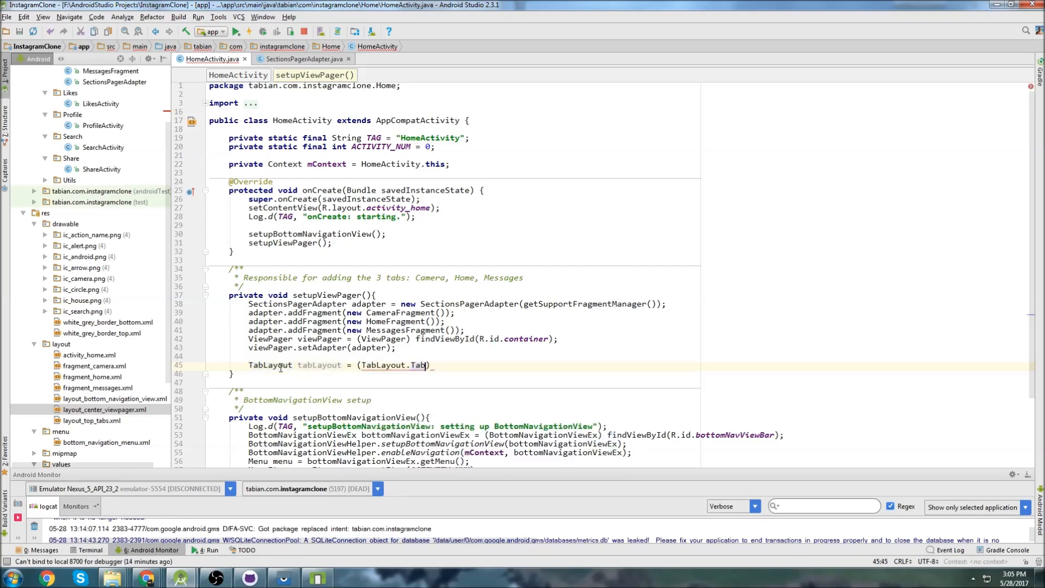
{"action": "key", "text": "Backspace"}
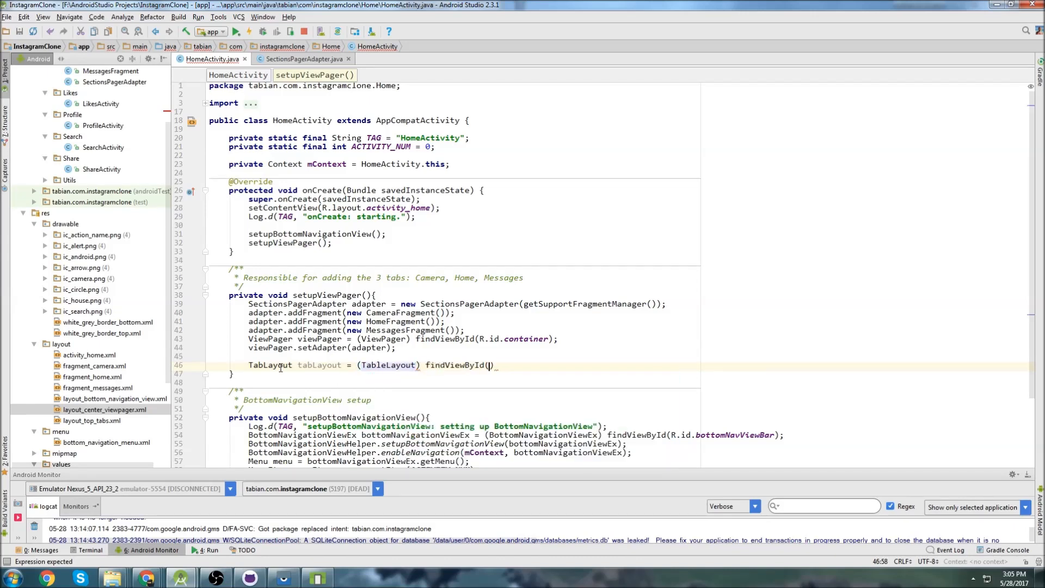
{"action": "type", "text": "R.id.tabs"}
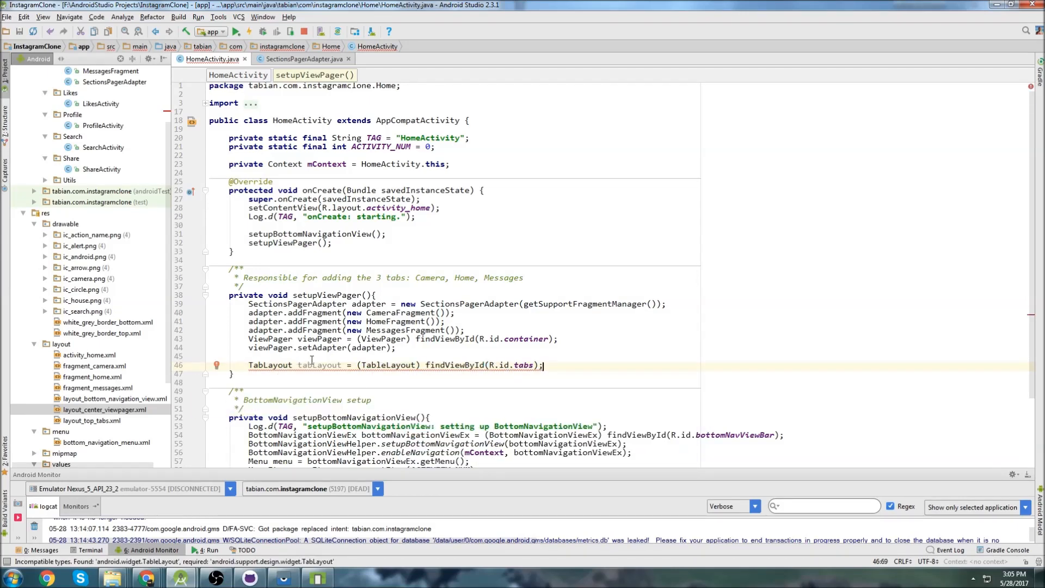
{"action": "mouse_move", "coordinate": [316, 365]}
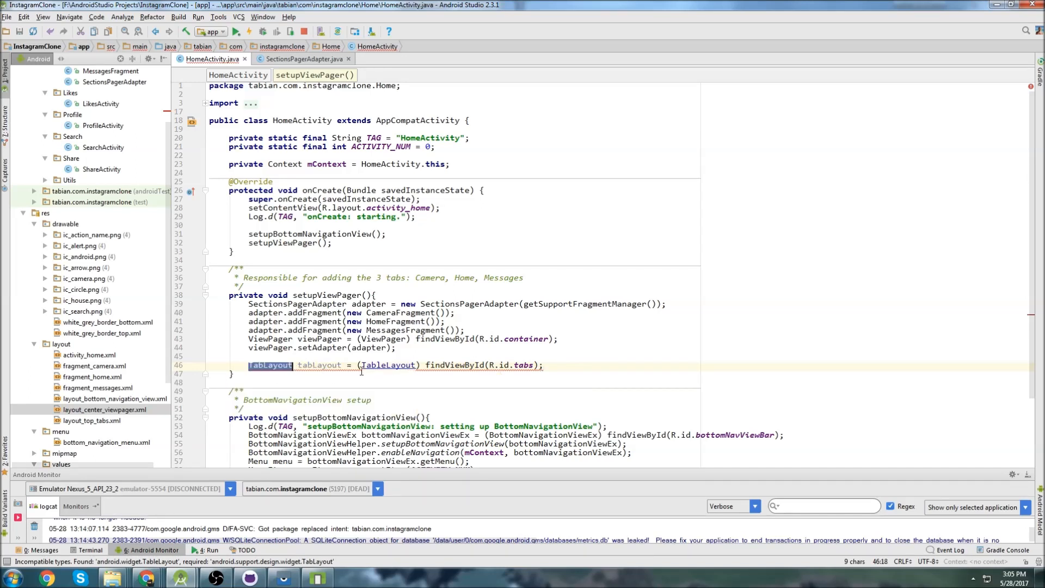
{"action": "type", "text": "tabLayout.set"}
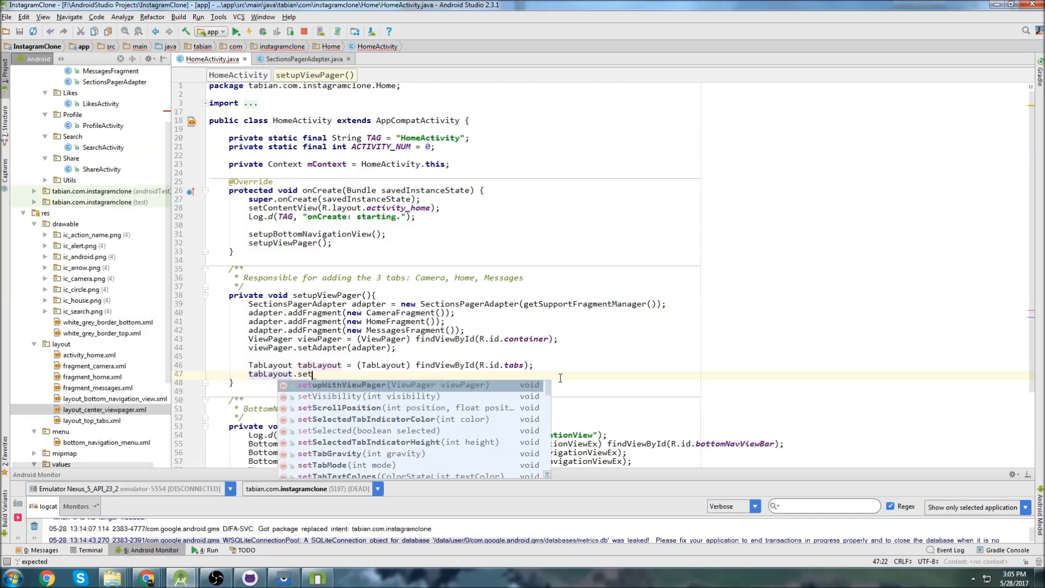
{"action": "left_click", "coordinate": [347, 385]}
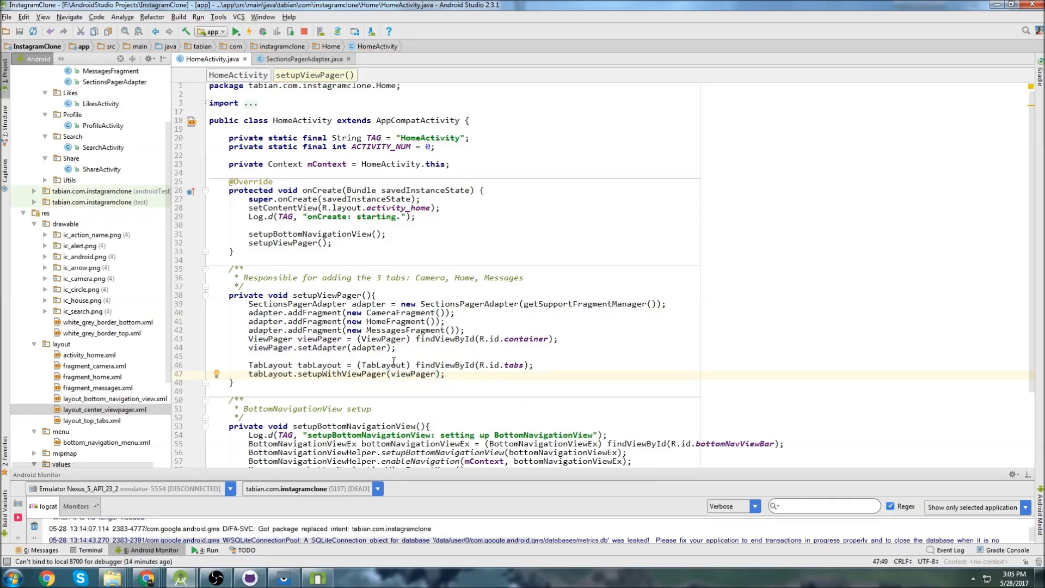
{"action": "scroll", "scroll_direction": "down", "scroll_amount": 3}
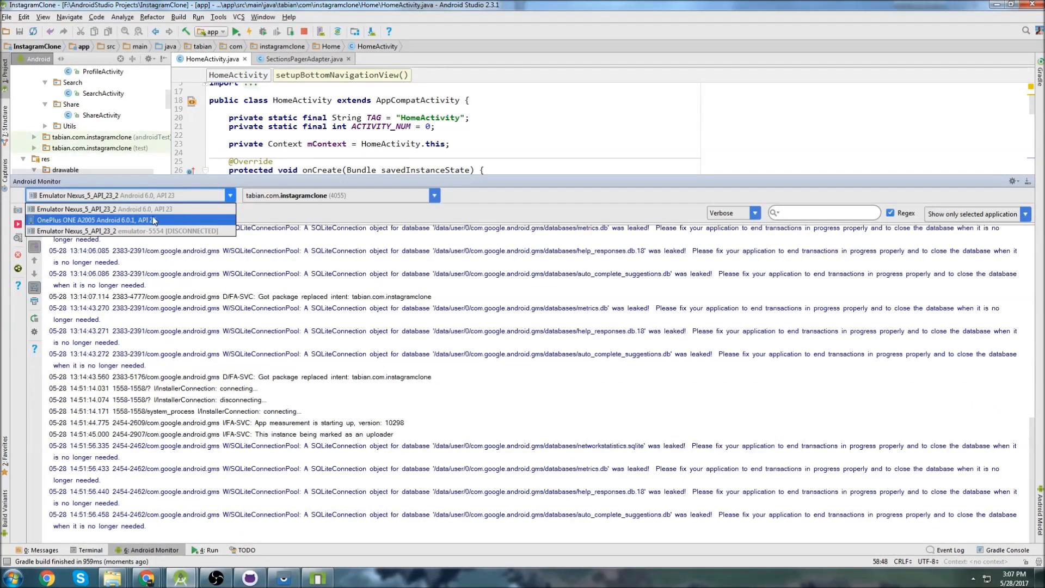
Step: Show the Nexus 5 emulator's logcat and inspect the Toolbar-to-TabLayout ClassCastException
{"action": "left_click", "coordinate": [97, 219]}
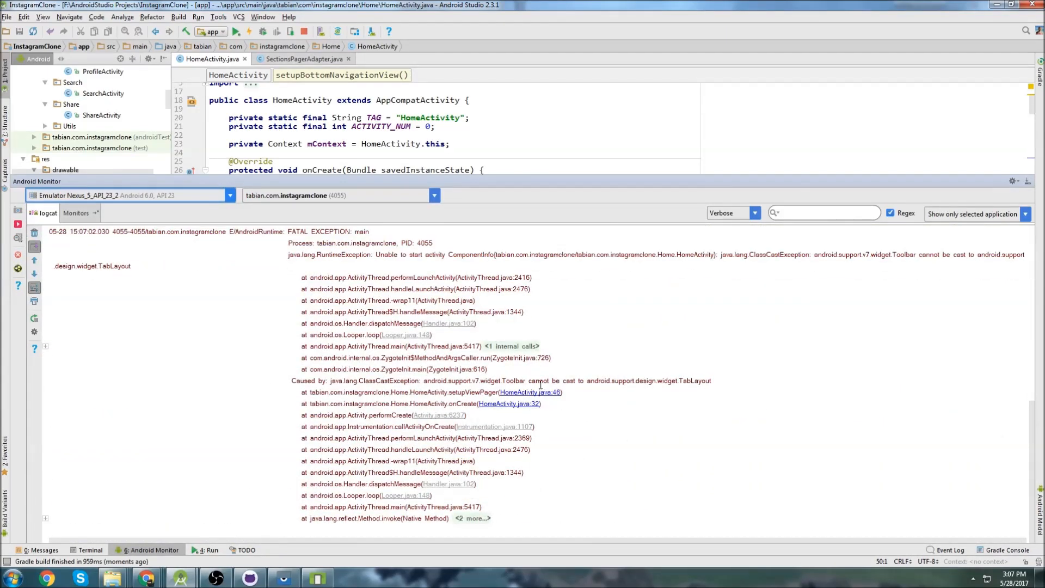
{"action": "mouse_move", "coordinate": [822, 260]}
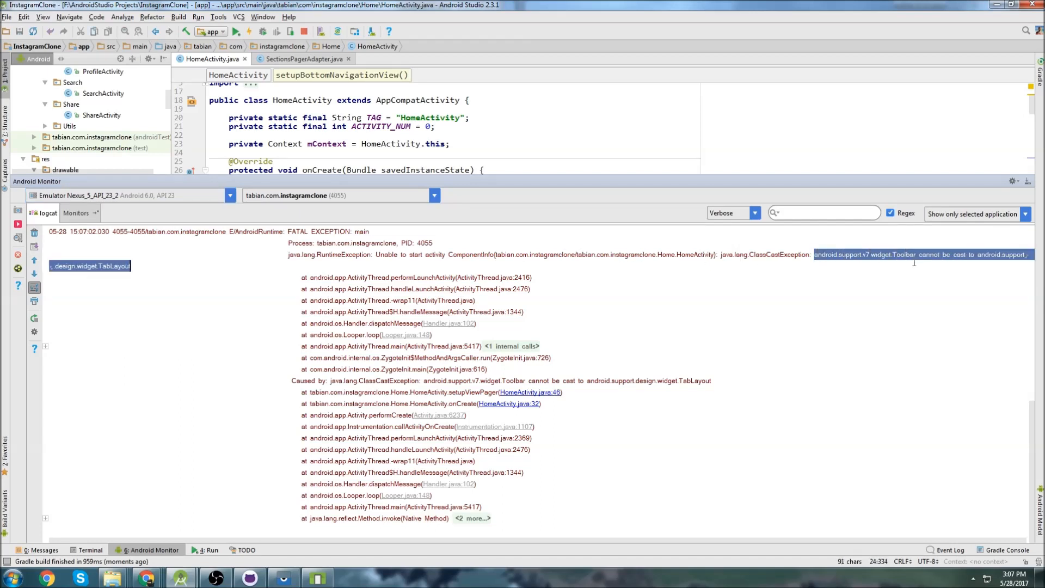
{"action": "left_click", "coordinate": [529, 392]}
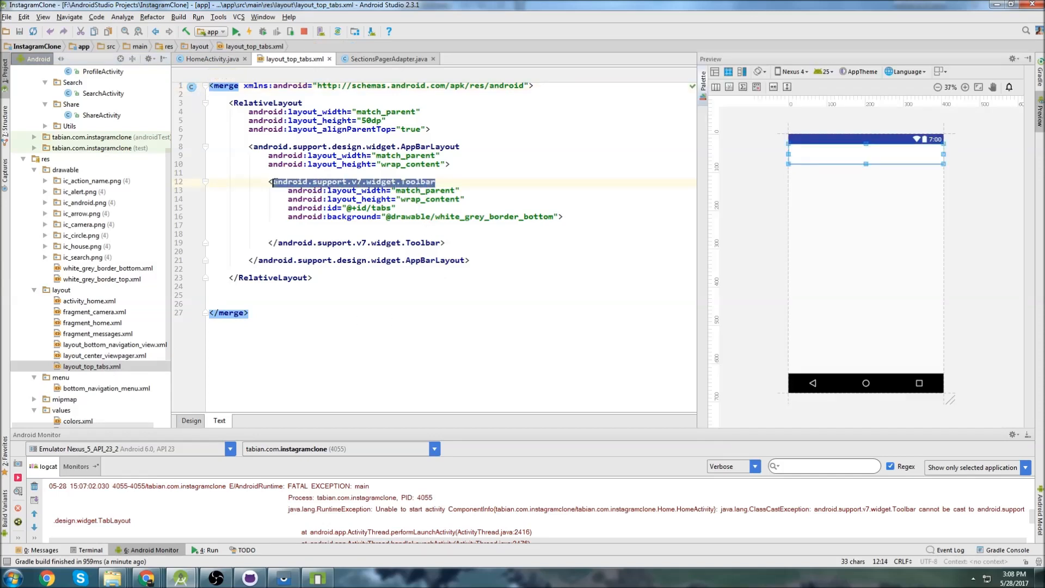
Step: Change the Toolbar in layout_top_tabs.xml to a TabLayout and rerun the app
{"action": "type", "text": "TabLayout"}
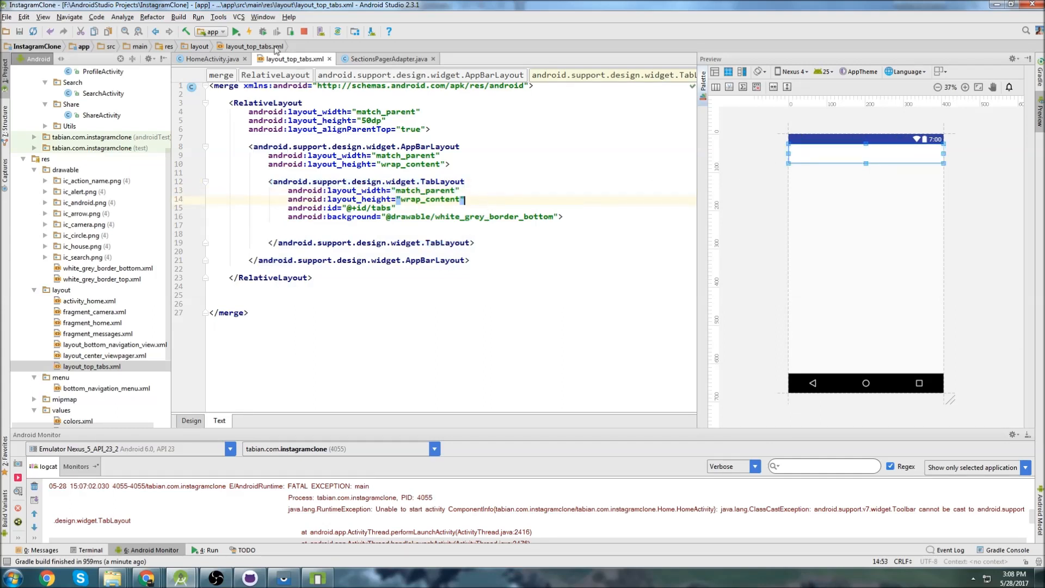
{"action": "left_click", "coordinate": [226, 31]}
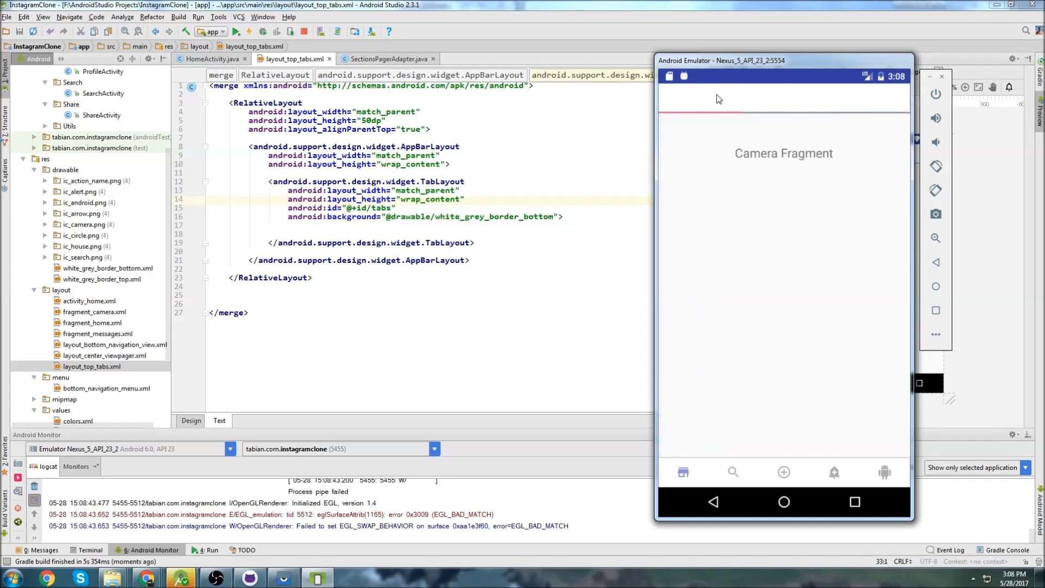
{"action": "mouse_move", "coordinate": [725, 143]}
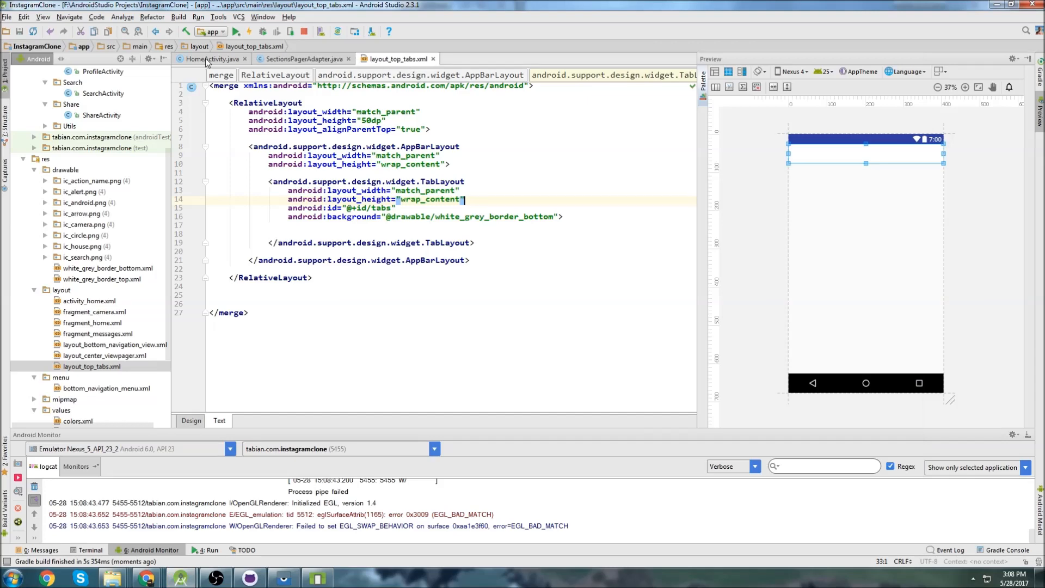
Step: Set the first tab's icon with tabLayout.getTabAt(0).setIcon(R.drawable.ic_camera)
{"action": "left_click", "coordinate": [211, 59]}
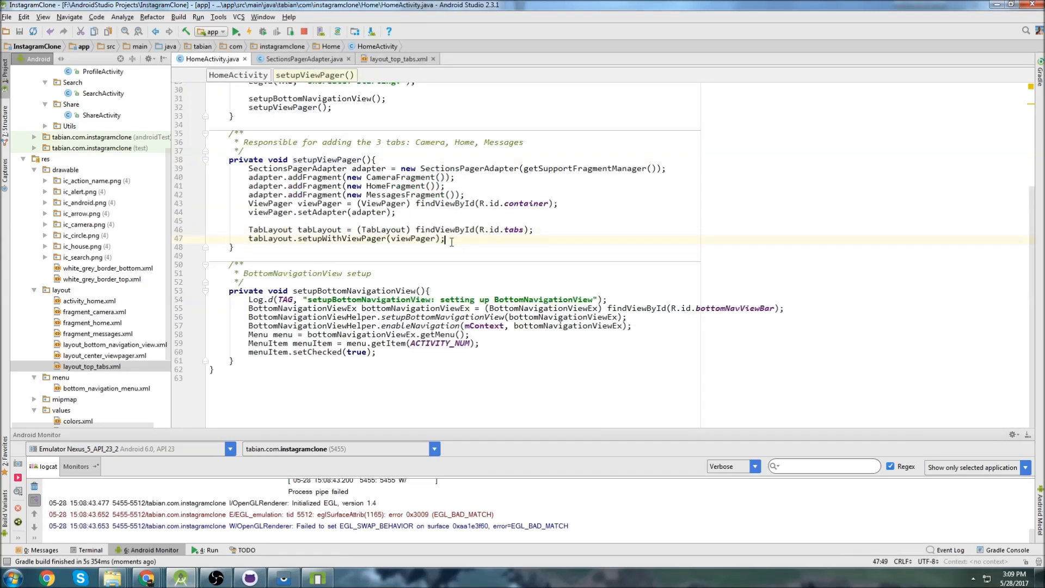
{"action": "type", "text": "tab"}
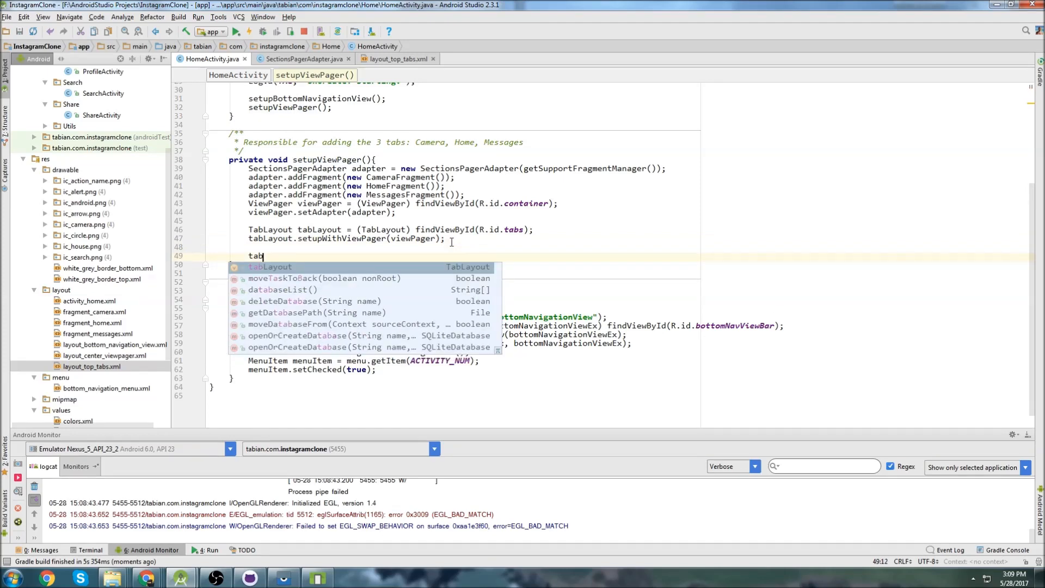
{"action": "type", "text": "Layout.getTabAt("}
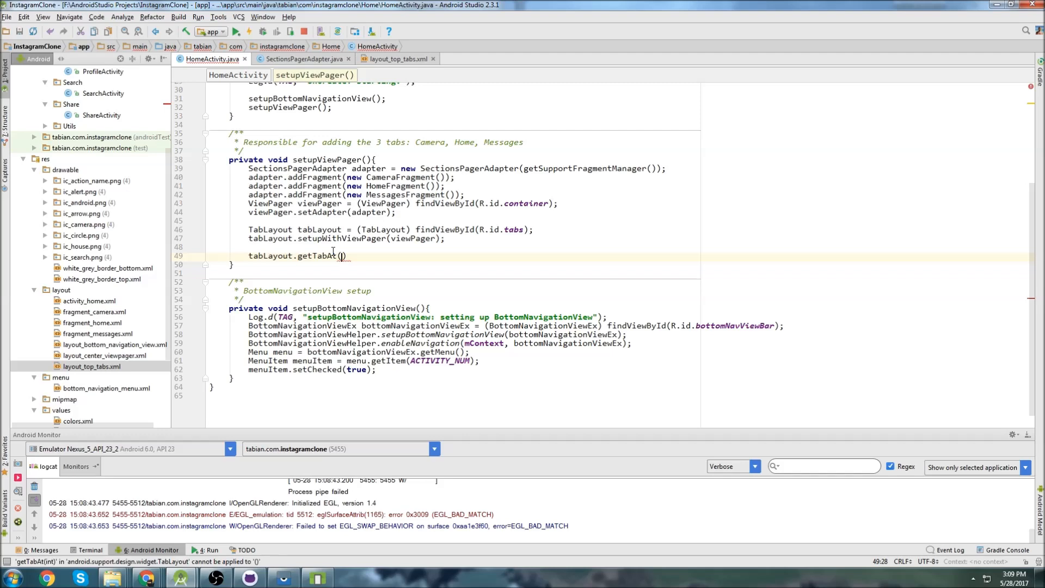
{"action": "type", "text": "0).se"}
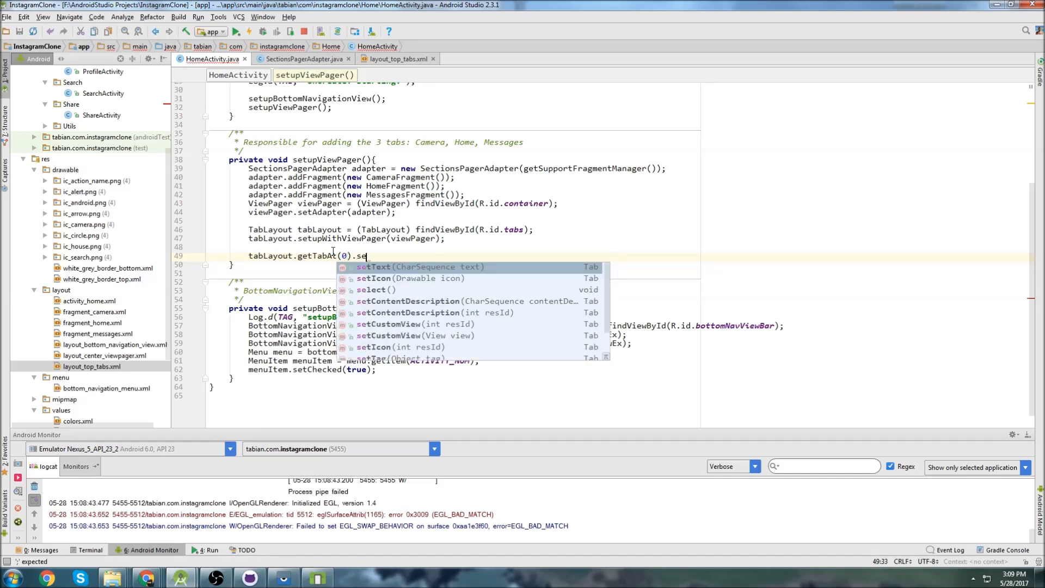
{"action": "type", "text": "tIcon(R.)"}
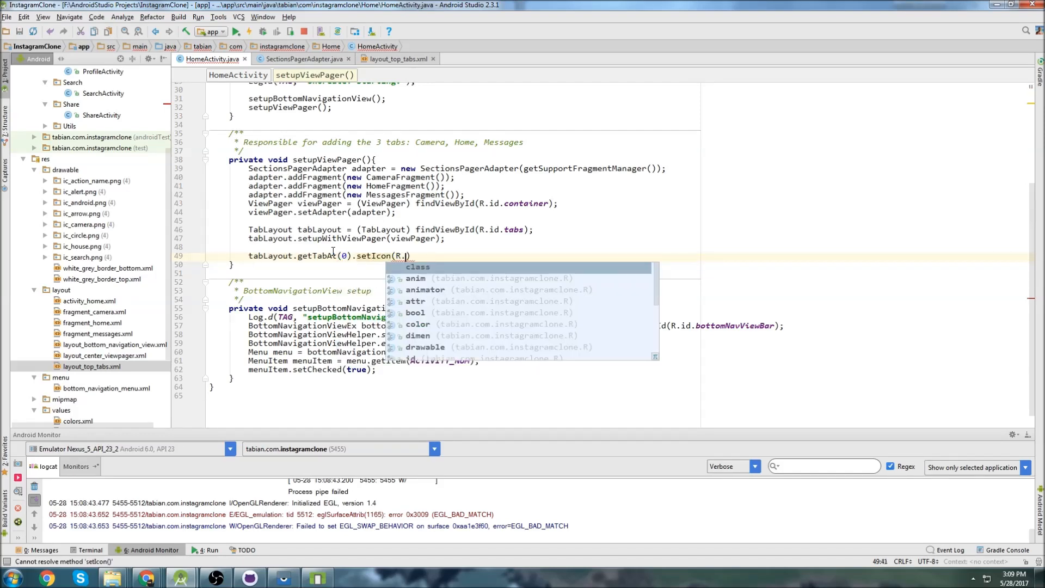
{"action": "type", "text": "drawable"}
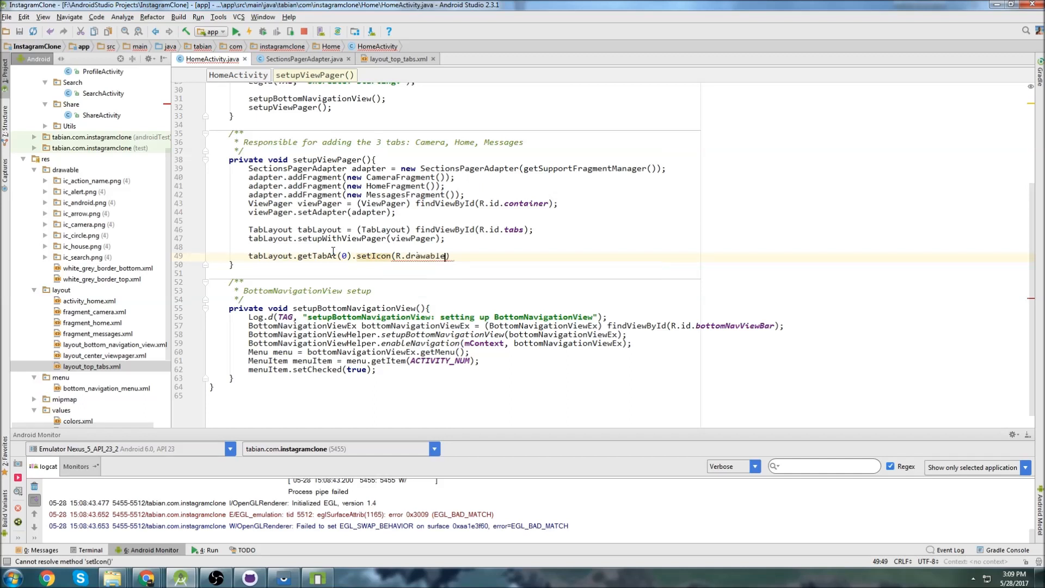
{"action": "type", "text": ".ic_camera"}
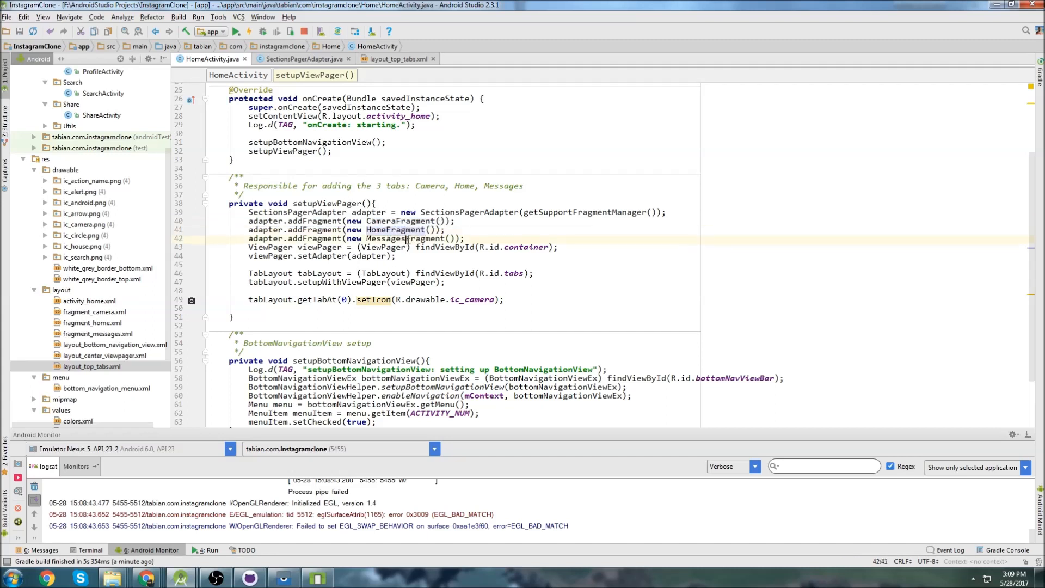
Step: Label the three addFragment lines with //index 0, 1 and 2 comments
{"action": "type", "text": "// inde"}
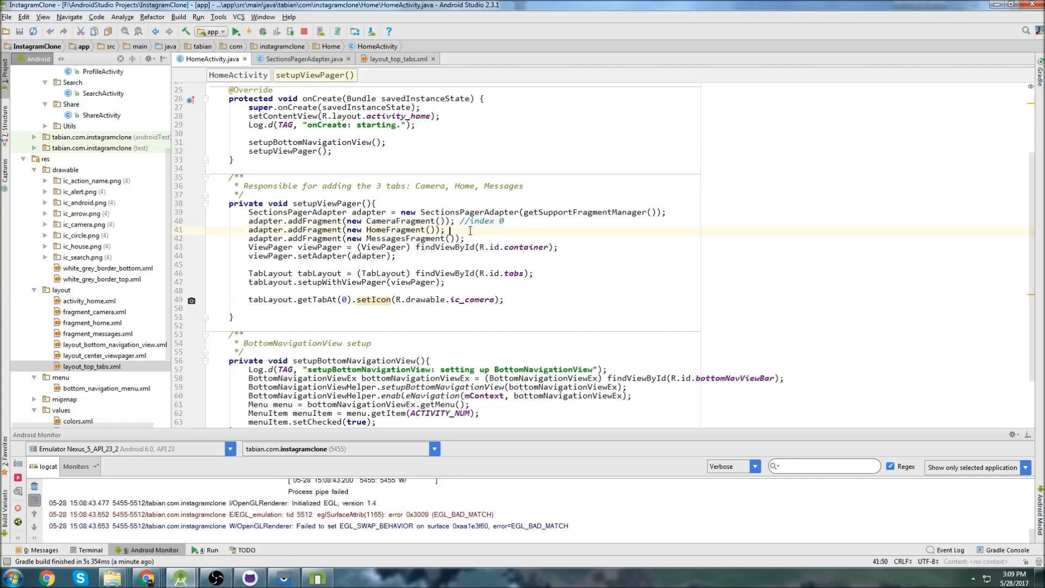
{"action": "type", "text": "//index 1"}
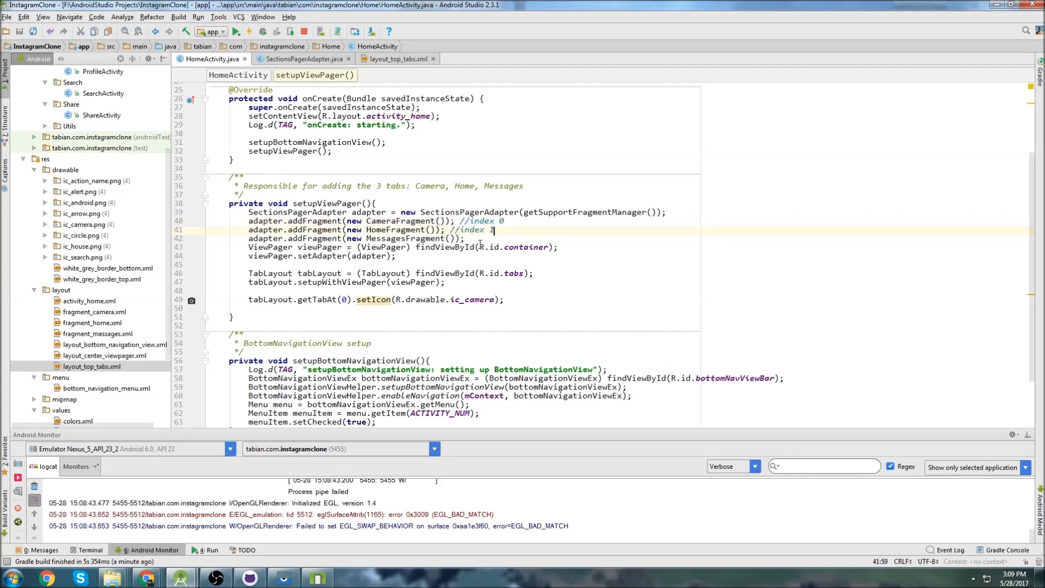
{"action": "type", "text": "//index 2"}
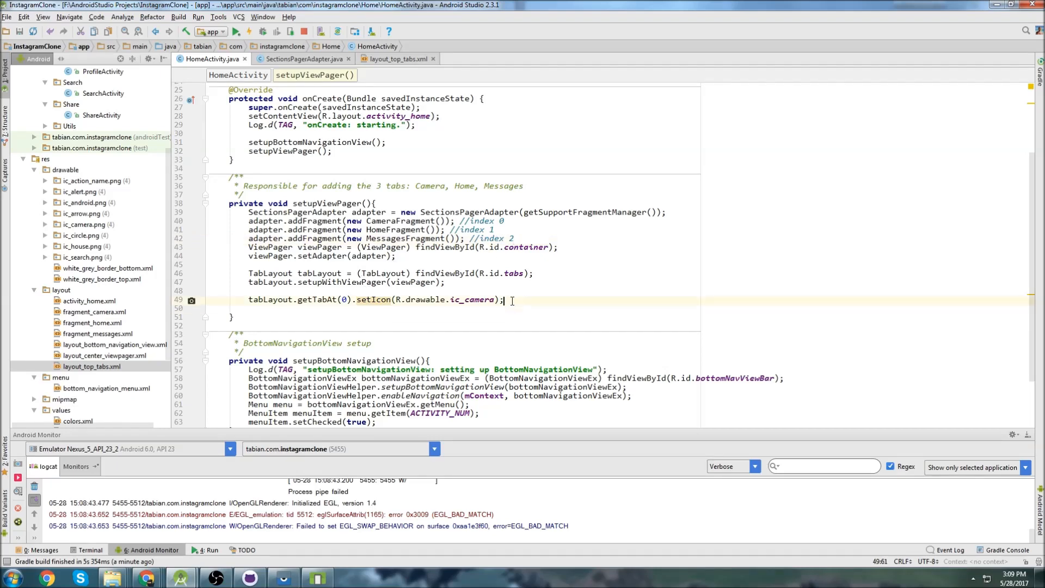
Step: Type tabLayout.getTabAt(1).getIcon(R.drawable. and search autocomplete for the home icon
{"action": "type", "text": "tabLayout.get"}
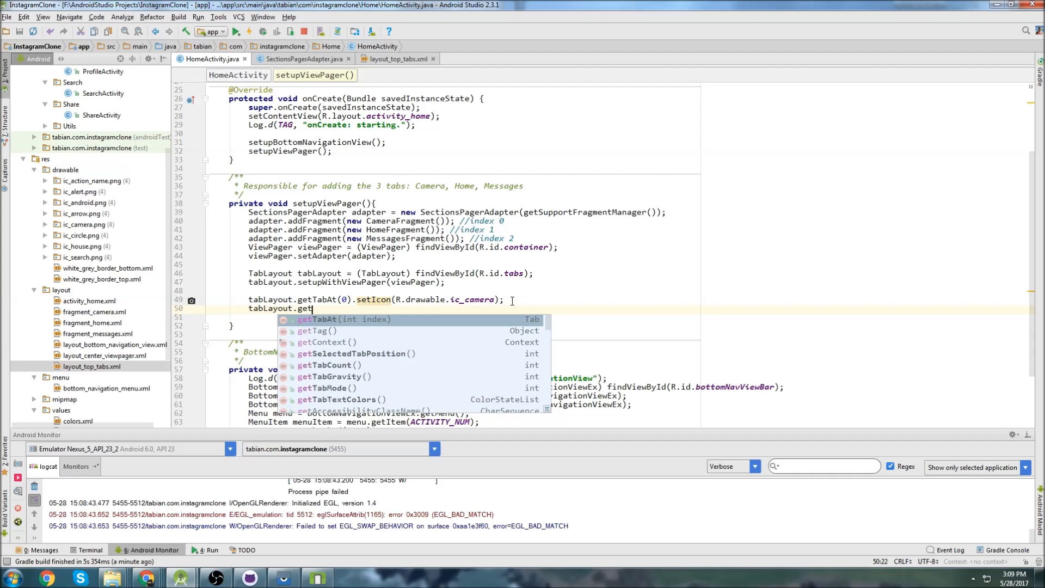
{"action": "type", "text": "TabAt(1).getIcon()R."}
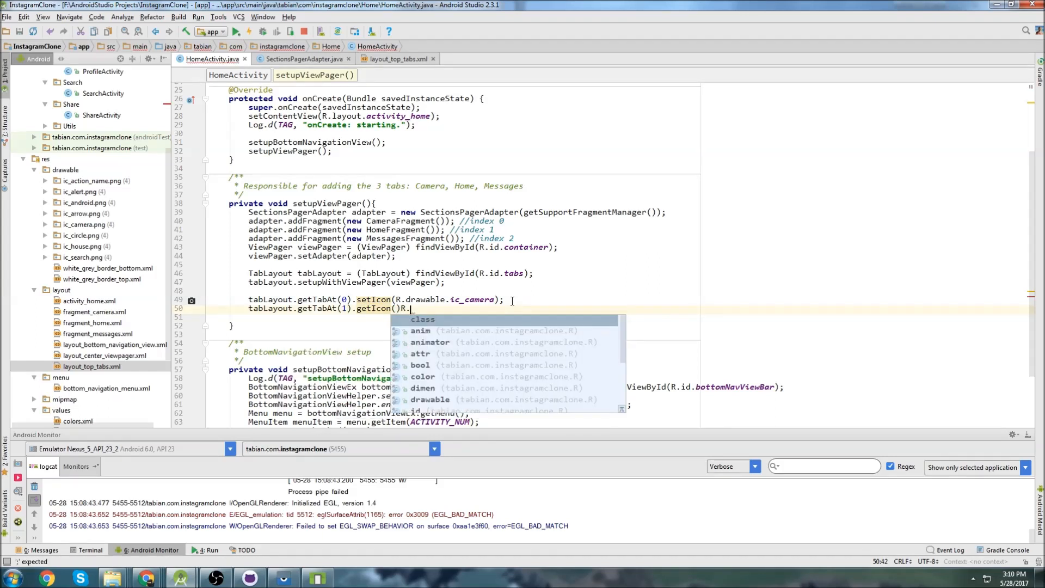
{"action": "type", "text": "drawable.ic"}
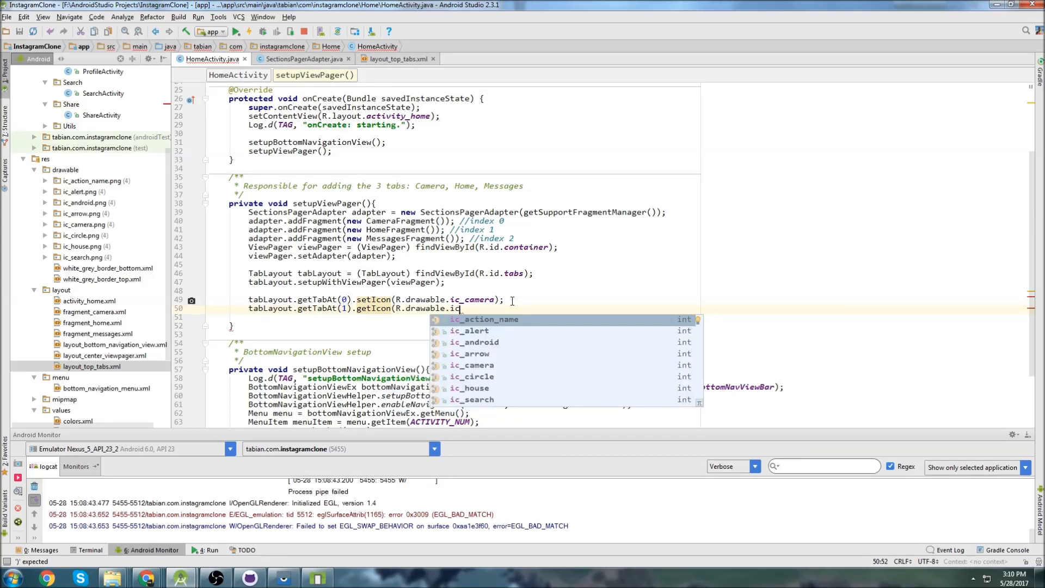
{"action": "type", "text": "_ho"}
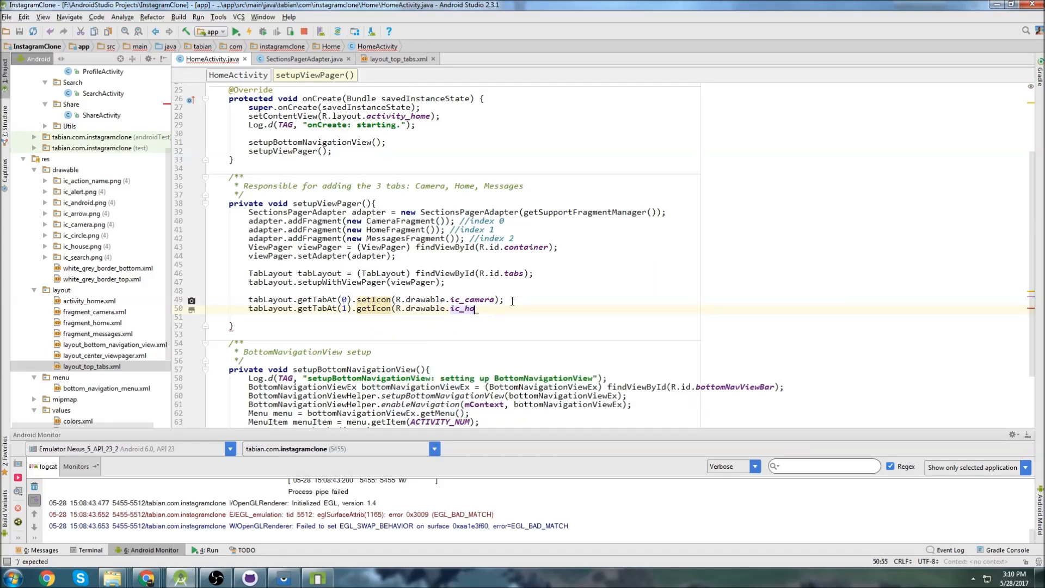
{"action": "key", "text": "BackSpace"}
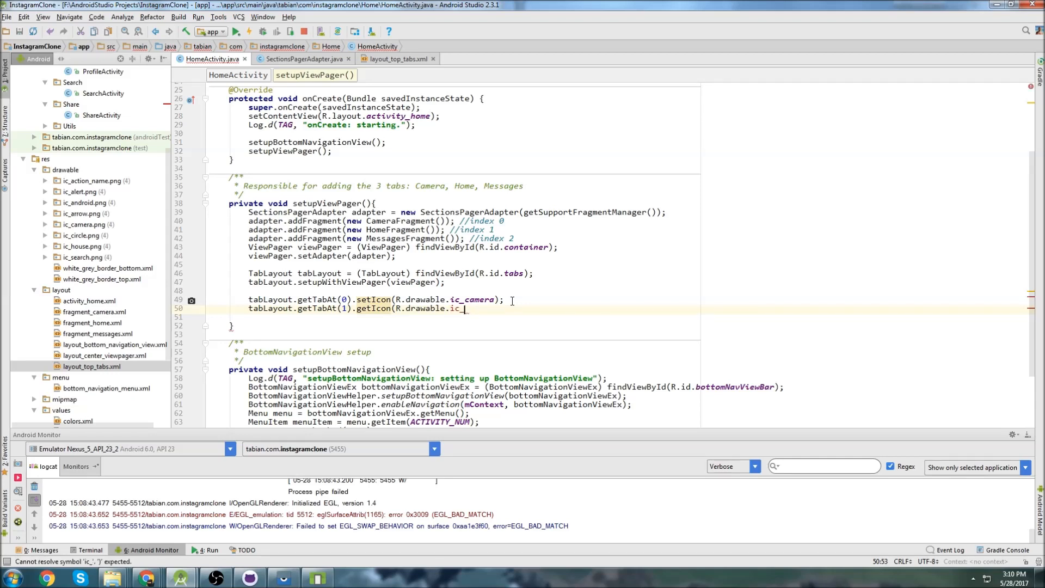
{"action": "type", "text": "i"}
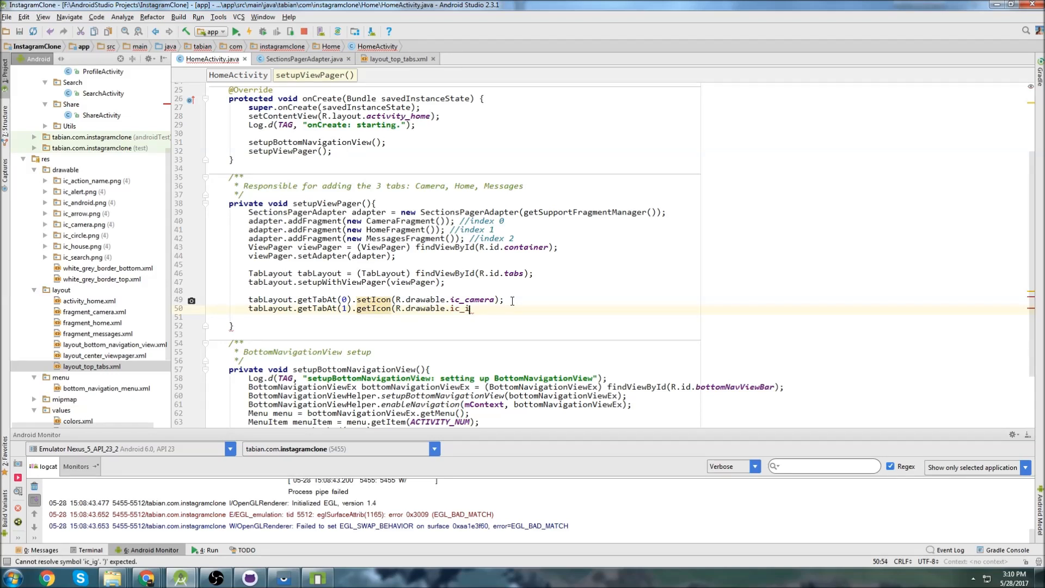
{"action": "type", "text": "n"}
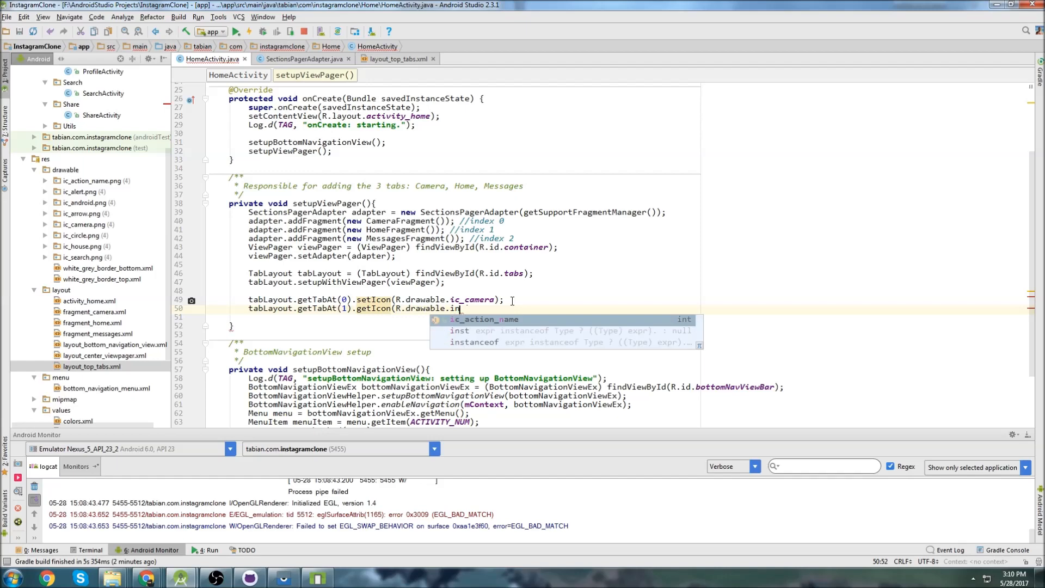
{"action": "type", "text": "bl"}
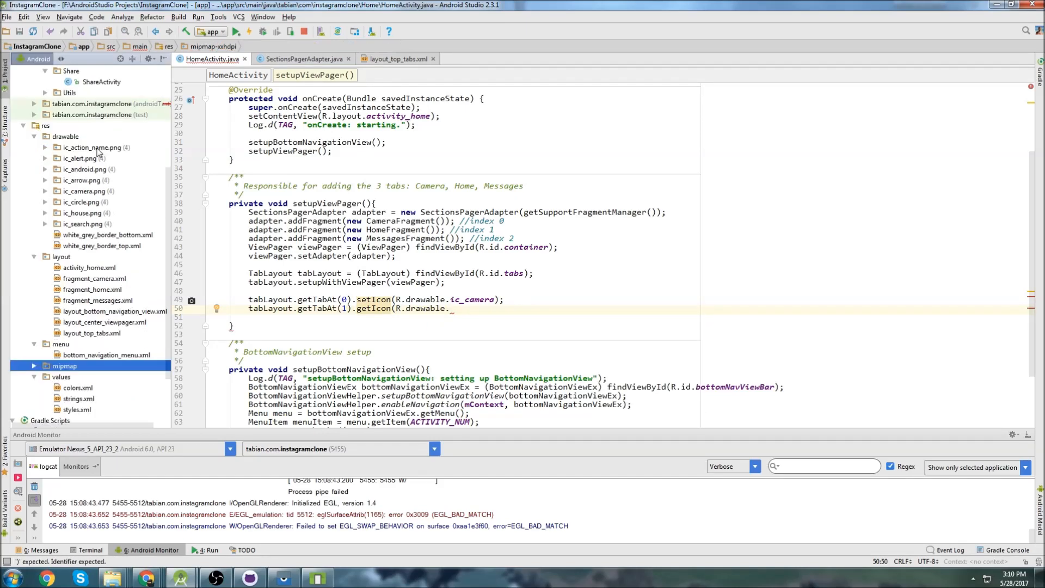
Step: Preview ic_action_name.png from the drawable folder to use as tab 1's icon
{"action": "double_click", "coordinate": [93, 147]}
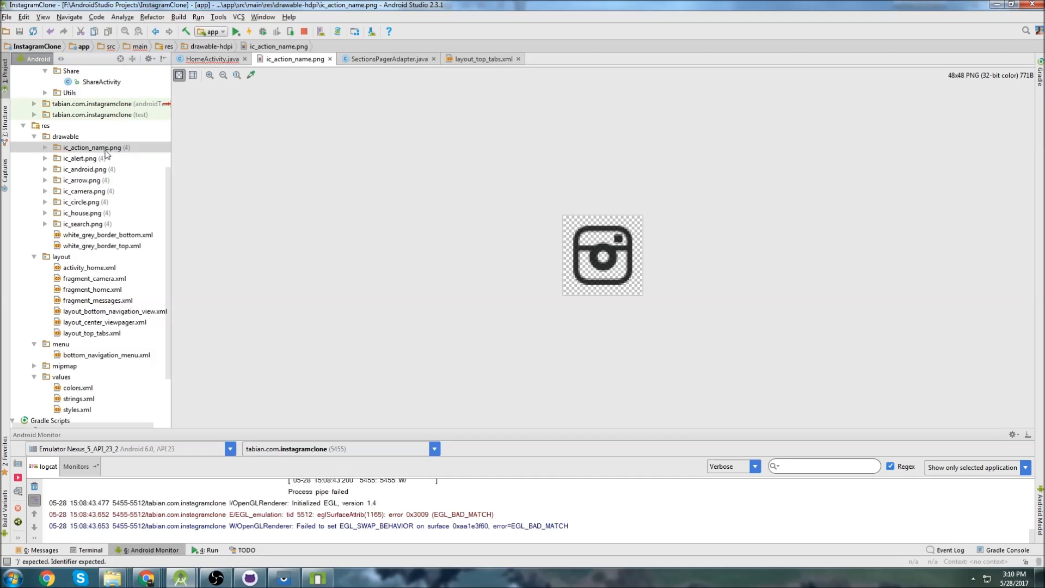
{"action": "right_click", "coordinate": [92, 148]}
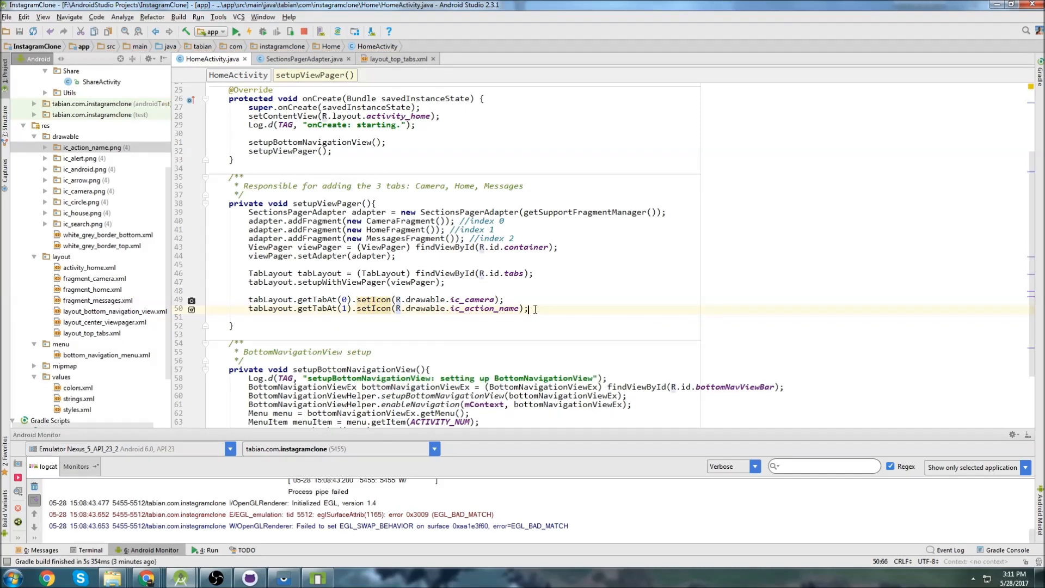
Step: Add the line tabLayout.getTabAt(2).setIcon() for the third tab
{"action": "type", "text": "tabLayout"}
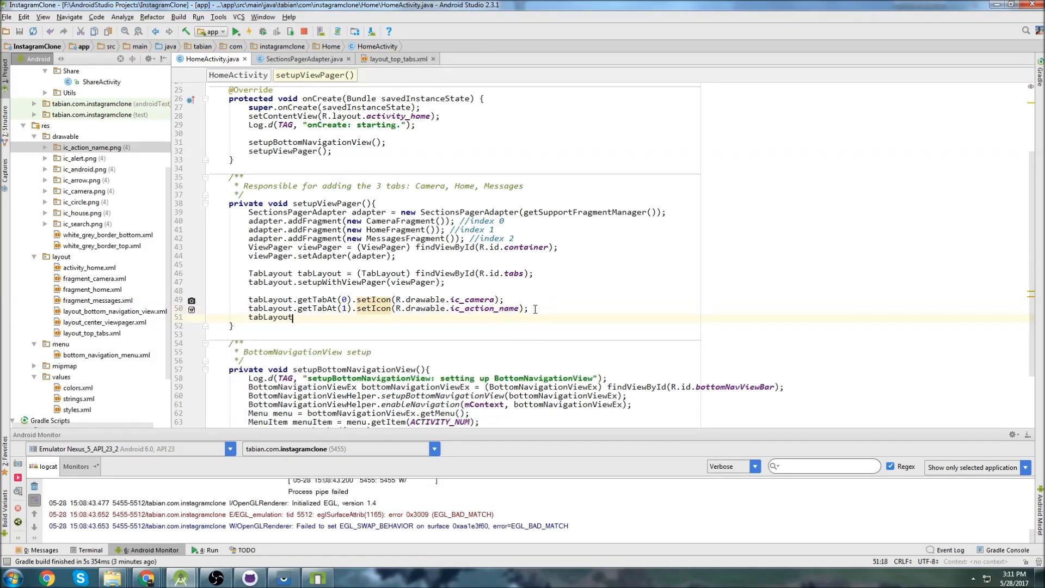
{"action": "type", "text": ".getTabAt(2)"}
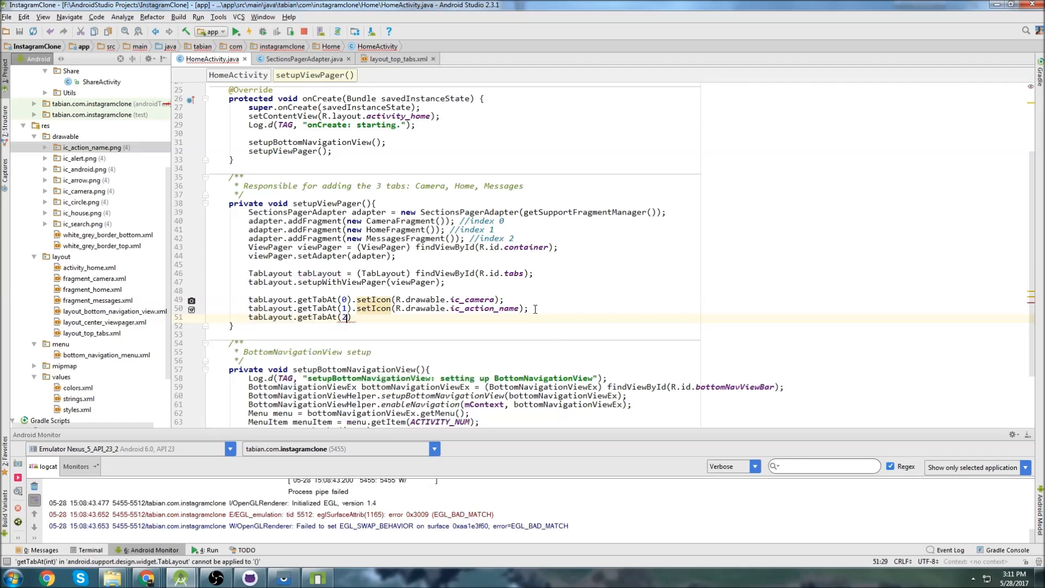
{"action": "type", "text": ".setIcon()"}
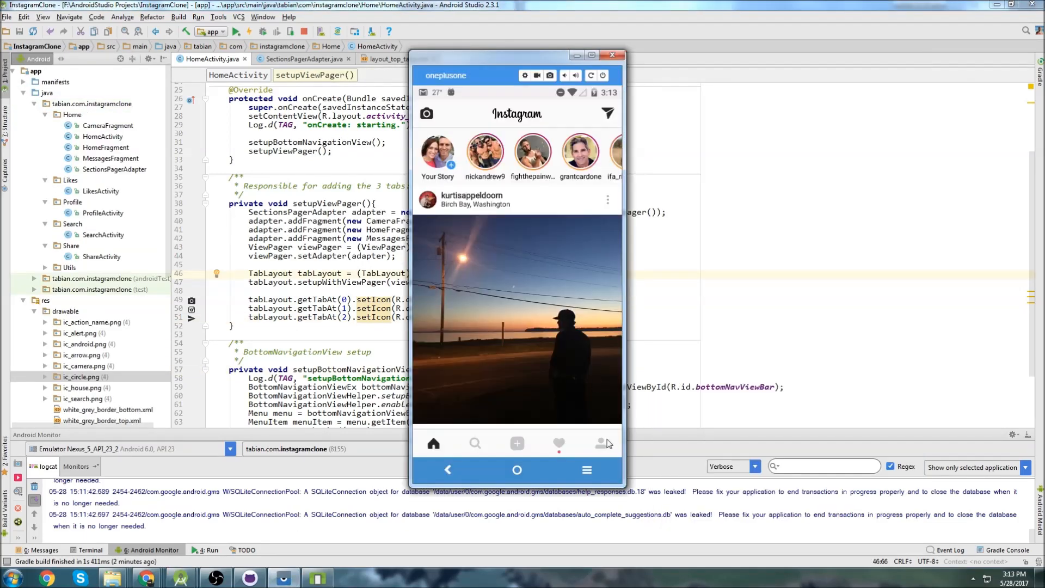
Step: Open the real Instagram profile page on the mirrored phone for comparison
{"action": "left_click", "coordinate": [599, 444]}
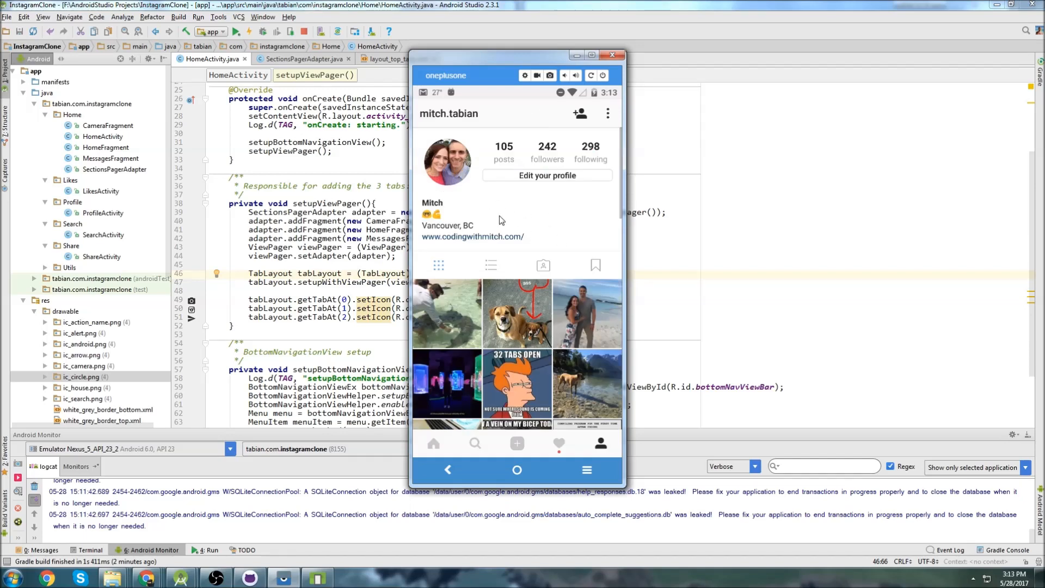
{"action": "mouse_move", "coordinate": [468, 237]}
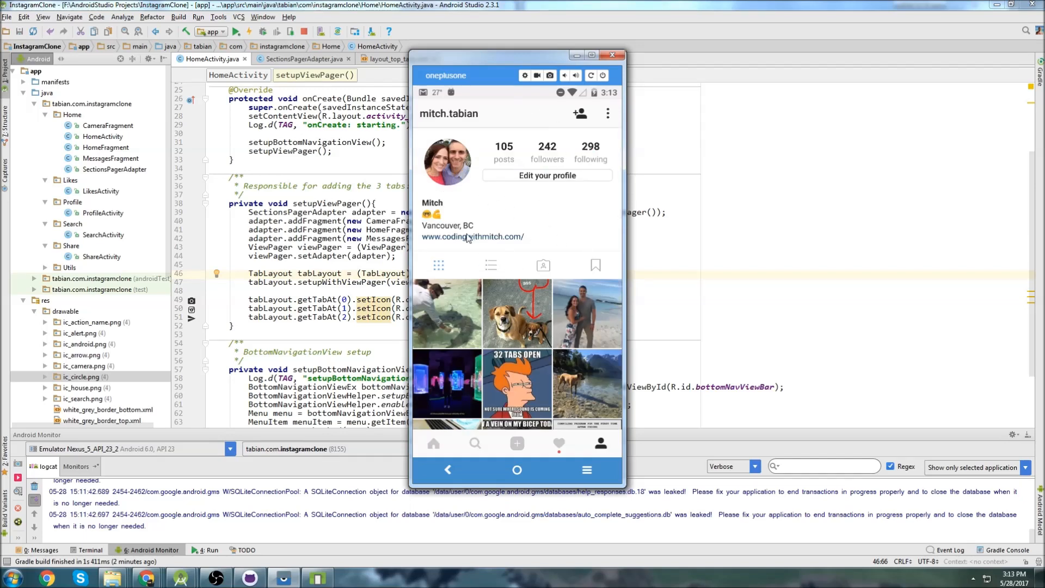